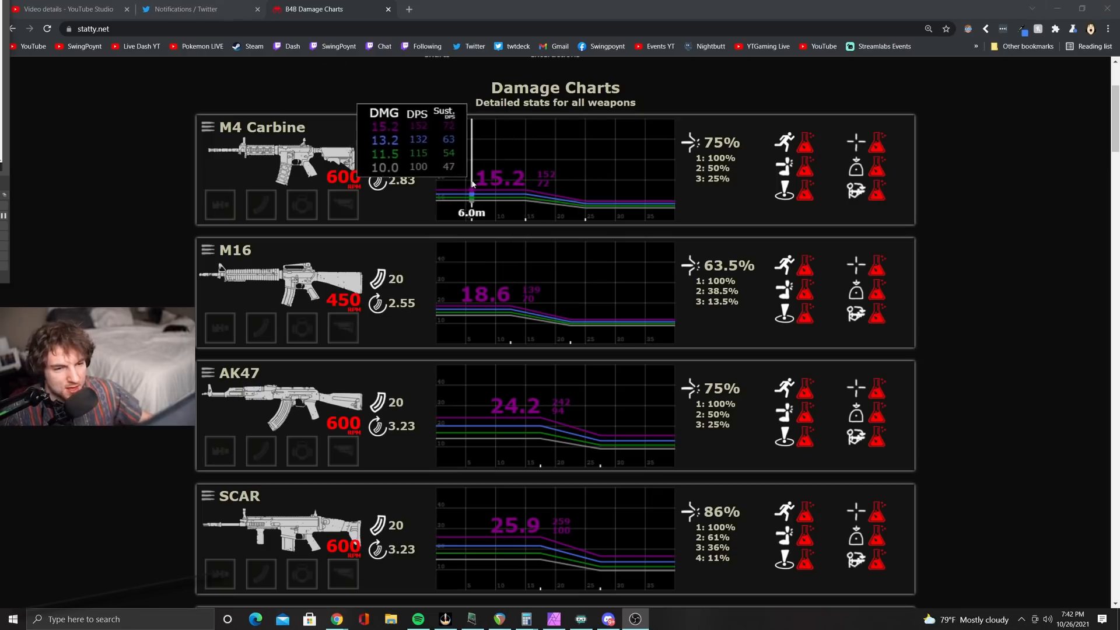
Step: Scroll through Statty.net's Back 4 Blood weapon damage charts page
{"action": "scroll", "scroll_direction": "down", "scroll_amount": 3}
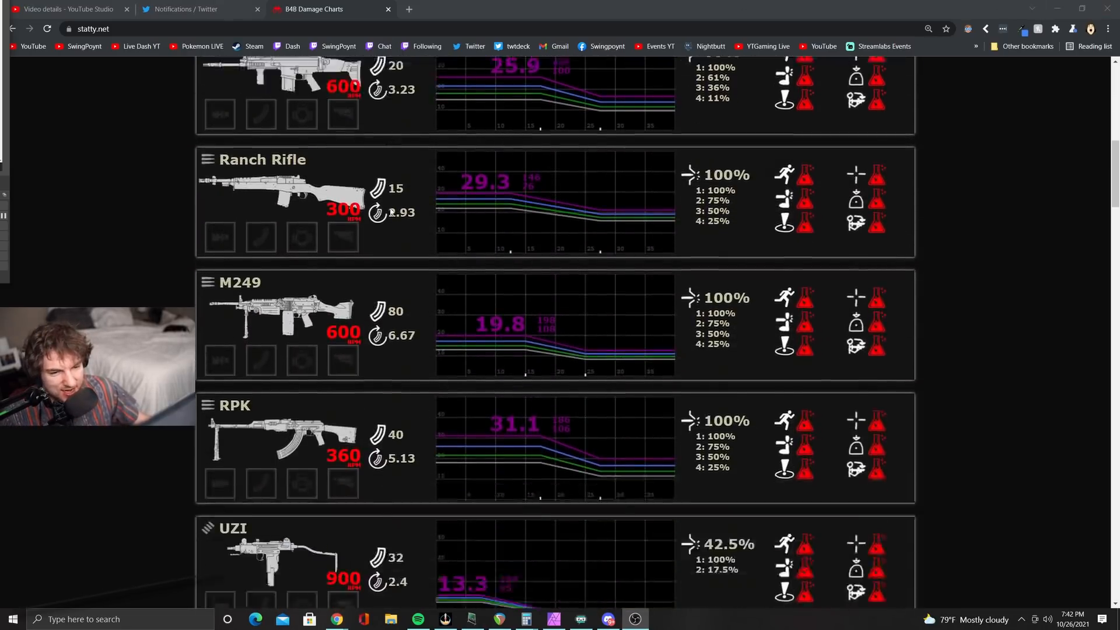
{"action": "scroll", "scroll_direction": "down", "scroll_amount": 3}
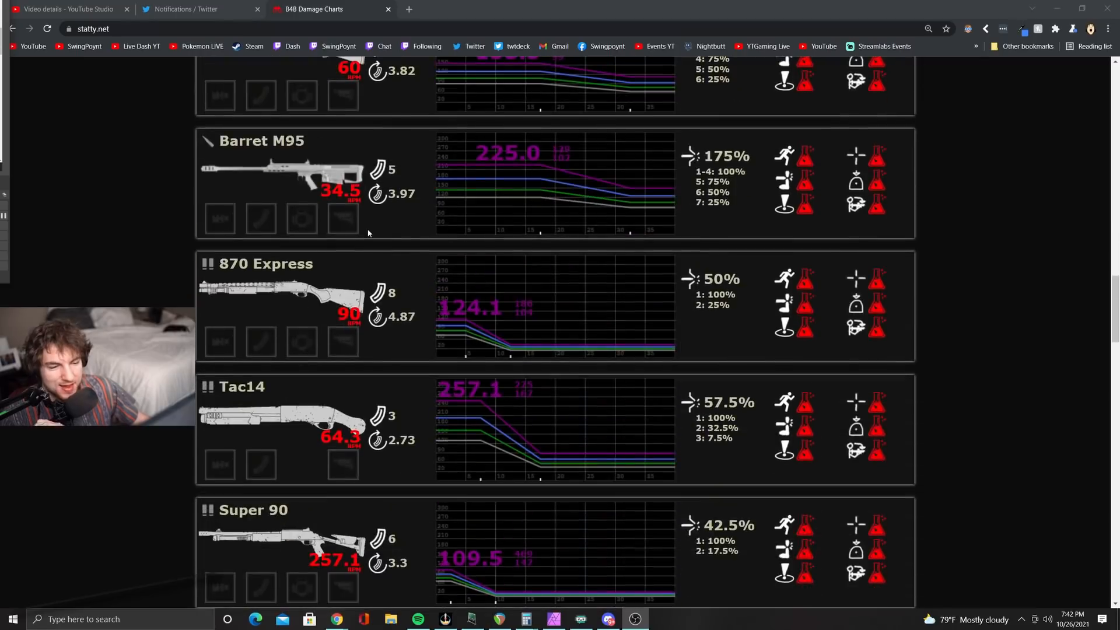
{"action": "scroll", "scroll_direction": "down", "scroll_amount": 3}
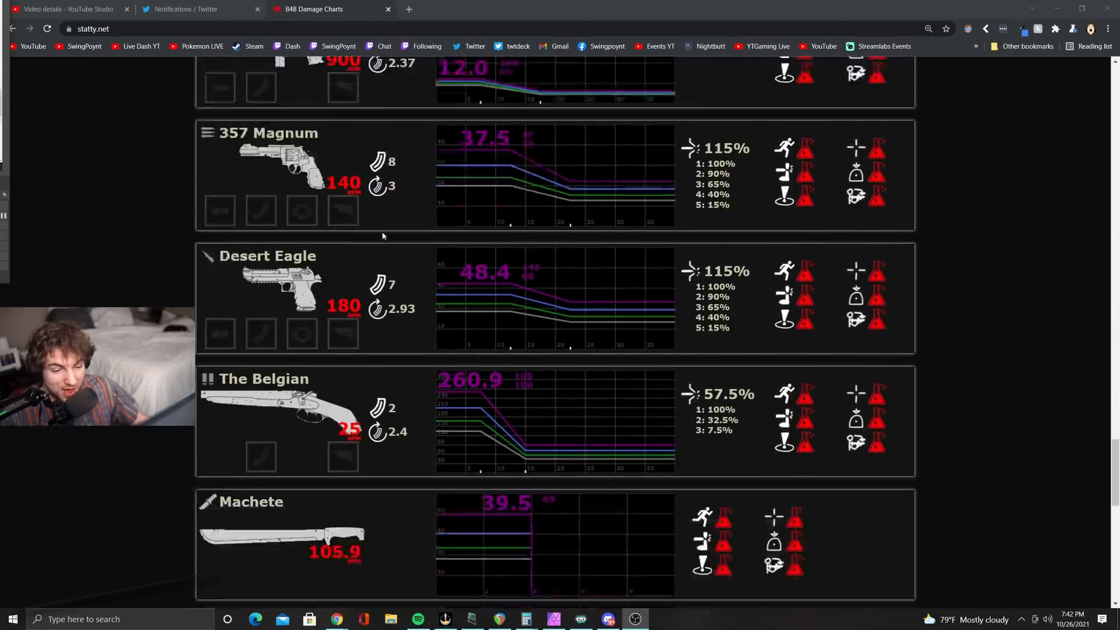
{"action": "scroll", "scroll_direction": "down", "scroll_amount": 3}
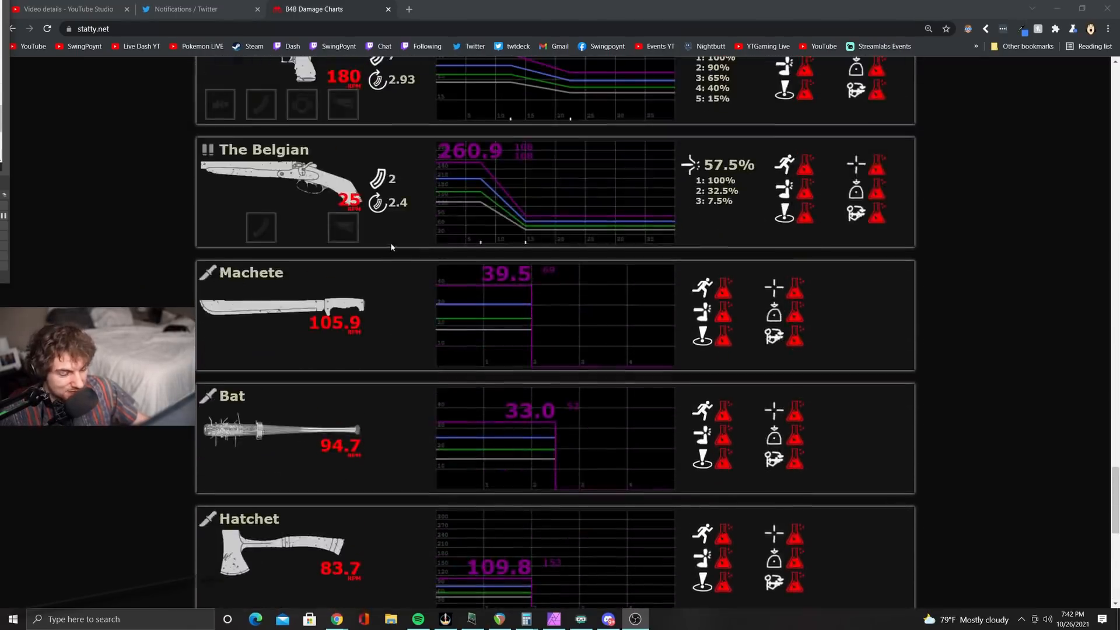
{"action": "scroll", "scroll_direction": "up", "scroll_amount": 3}
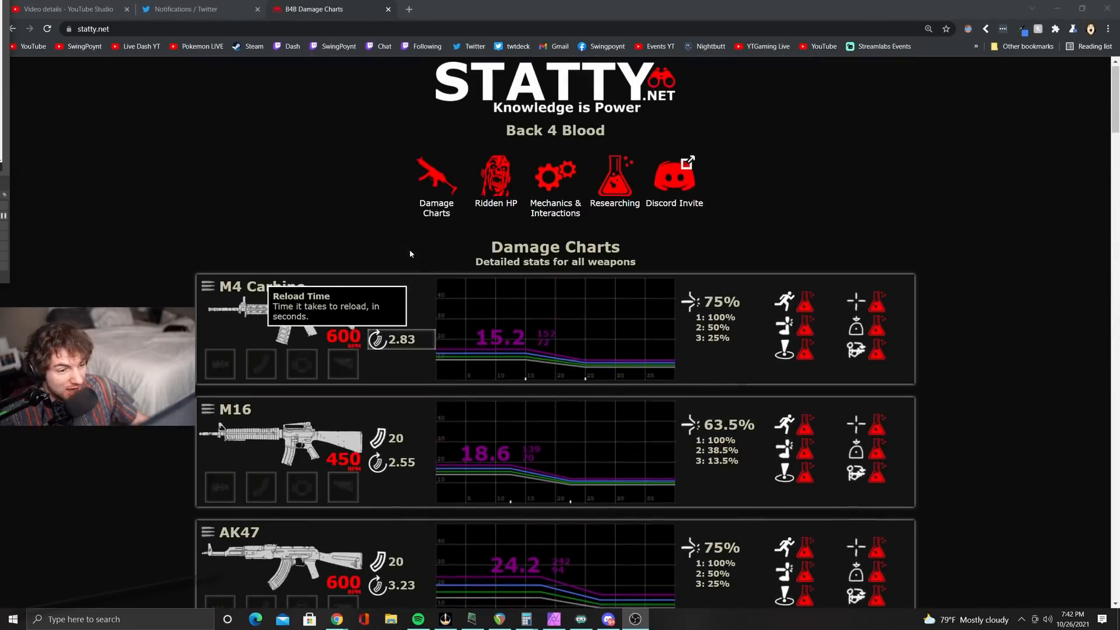
{"action": "scroll", "scroll_direction": "down", "scroll_amount": 3}
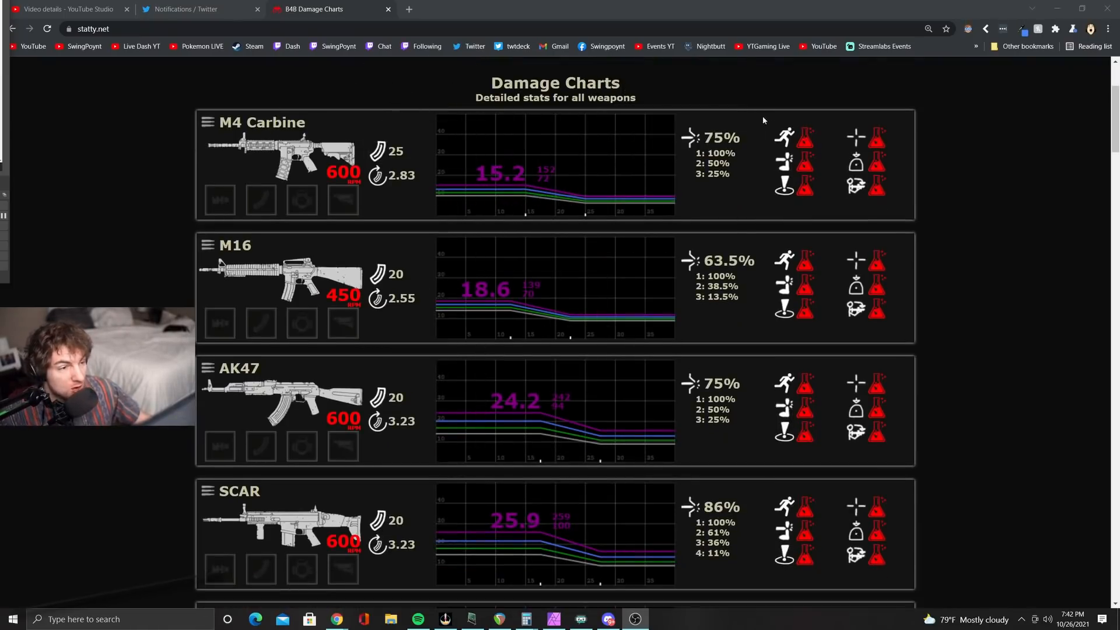
{"action": "scroll", "scroll_direction": "down", "scroll_amount": 3}
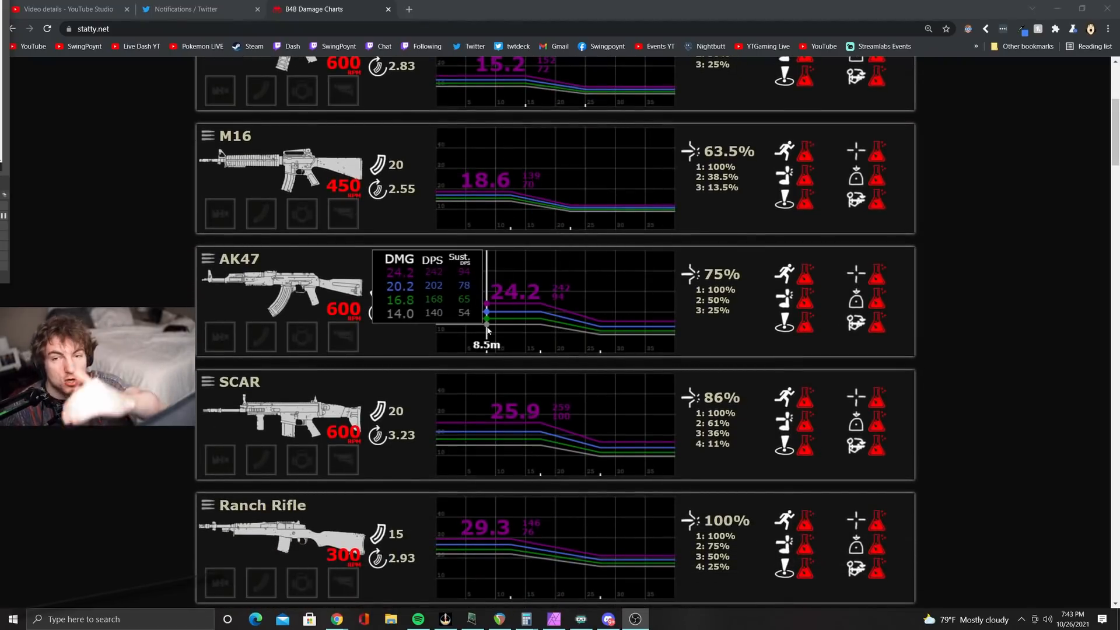
{"action": "mouse_move", "coordinate": [625, 321]}
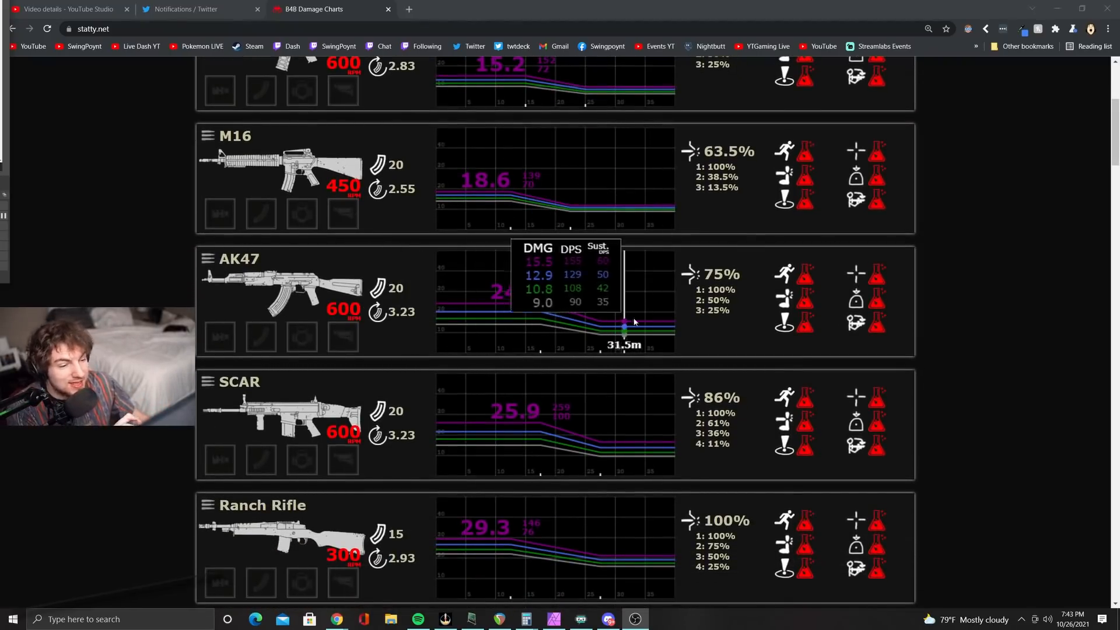
{"action": "mouse_move", "coordinate": [633, 322]}
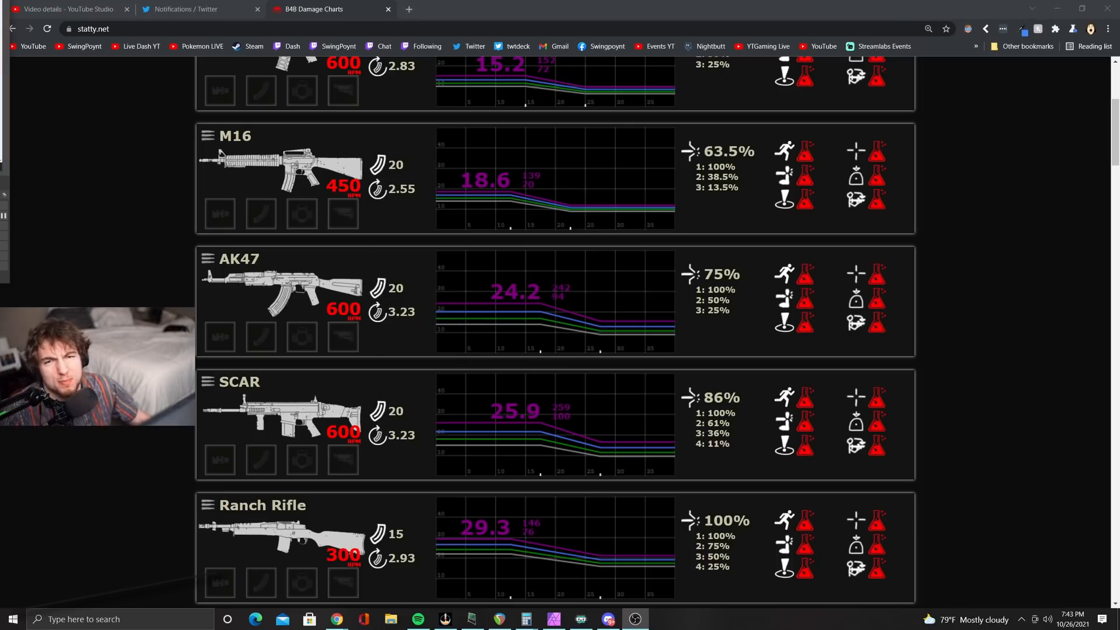
{"action": "scroll", "scroll_direction": "down", "scroll_amount": 3}
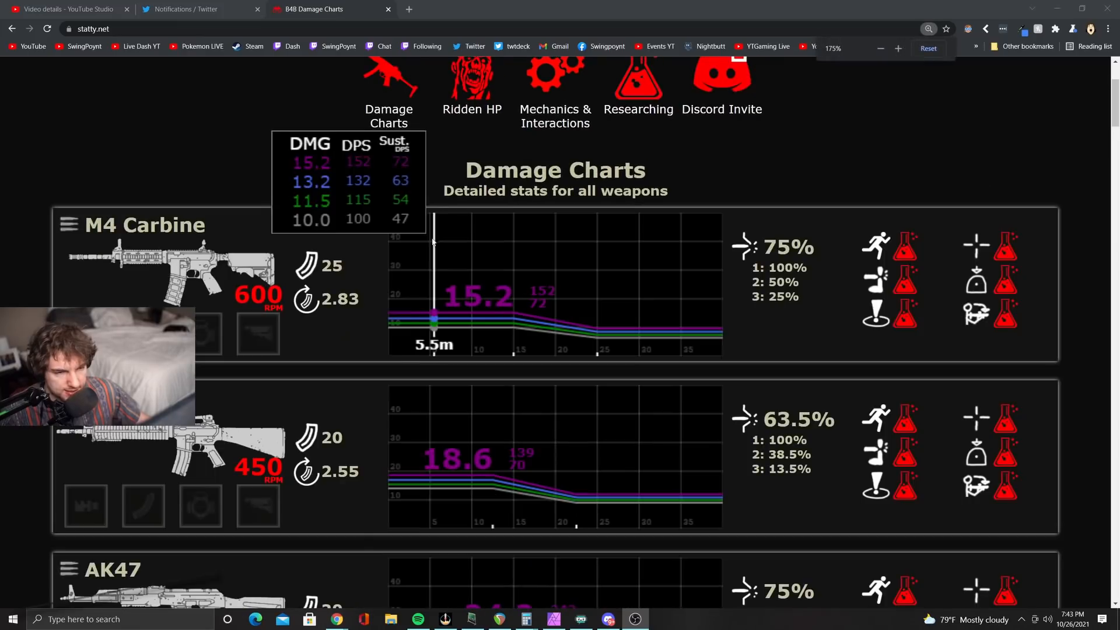
{"action": "mouse_move", "coordinate": [370, 339]}
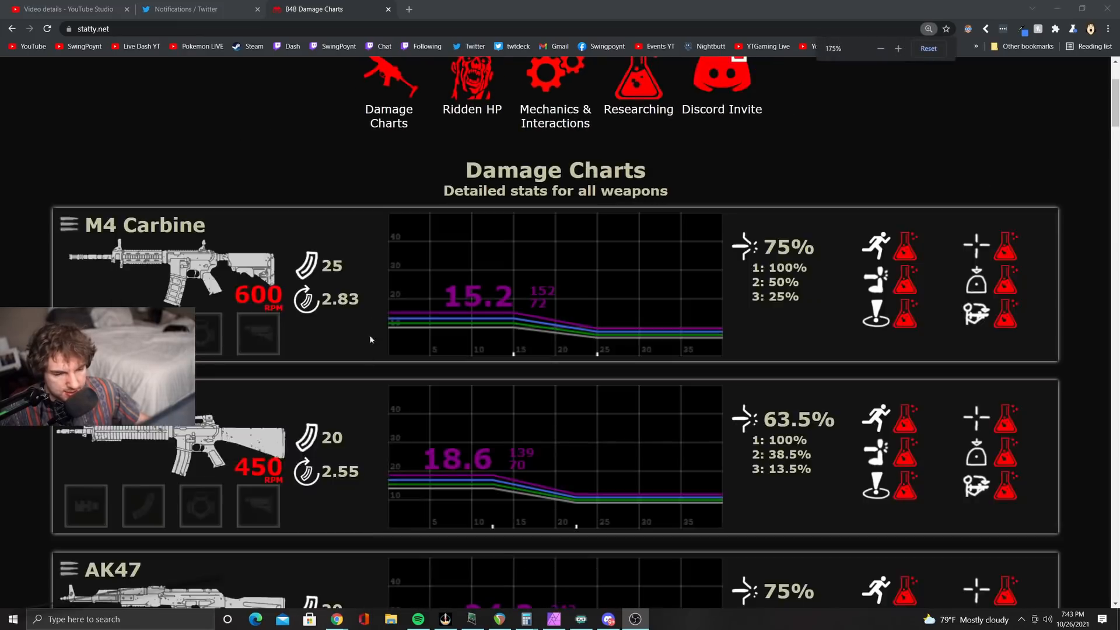
{"action": "mouse_move", "coordinate": [397, 321]}
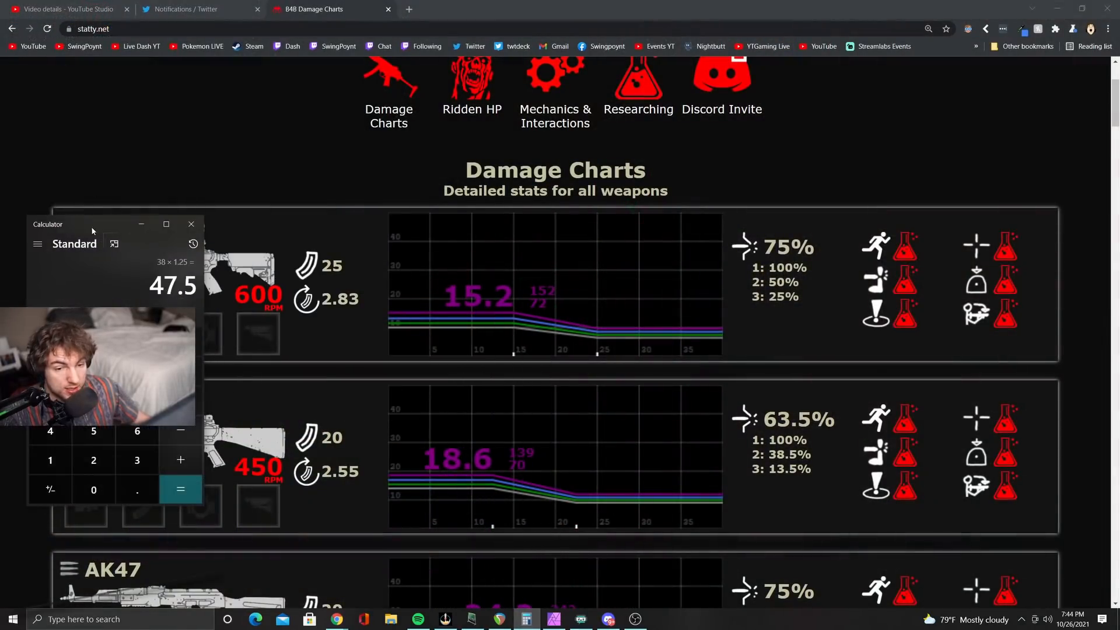
Step: Move Calculator beside the M4 Carbine chart and compute 13.2 ÷ 11.5 = 1.1478
{"action": "left_click_drag", "start_coordinate": [91, 224], "coordinate": [893, 156]}
{"action": "type", "text": "13.2"}
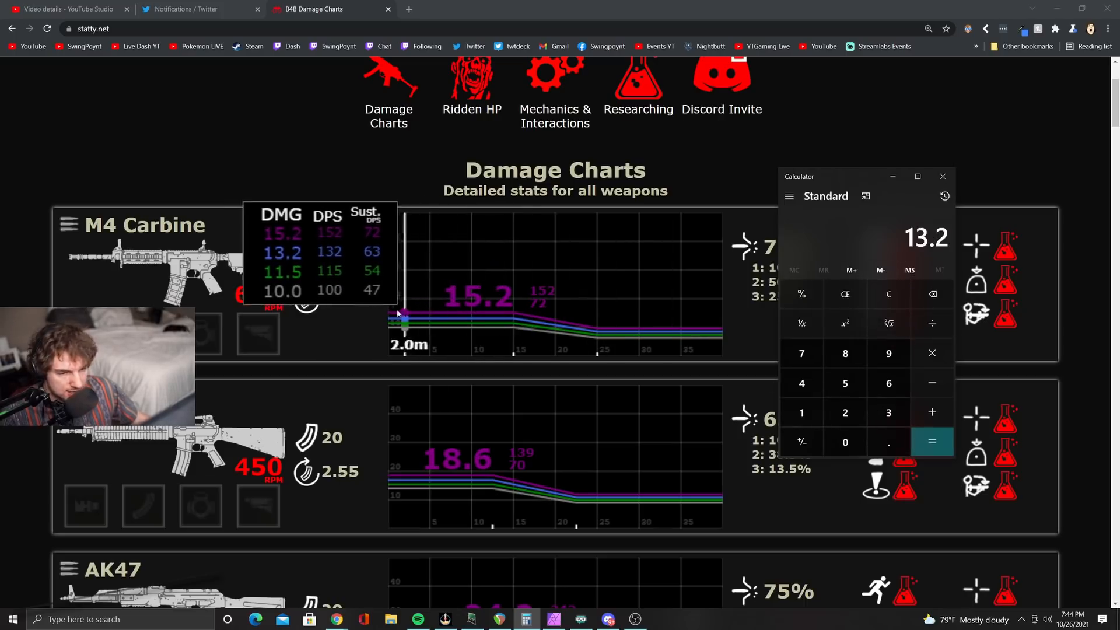
{"action": "left_click", "coordinate": [931, 324]}
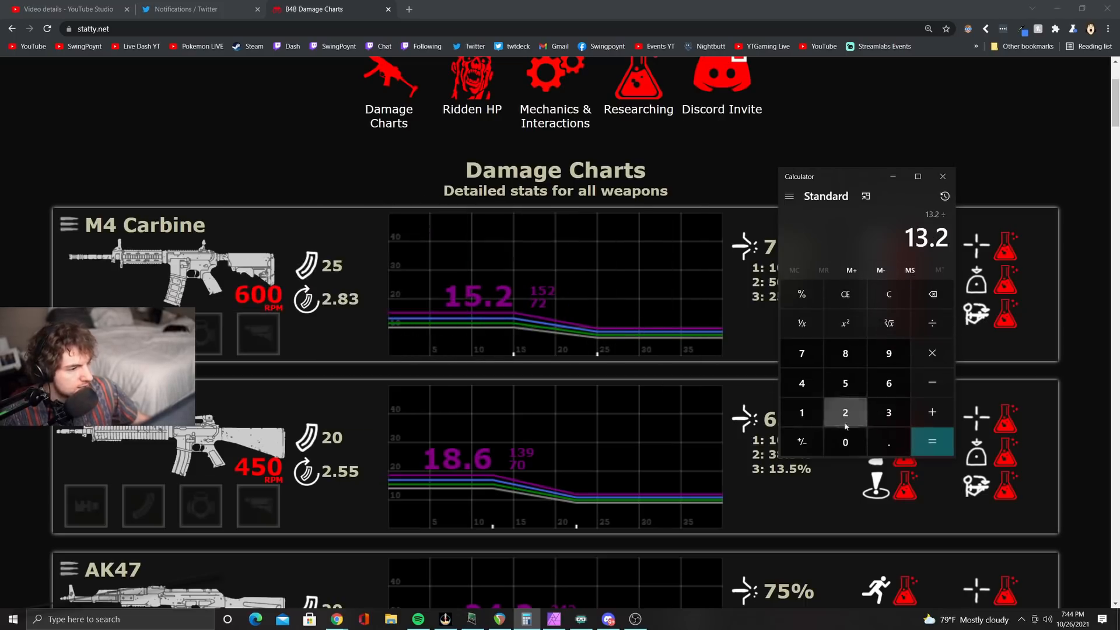
{"action": "left_click", "coordinate": [931, 441]}
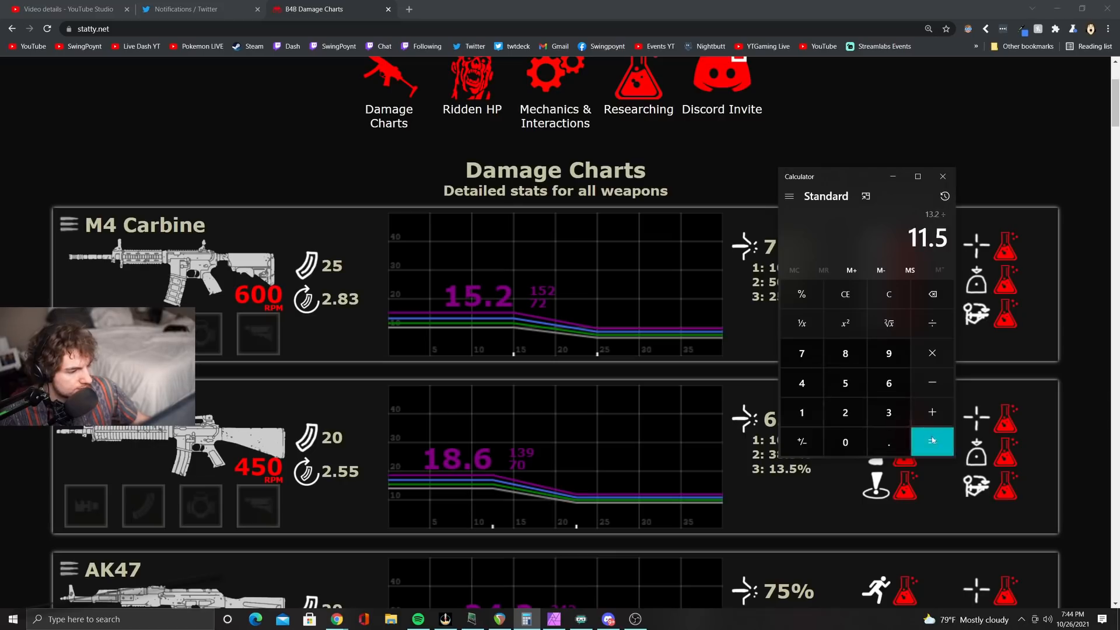
{"action": "left_click", "coordinate": [931, 441]}
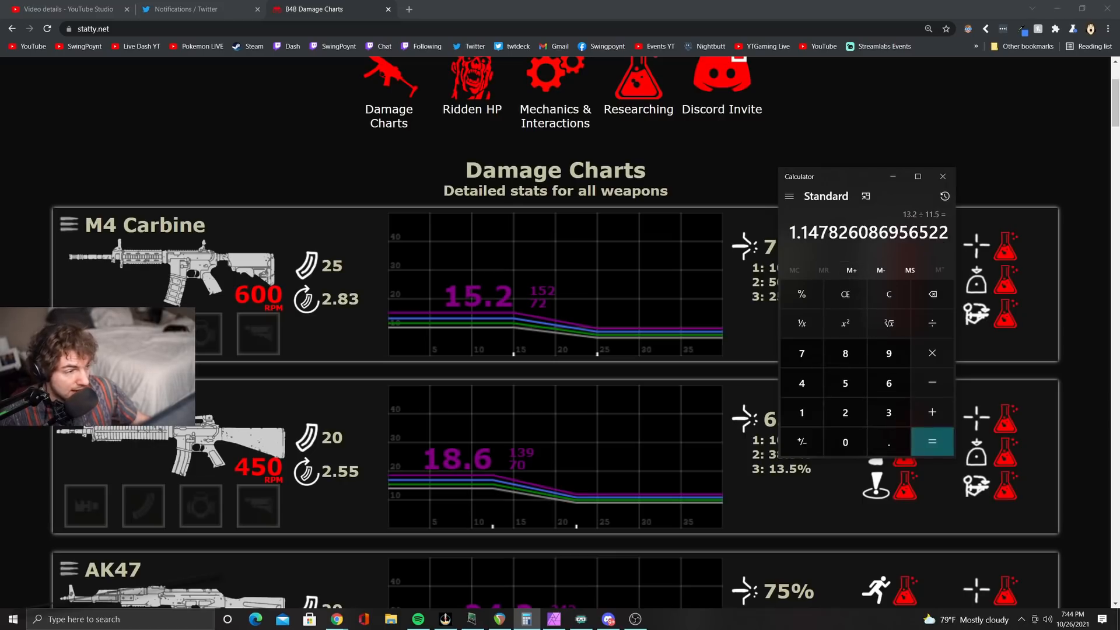
{"action": "mouse_move", "coordinate": [395, 307]}
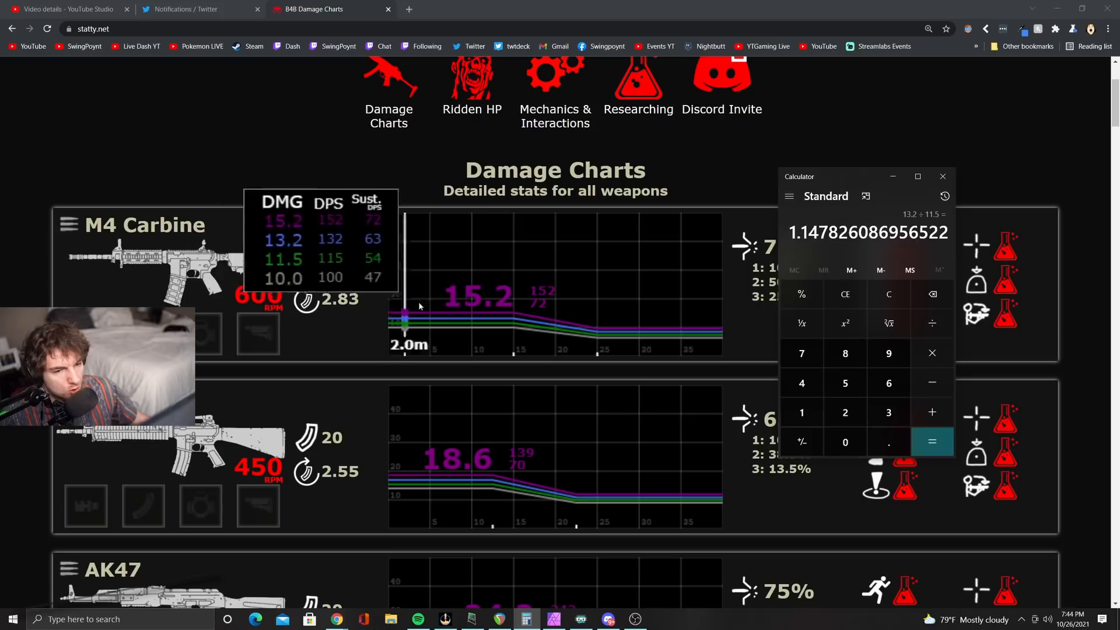
Step: Clear the result and compute 15.2 ÷ 13.2 ≈ 1.1515
{"action": "left_click", "coordinate": [801, 412]}
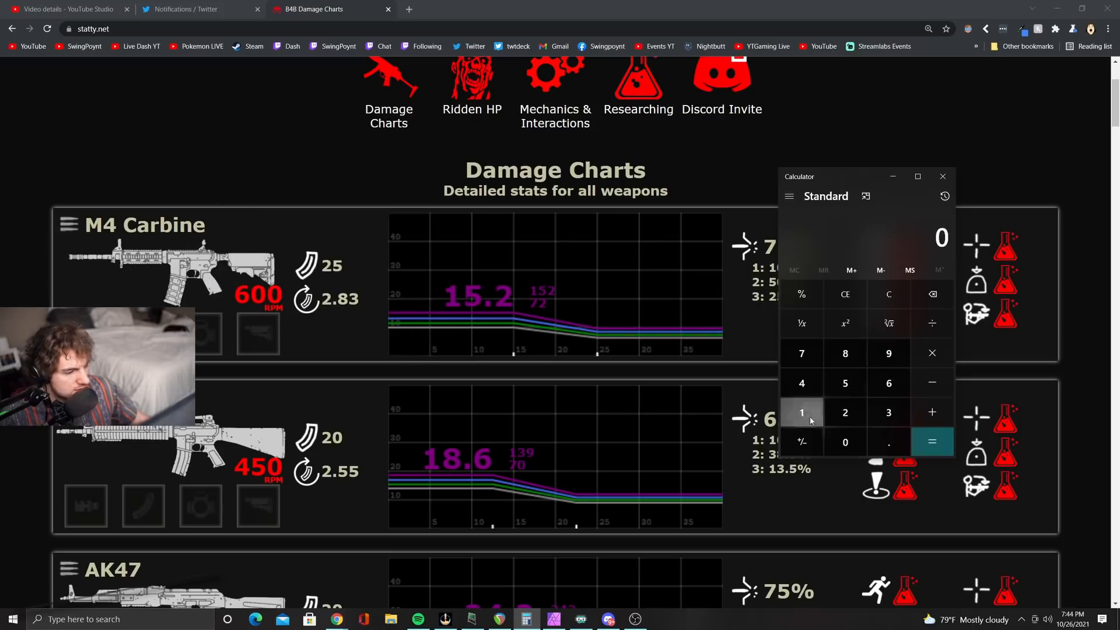
{"action": "left_click", "coordinate": [845, 412]}
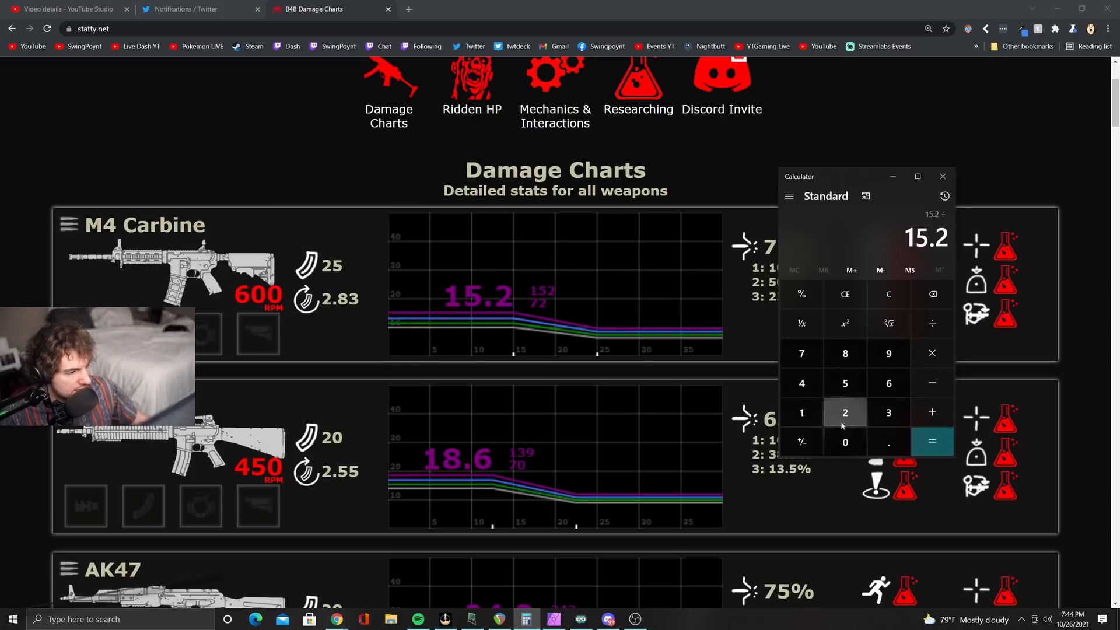
{"action": "left_click", "coordinate": [932, 442]}
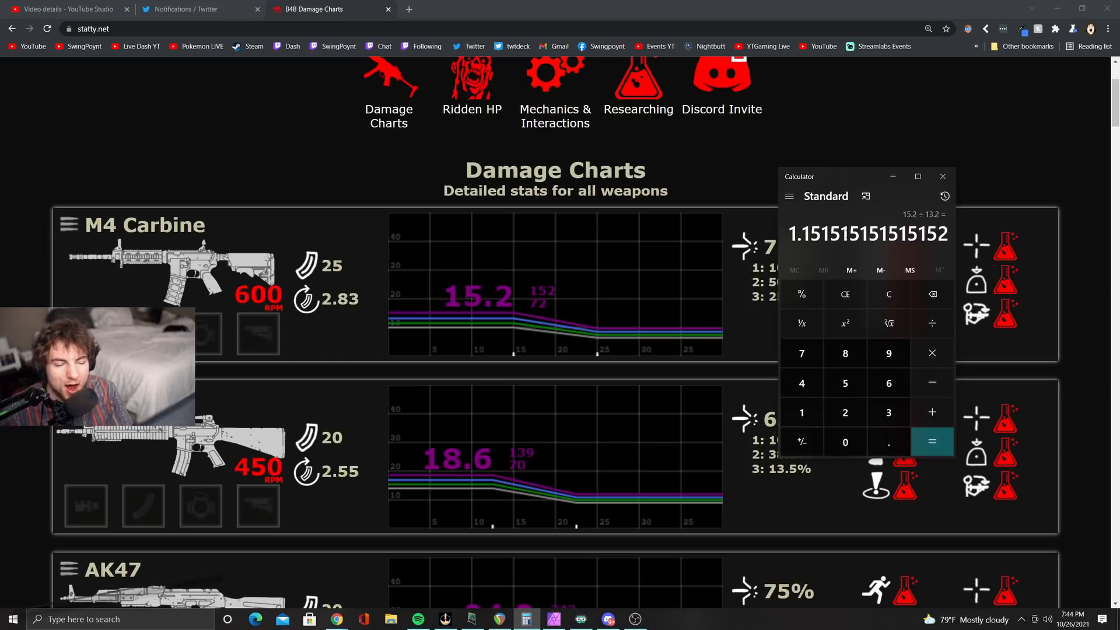
Step: Scroll down to the AK47, SCAR, Ranch Rifle and M249 charts to read DMG values
{"action": "scroll", "scroll_direction": "down", "scroll_amount": 3}
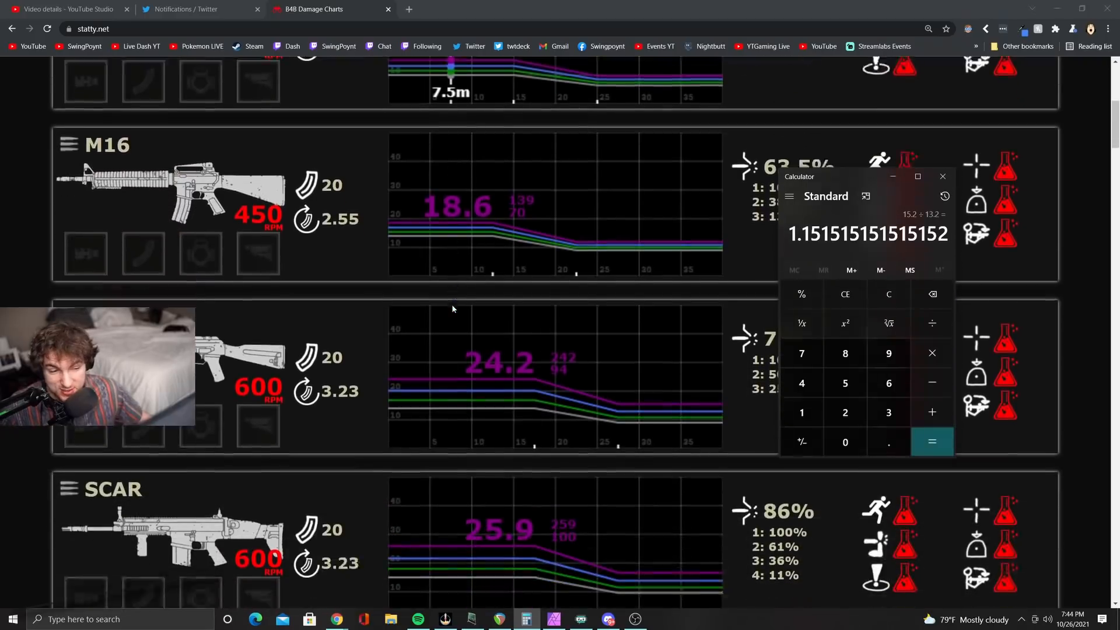
{"action": "scroll", "scroll_direction": "down", "scroll_amount": 3}
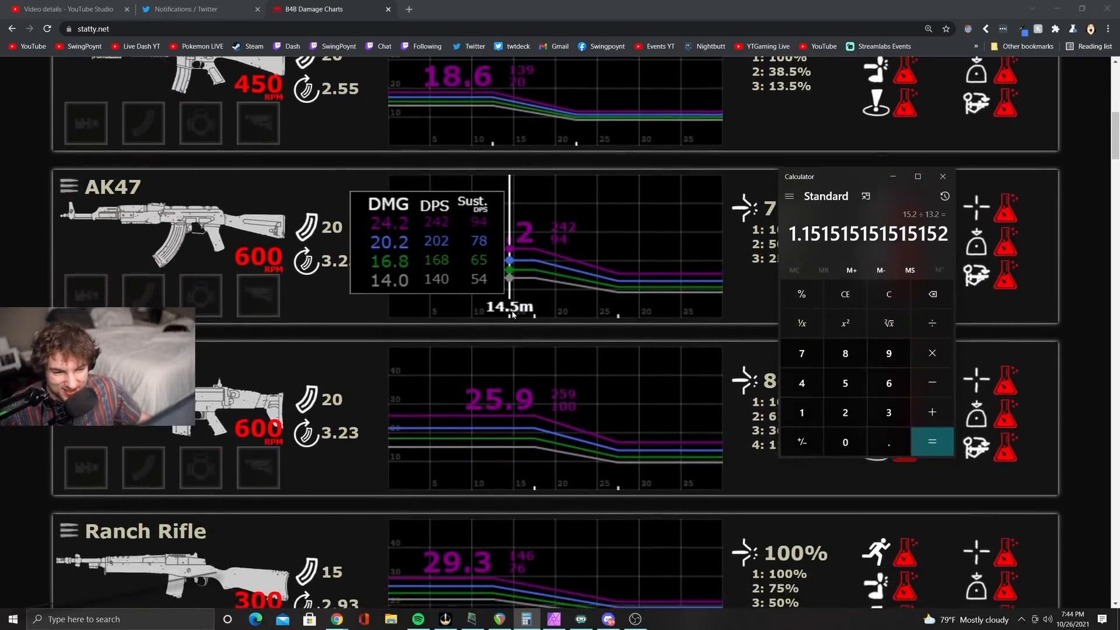
{"action": "scroll", "scroll_direction": "down", "scroll_amount": 3}
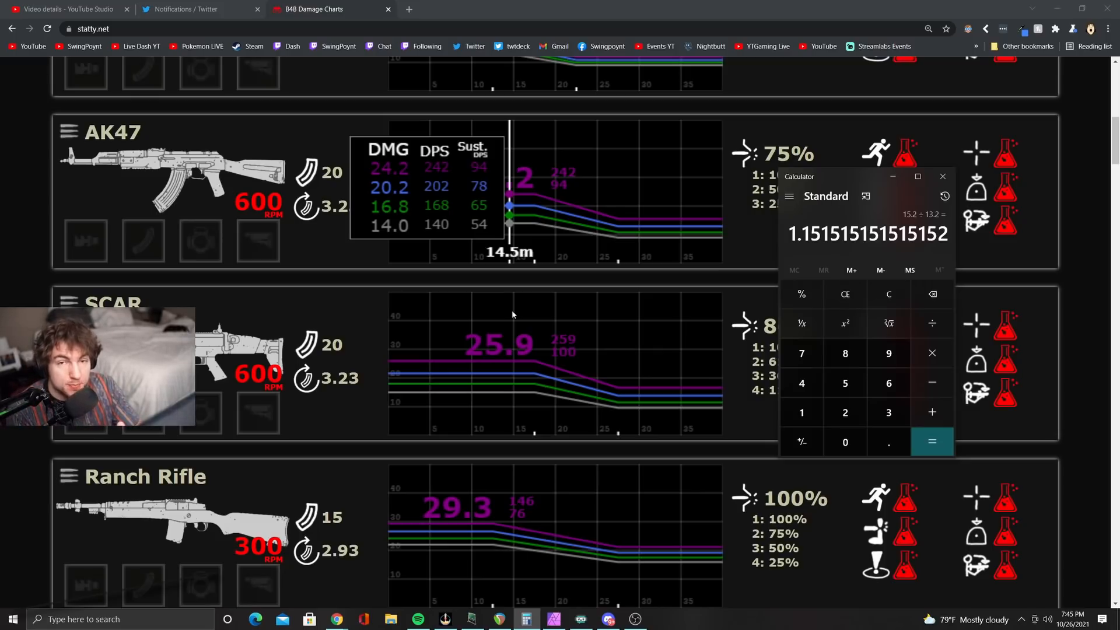
{"action": "mouse_move", "coordinate": [410, 536]}
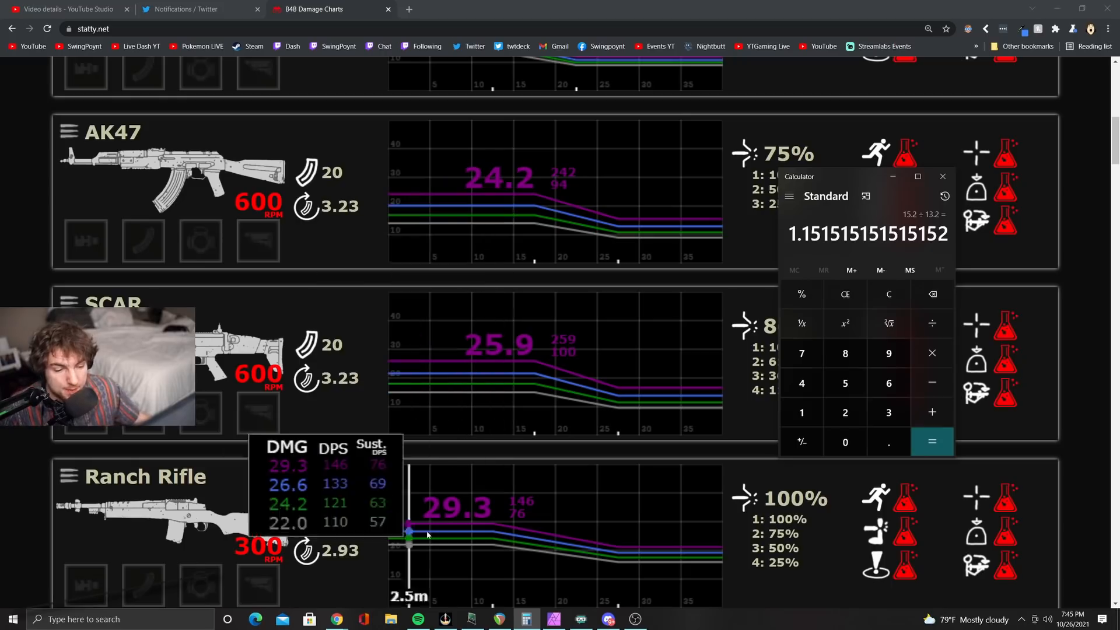
{"action": "scroll", "scroll_direction": "down", "scroll_amount": 3}
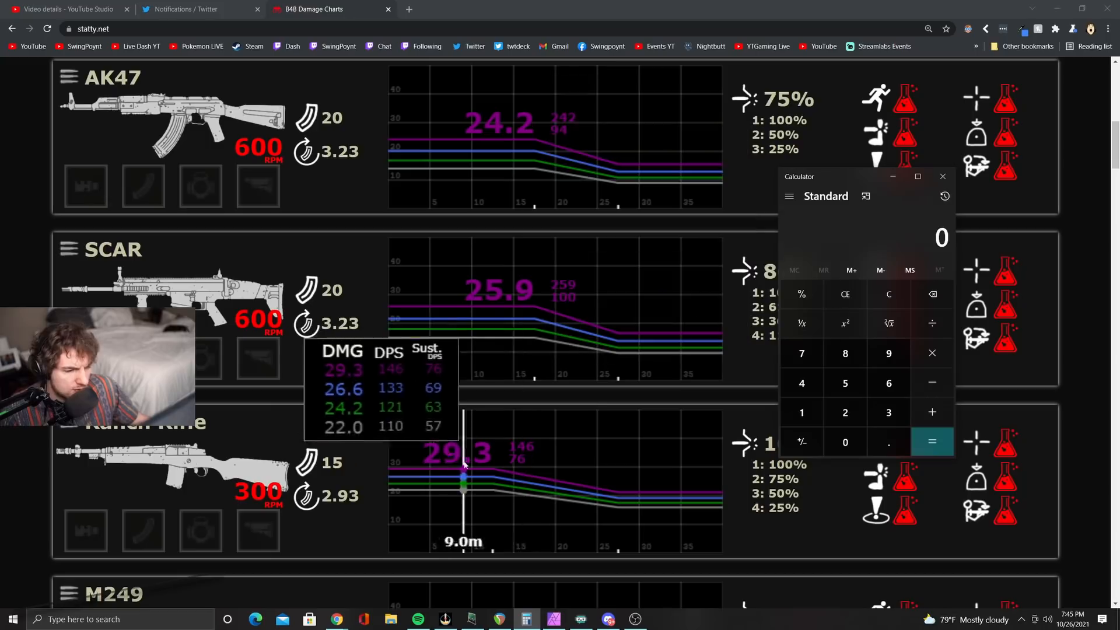
{"action": "mouse_move", "coordinate": [391, 496]}
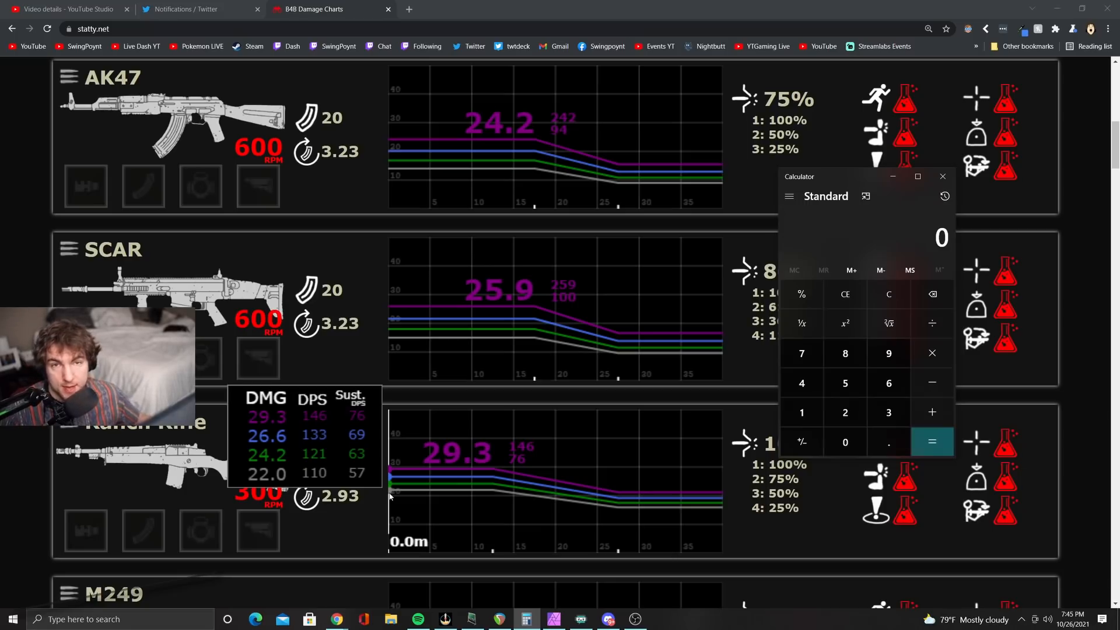
{"action": "scroll", "scroll_direction": "down", "scroll_amount": 3}
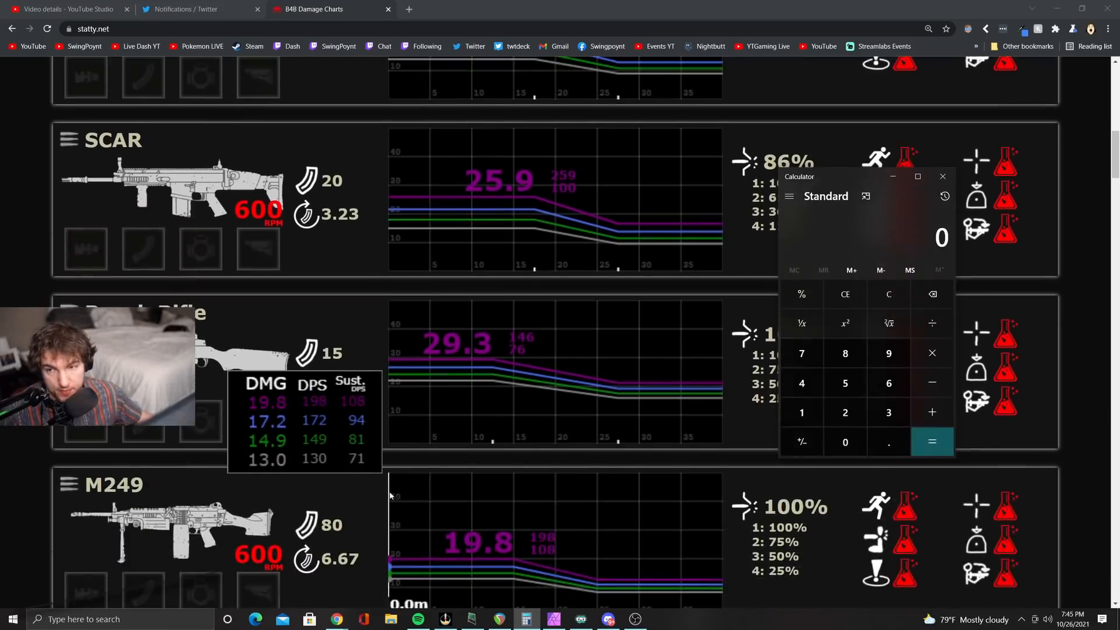
{"action": "scroll", "scroll_direction": "down", "scroll_amount": 3}
{"action": "type", "text": "24.2"}
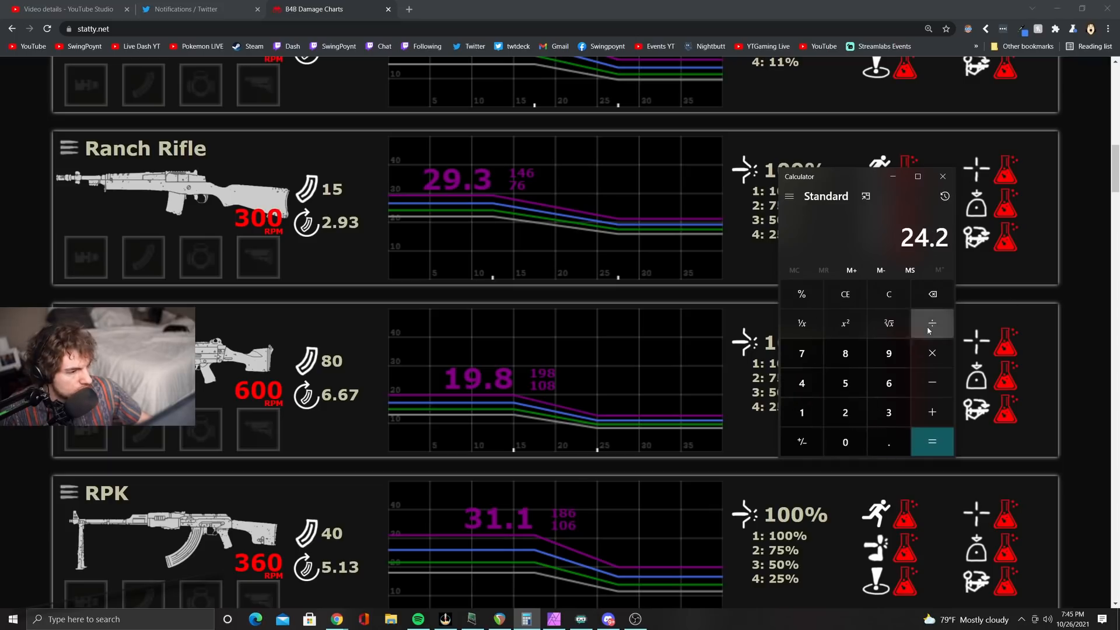
Step: Compute the 24.2 ÷ 22 ratio of 1.1, then 24.2 × 1.1 = 26.62
{"action": "left_click", "coordinate": [932, 322]}
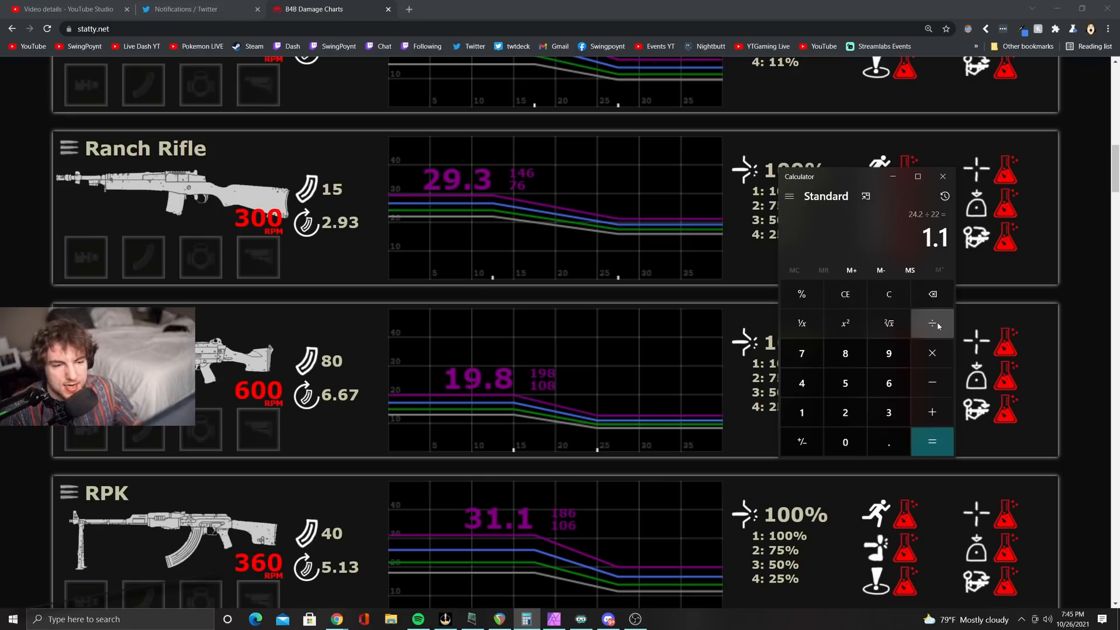
{"action": "left_click", "coordinate": [888, 294]}
{"action": "type", "text": "22"}
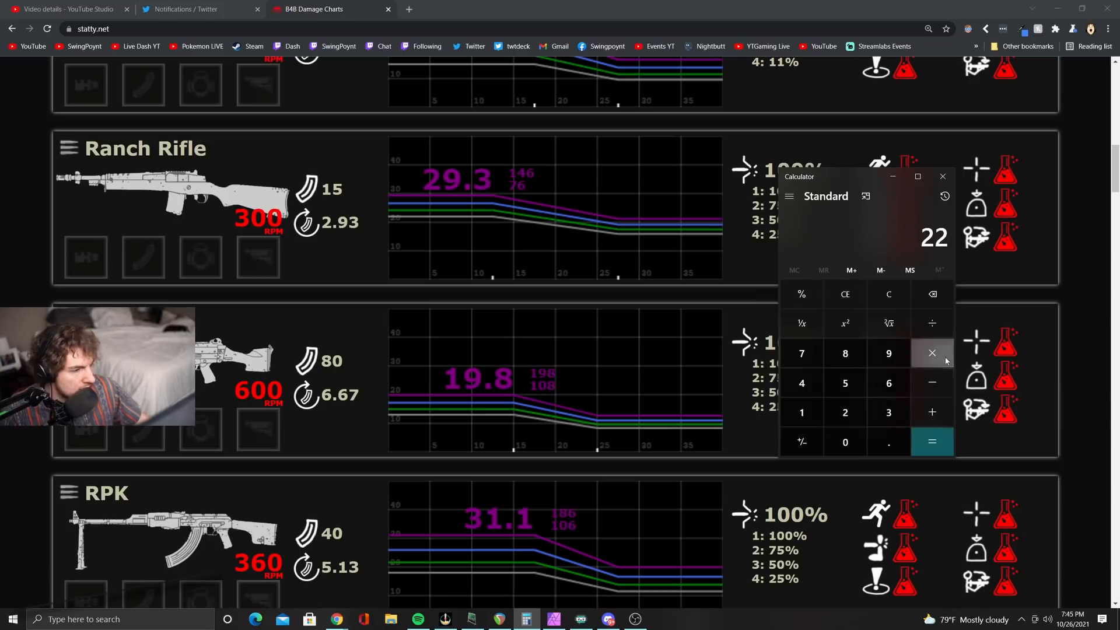
{"action": "left_click", "coordinate": [932, 440]}
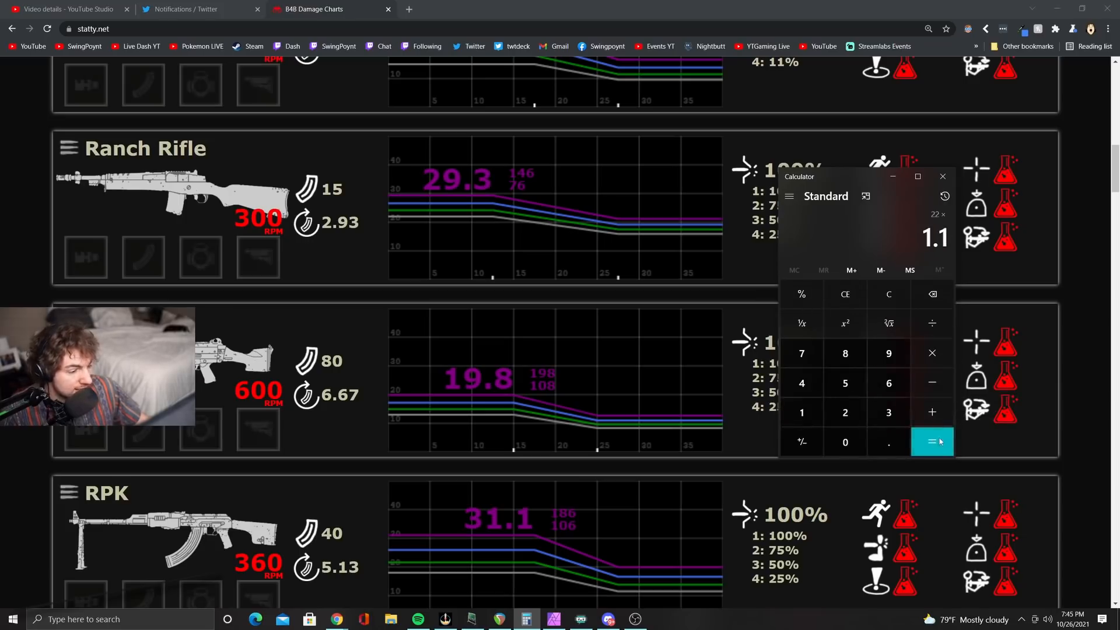
{"action": "left_click", "coordinate": [932, 441]}
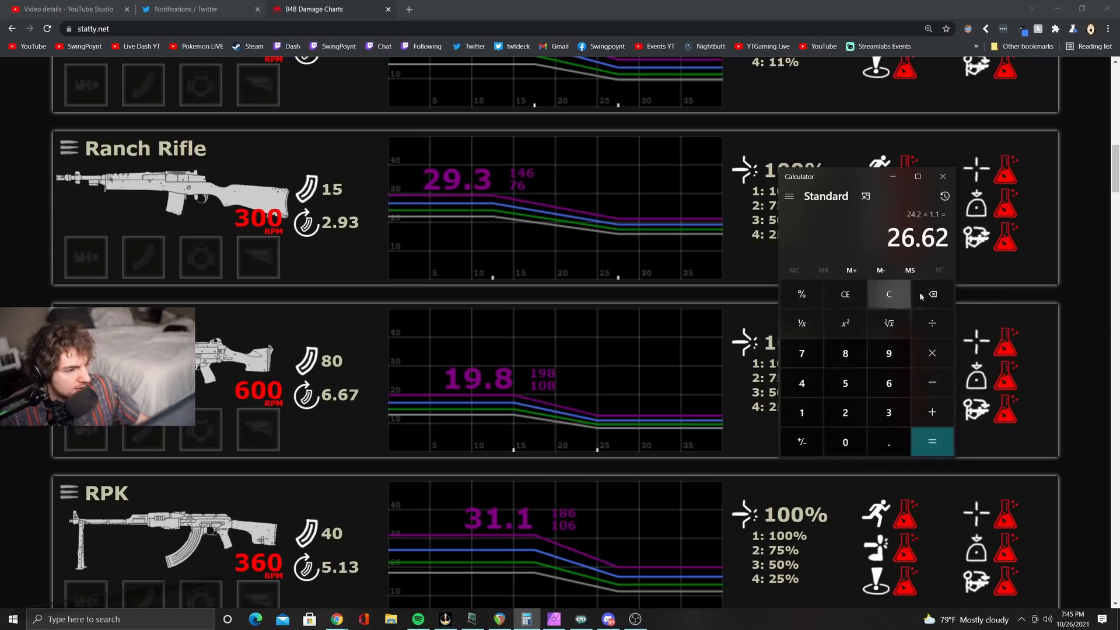
{"action": "mouse_move", "coordinate": [338, 202]}
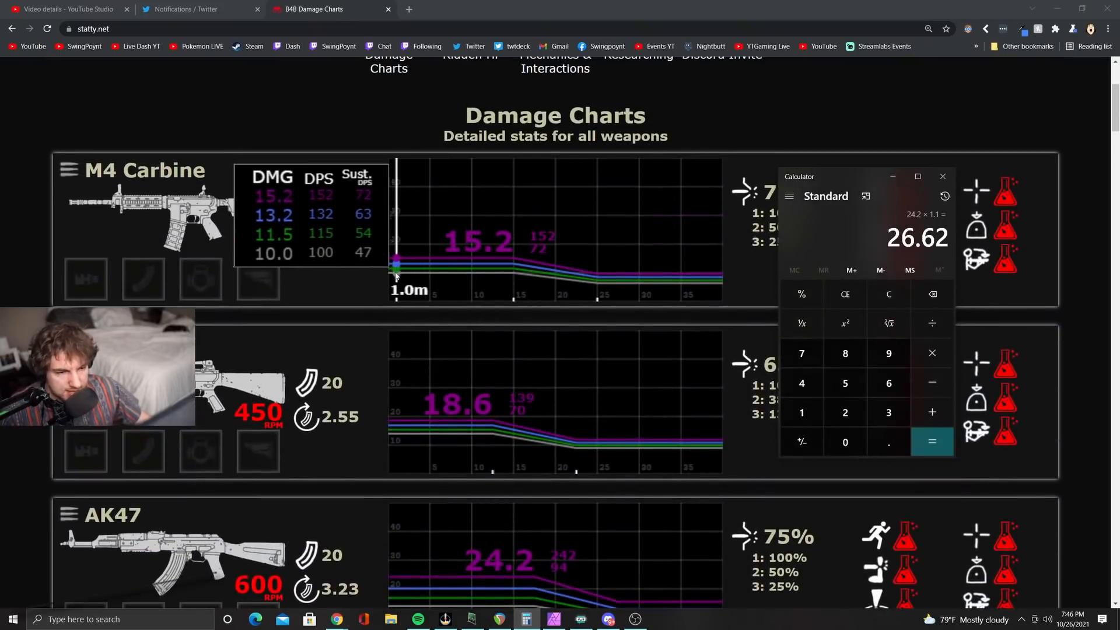
Step: Scroll to the Ranch Rifle chart and compute 29.3 ÷ 15.2 ≈ 1.93
{"action": "scroll", "scroll_direction": "down", "scroll_amount": 3}
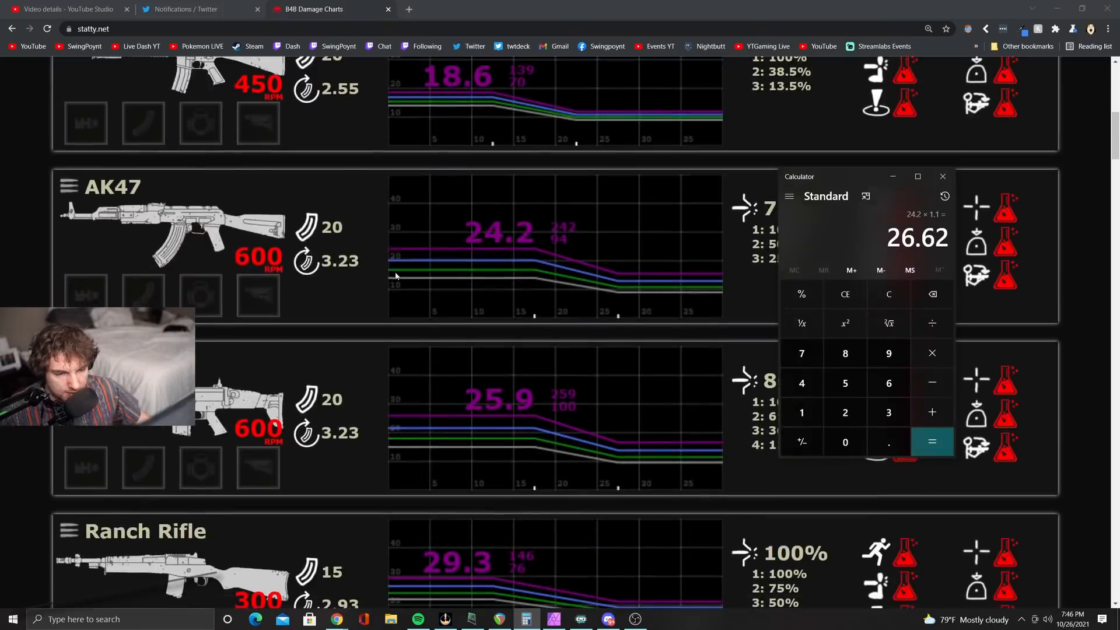
{"action": "scroll", "scroll_direction": "down", "scroll_amount": 3}
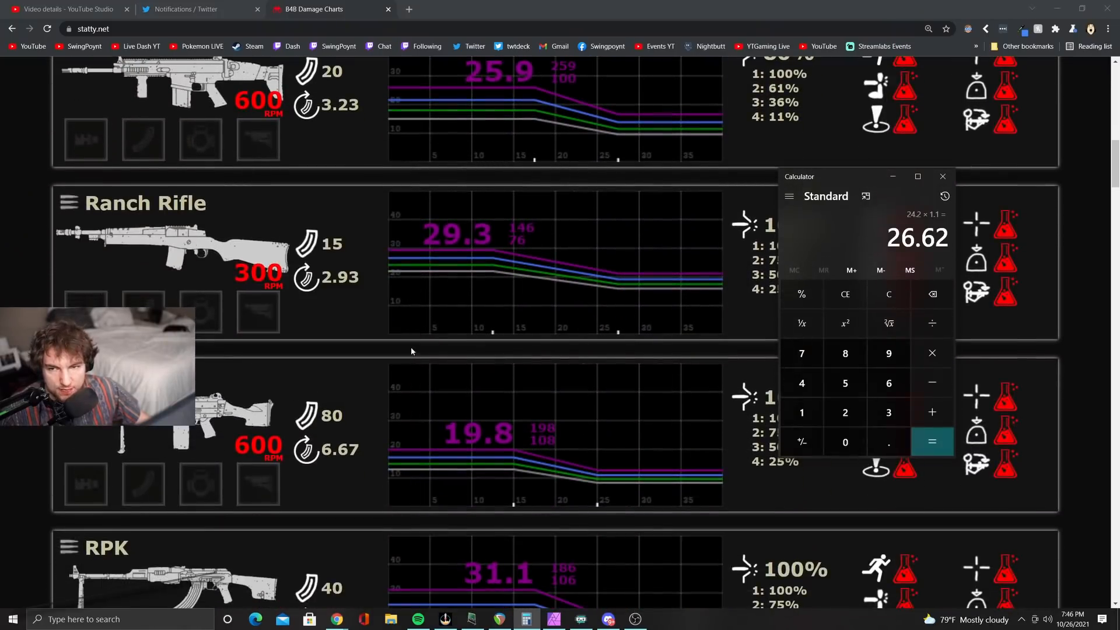
{"action": "left_click", "coordinate": [888, 293]}
{"action": "type", "text": "29.3"}
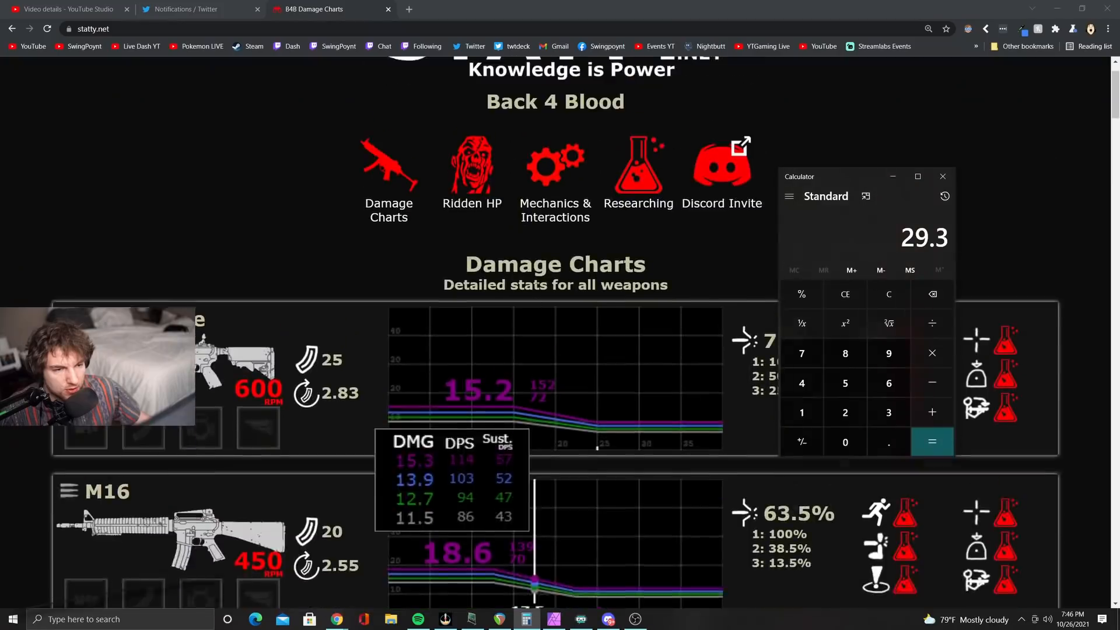
{"action": "scroll", "scroll_direction": "down", "scroll_amount": 3}
{"action": "type", "text": "15"}
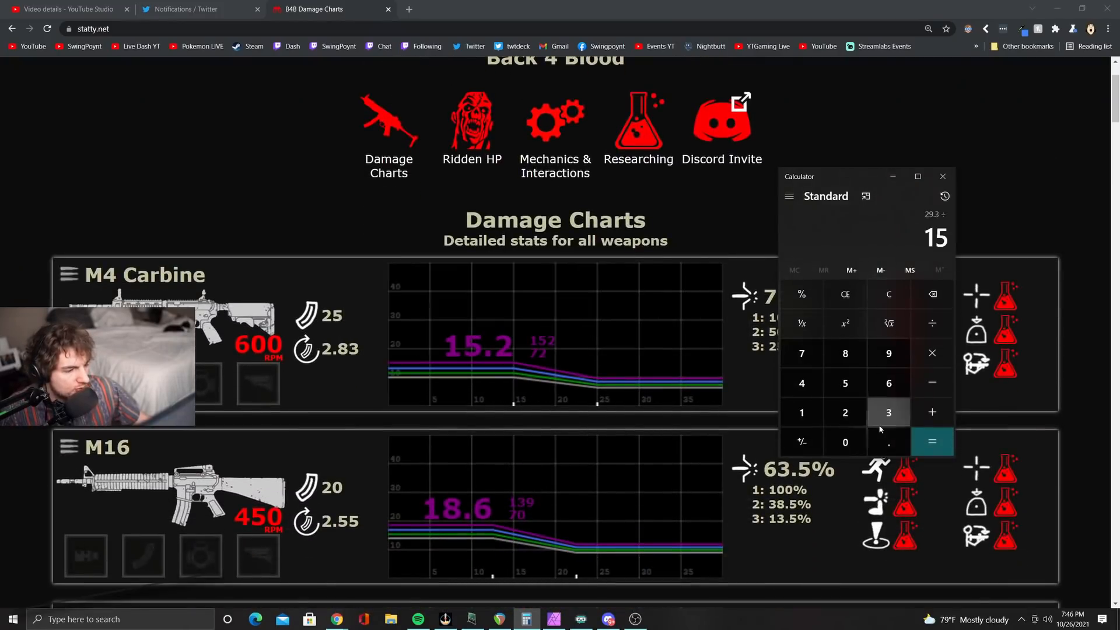
{"action": "left_click", "coordinate": [931, 442]}
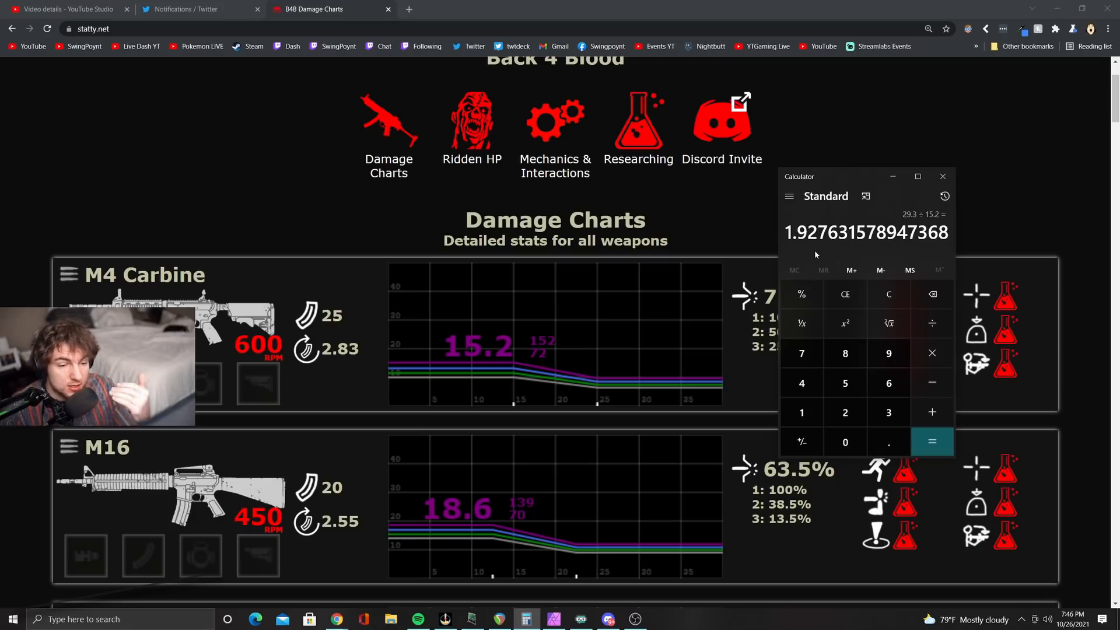
{"action": "scroll", "scroll_direction": "down", "scroll_amount": 3}
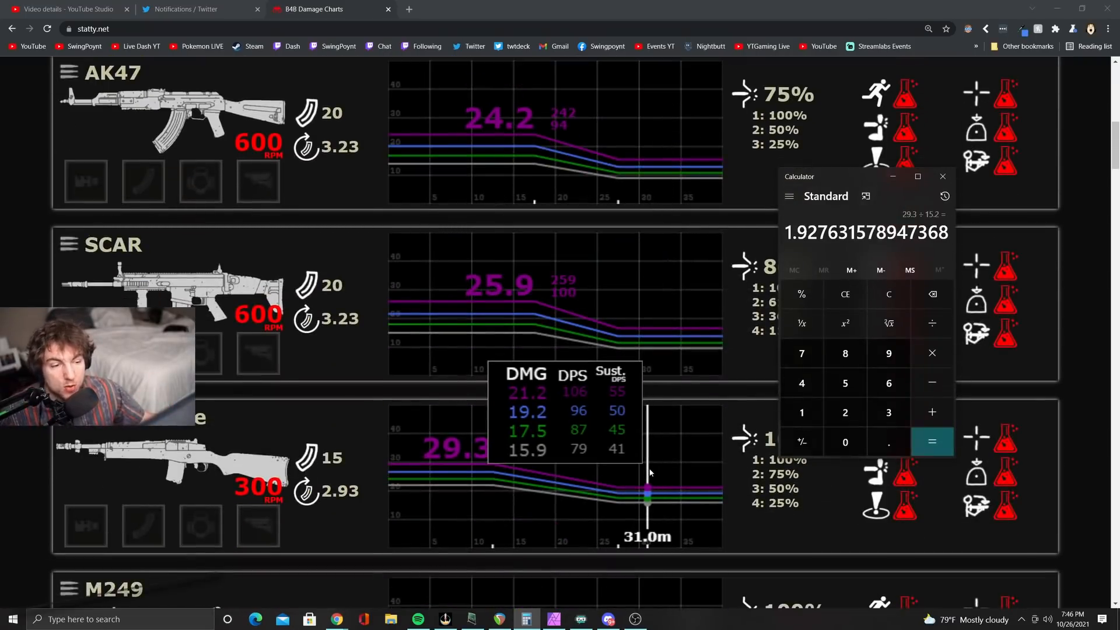
{"action": "scroll", "scroll_direction": "down", "scroll_amount": 3}
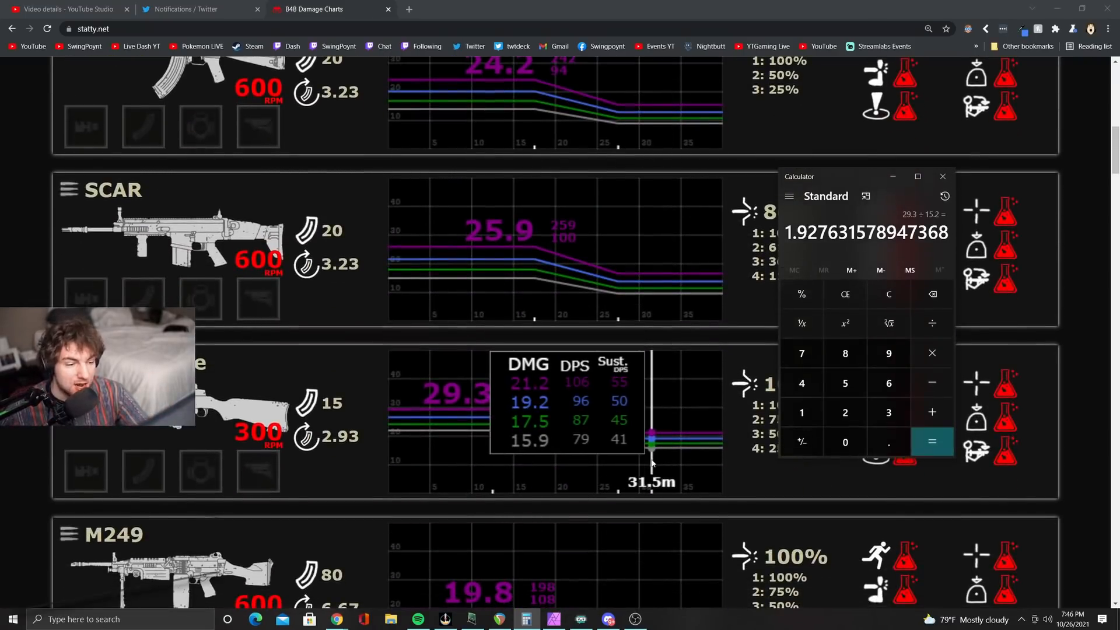
{"action": "scroll", "scroll_direction": "down", "scroll_amount": 3}
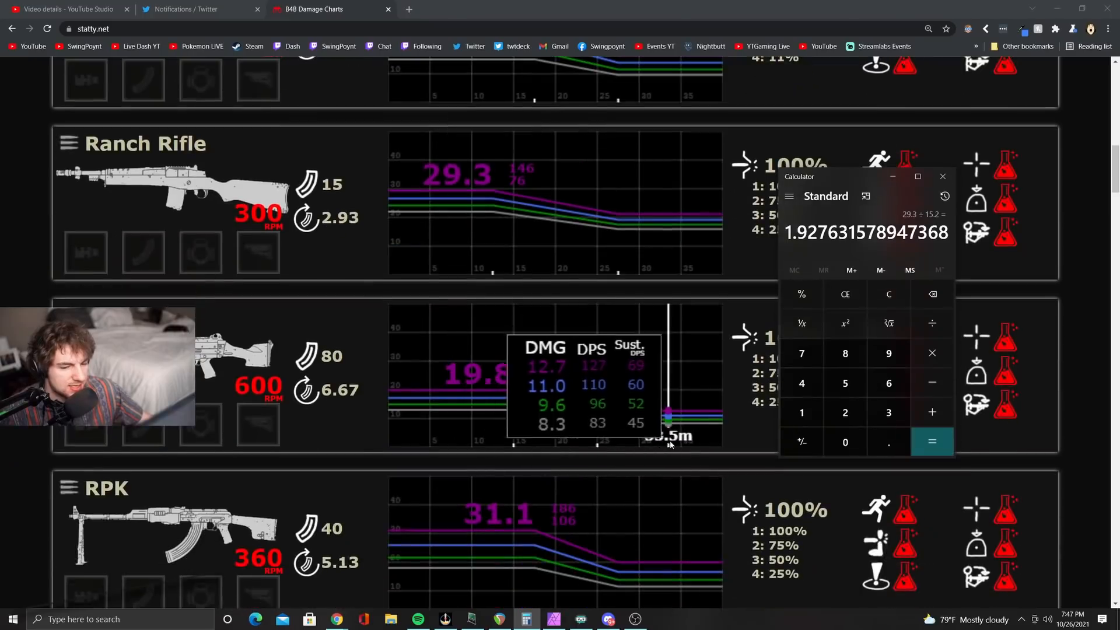
{"action": "scroll", "scroll_direction": "down", "scroll_amount": 3}
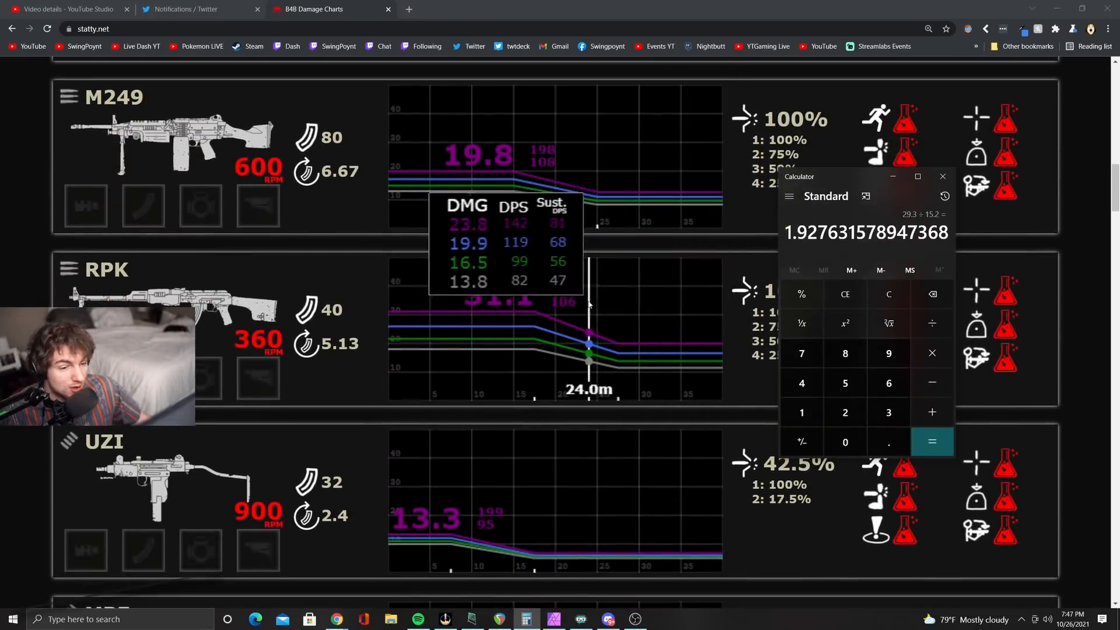
{"action": "scroll", "scroll_direction": "down", "scroll_amount": 3}
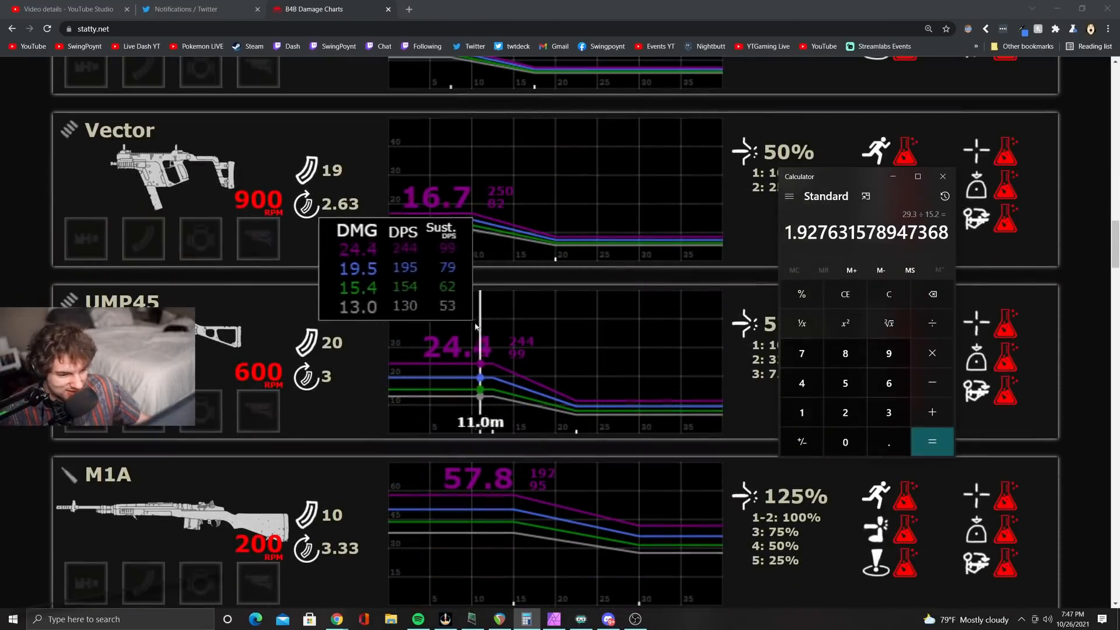
{"action": "scroll", "scroll_direction": "down", "scroll_amount": 3}
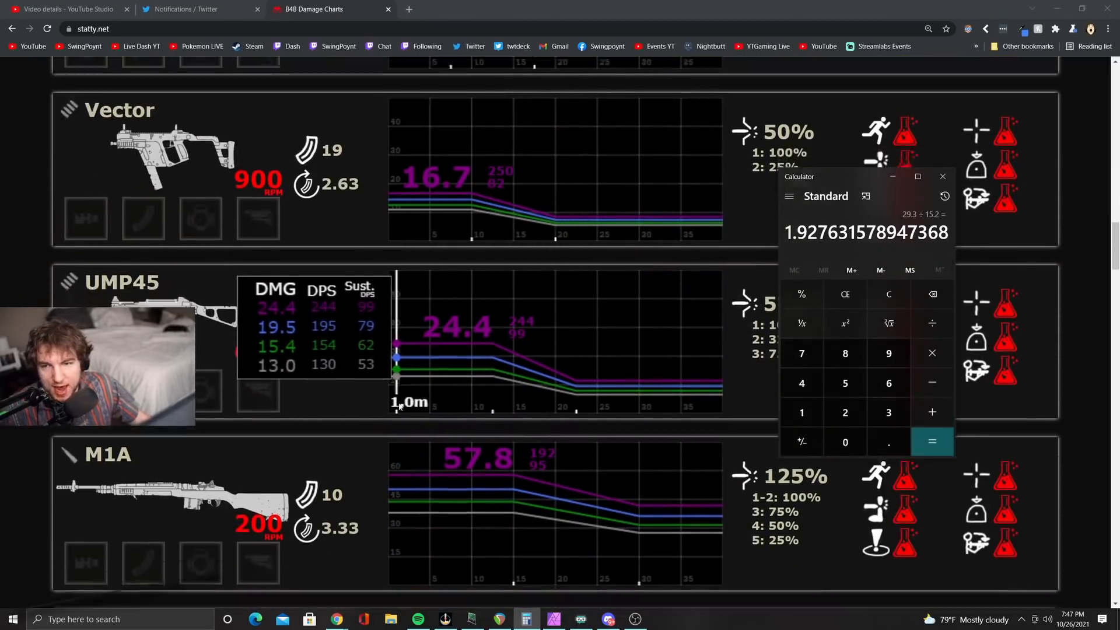
{"action": "scroll", "scroll_direction": "down", "scroll_amount": 3}
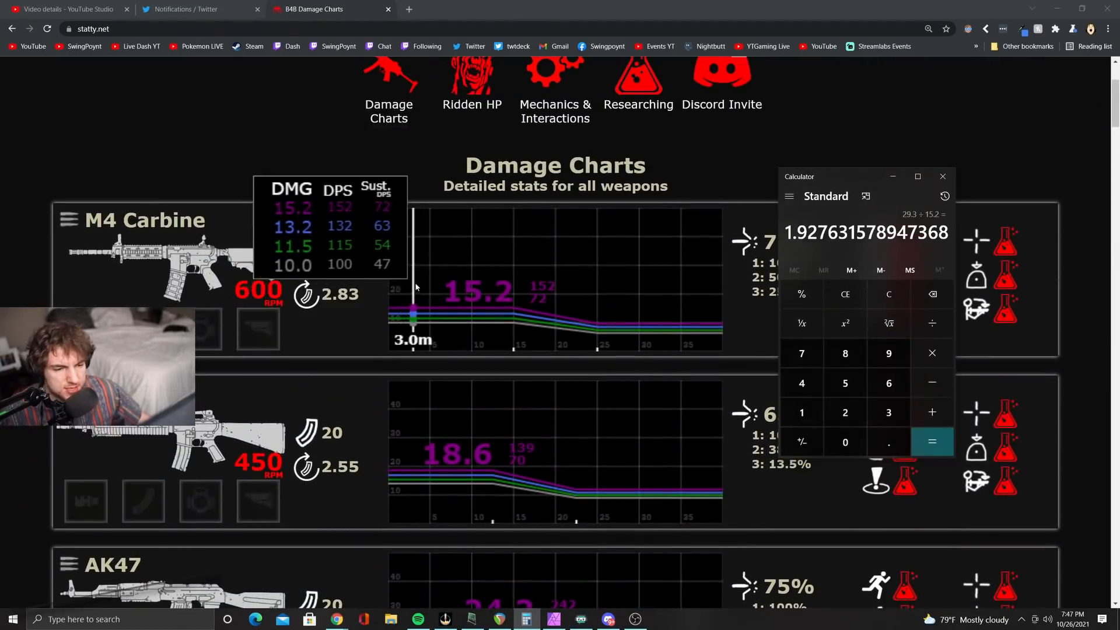
{"action": "scroll", "scroll_direction": "down", "scroll_amount": 3}
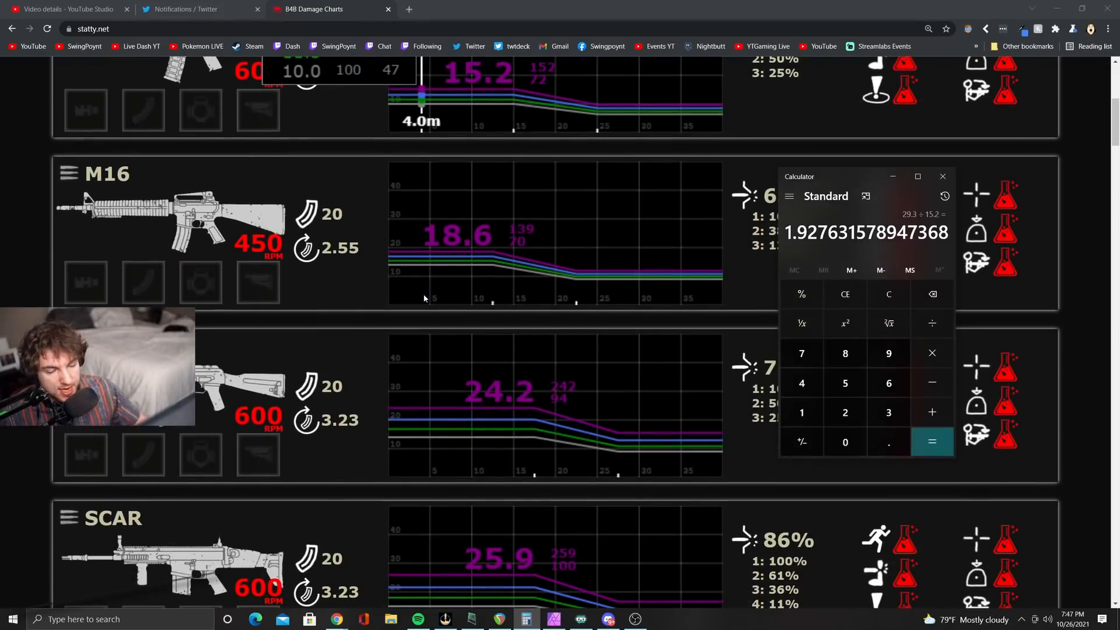
{"action": "scroll", "scroll_direction": "down", "scroll_amount": 3}
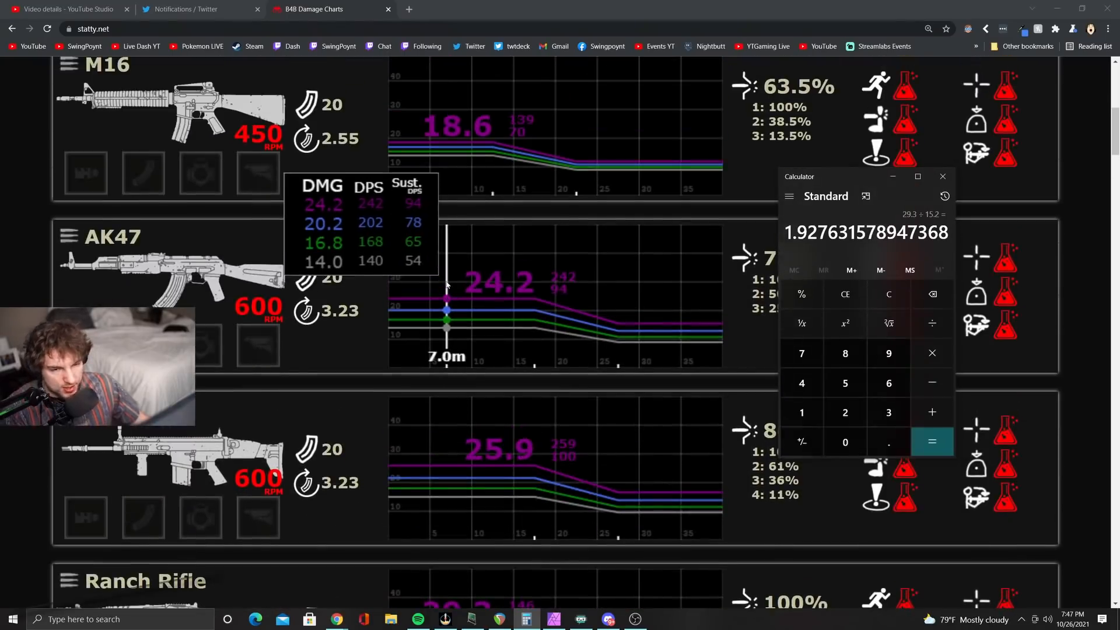
{"action": "scroll", "scroll_direction": "down", "scroll_amount": 3}
{"action": "type", "text": "144"}
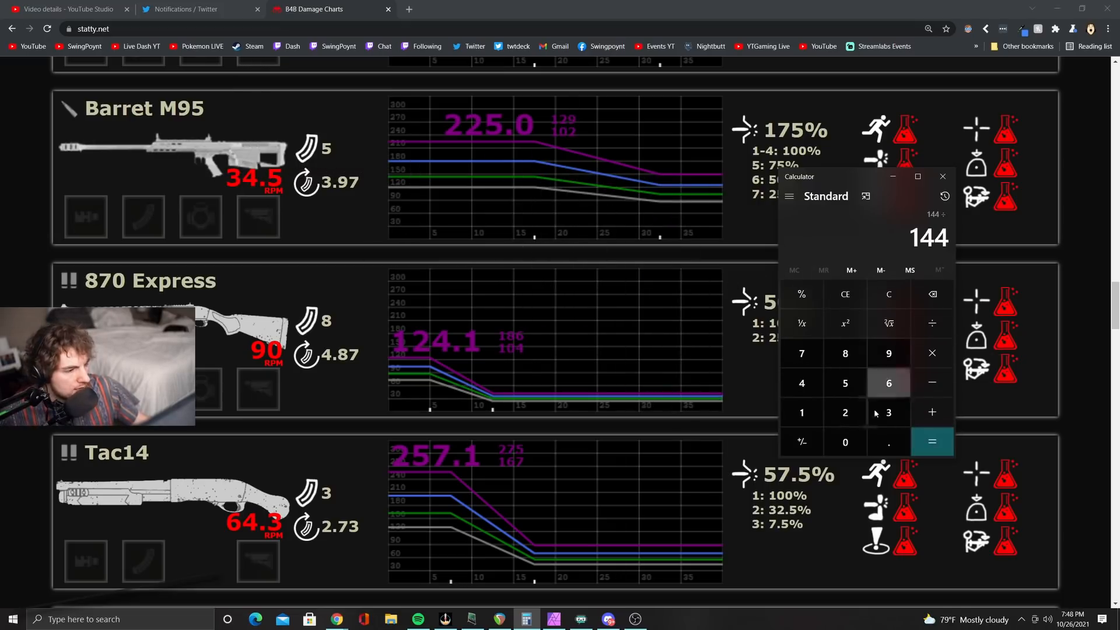
Step: Compute the Barret M95 tier ratios 180 ÷ 144 and 225 ÷ 180, both 1.25
{"action": "left_click", "coordinate": [931, 442]}
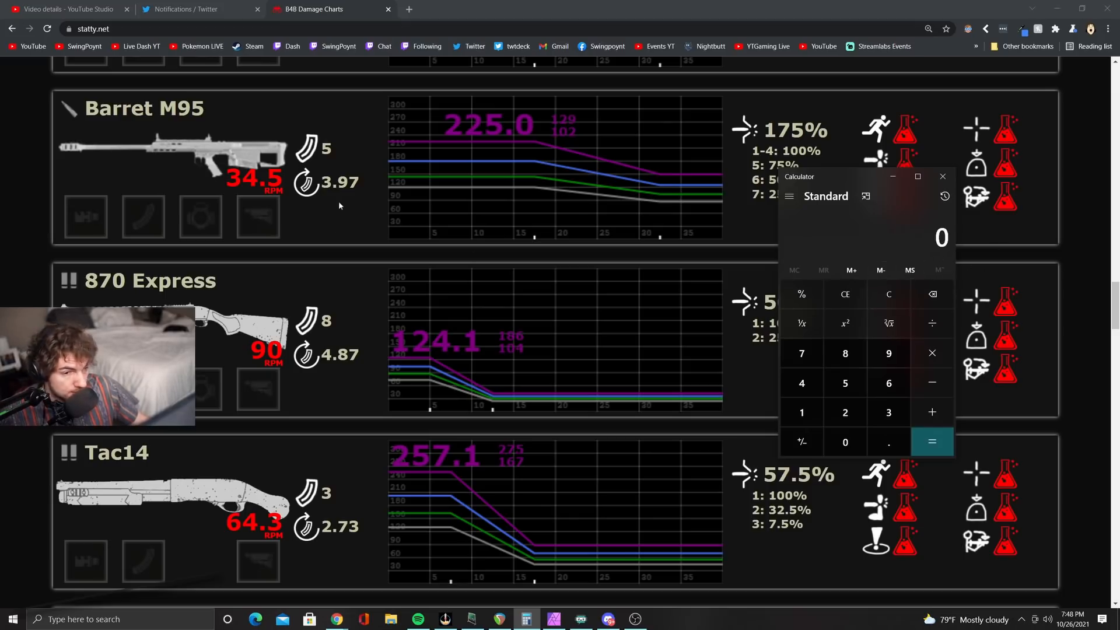
{"action": "mouse_move", "coordinate": [409, 161]}
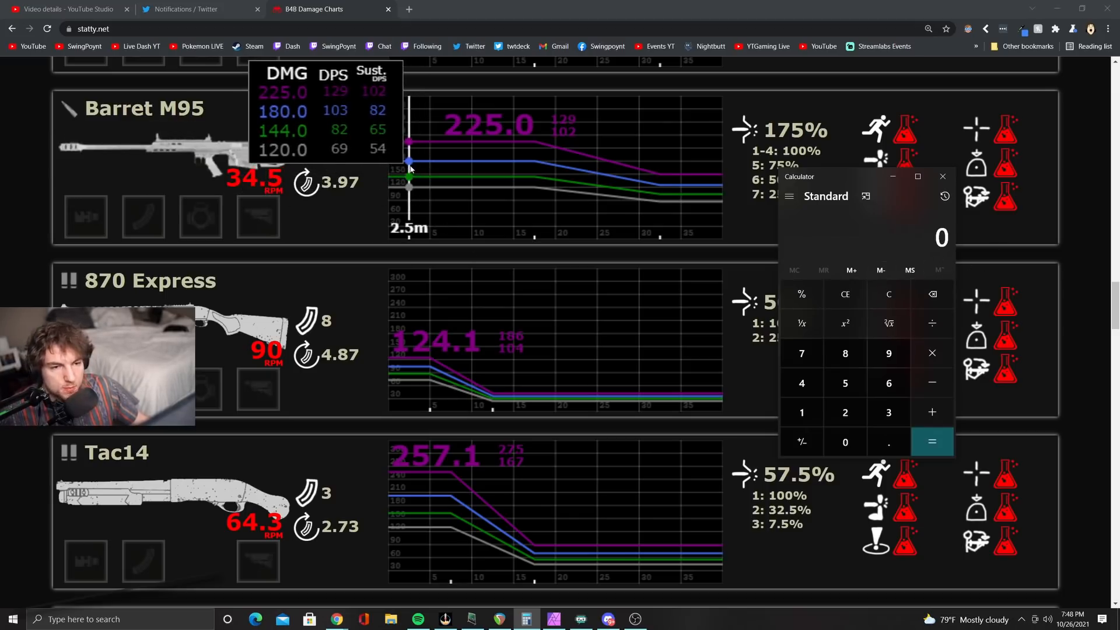
{"action": "left_click", "coordinate": [845, 382]}
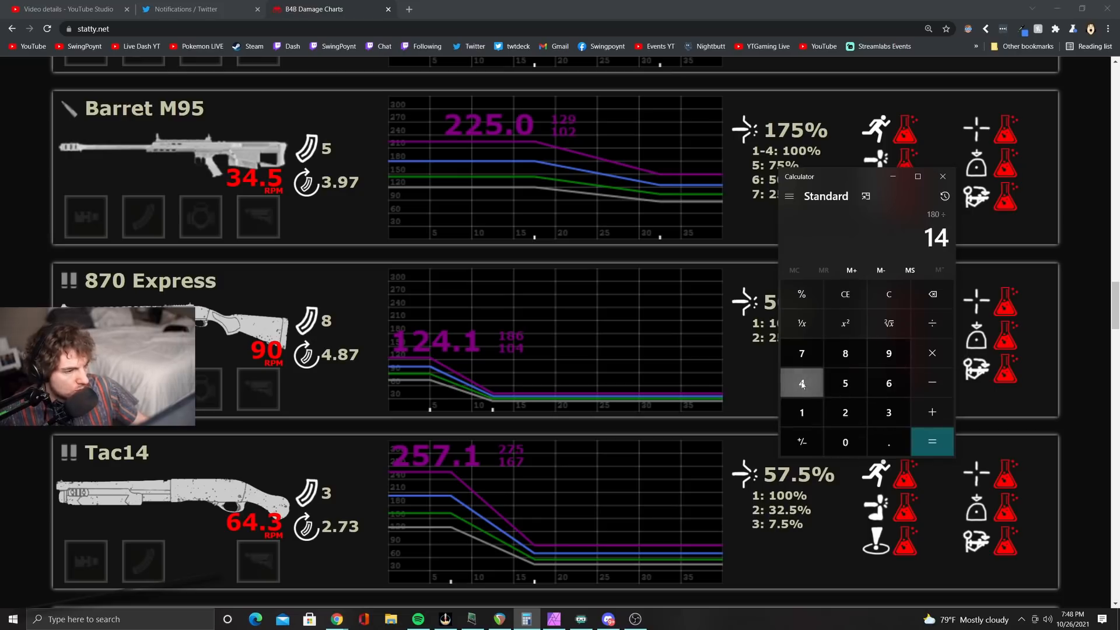
{"action": "left_click", "coordinate": [931, 441]}
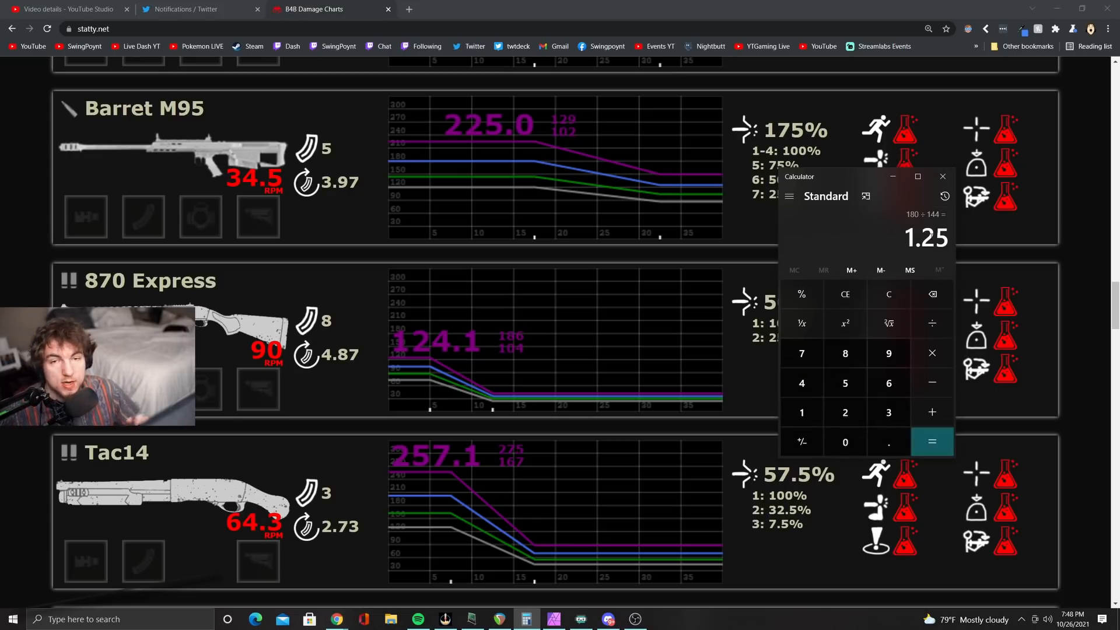
{"action": "mouse_move", "coordinate": [891, 247]}
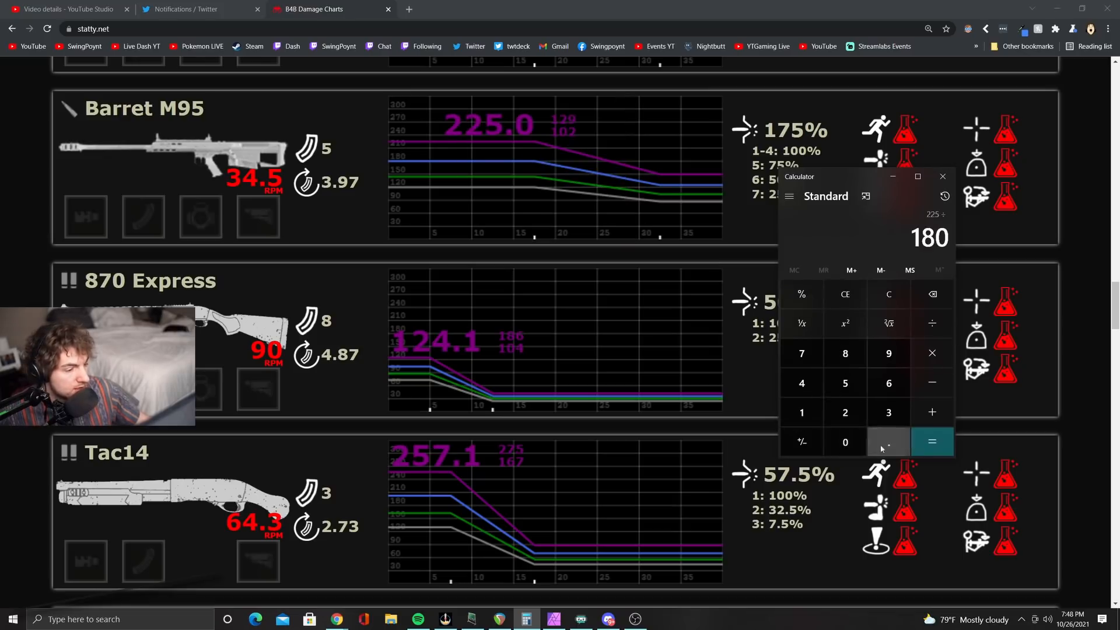
{"action": "left_click", "coordinate": [932, 442]}
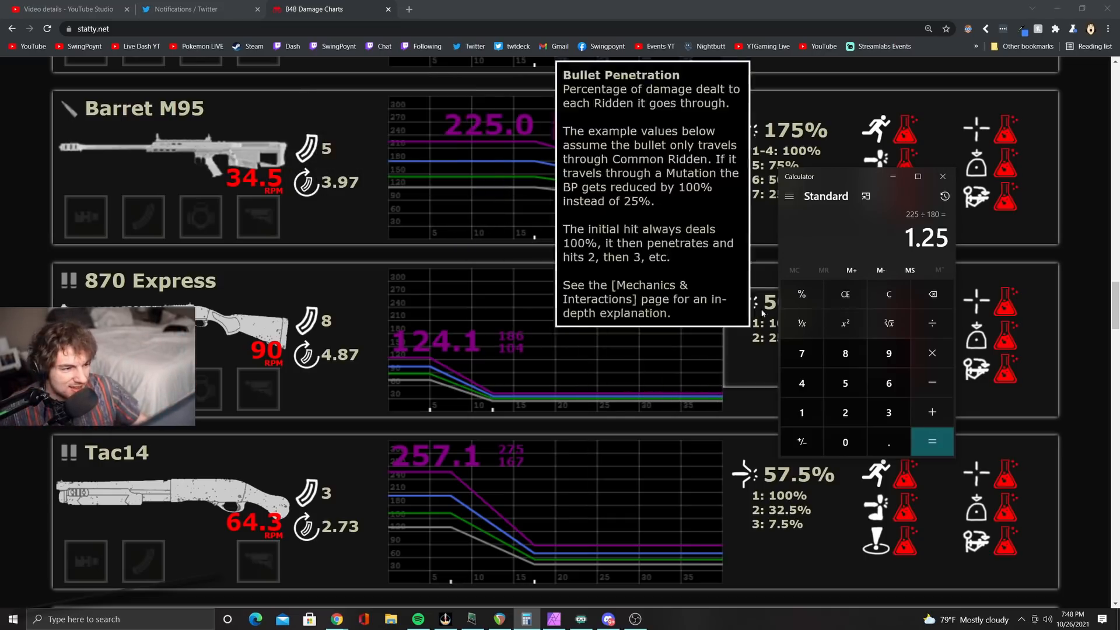
{"action": "scroll", "scroll_direction": "down", "scroll_amount": 3}
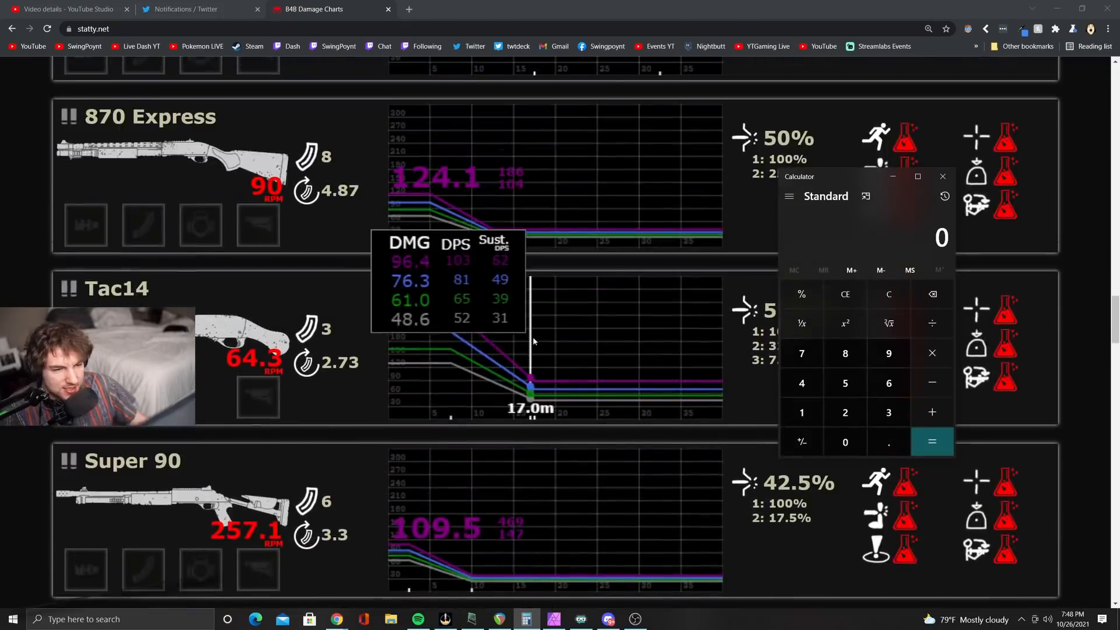
Step: Compute the UMP45 damage ratio 24.4 ÷ 13 ≈ 1.877
{"action": "scroll", "scroll_direction": "down", "scroll_amount": 3}
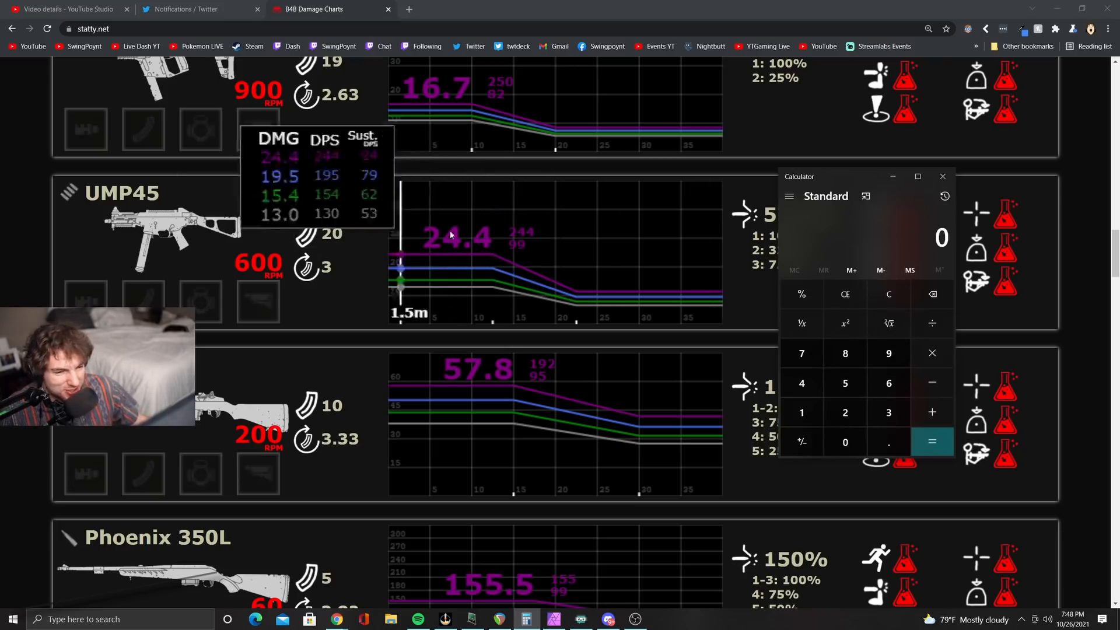
{"action": "left_click", "coordinate": [845, 412]}
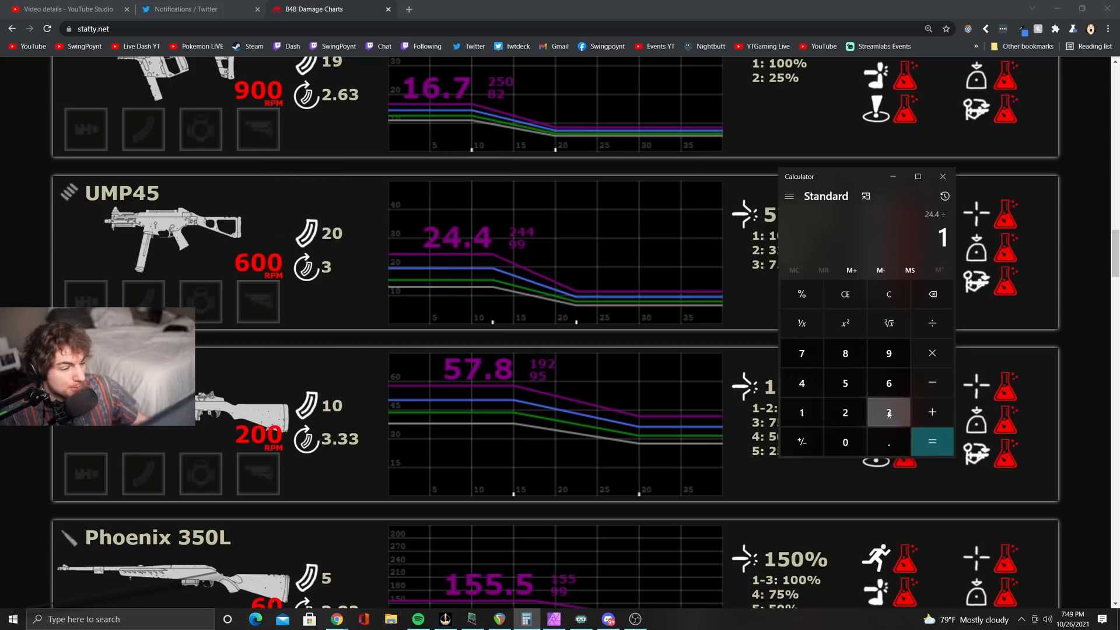
{"action": "left_click", "coordinate": [931, 441]}
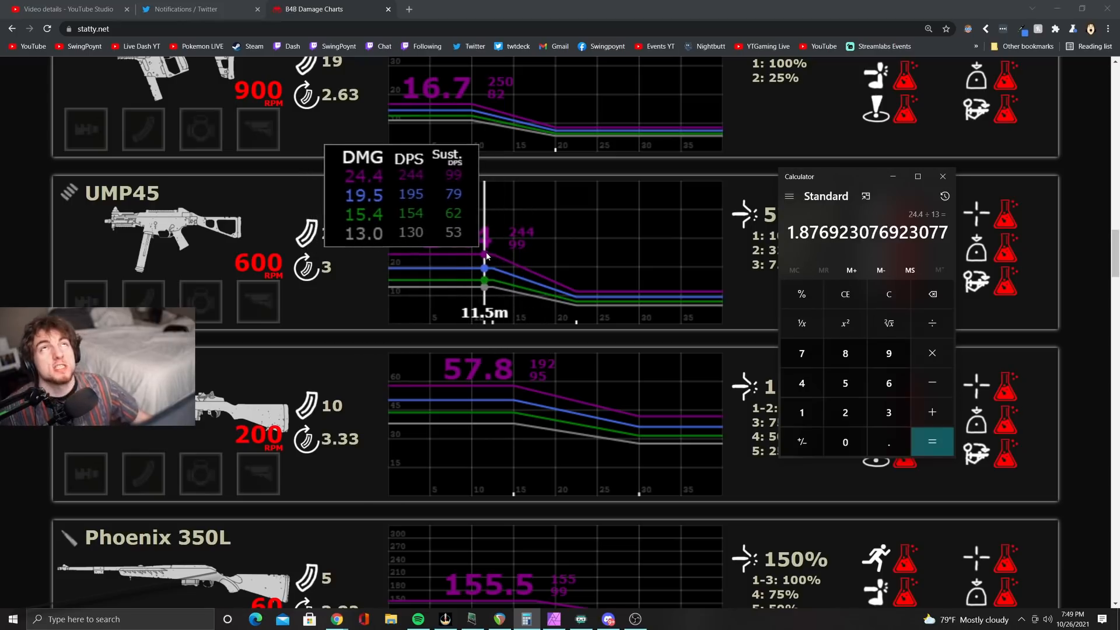
{"action": "mouse_move", "coordinate": [537, 249]}
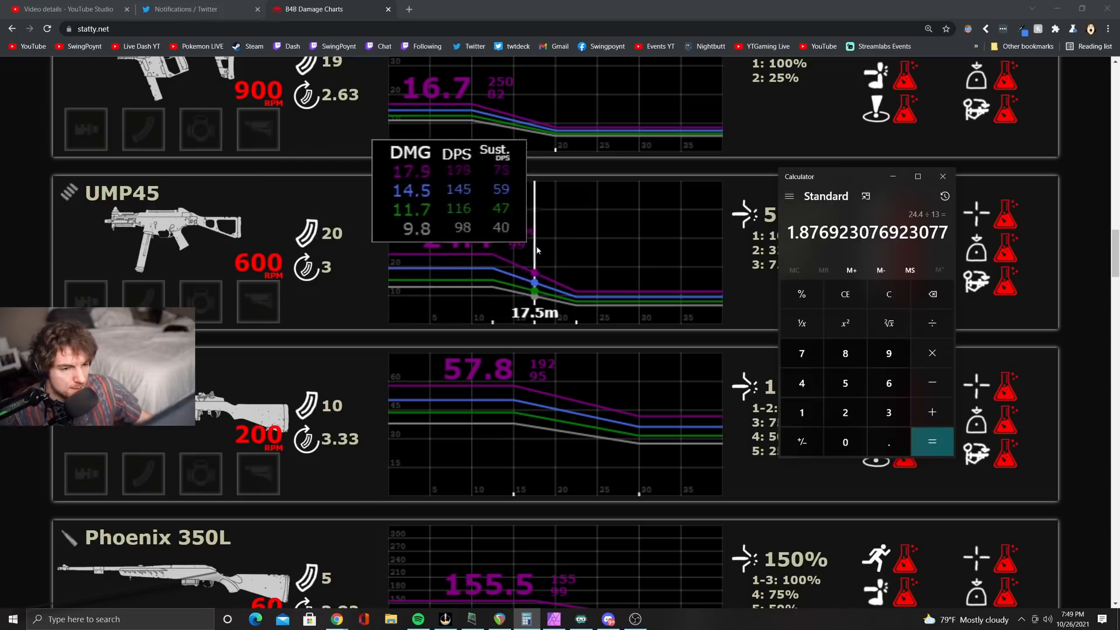
{"action": "scroll", "scroll_direction": "down", "scroll_amount": 3}
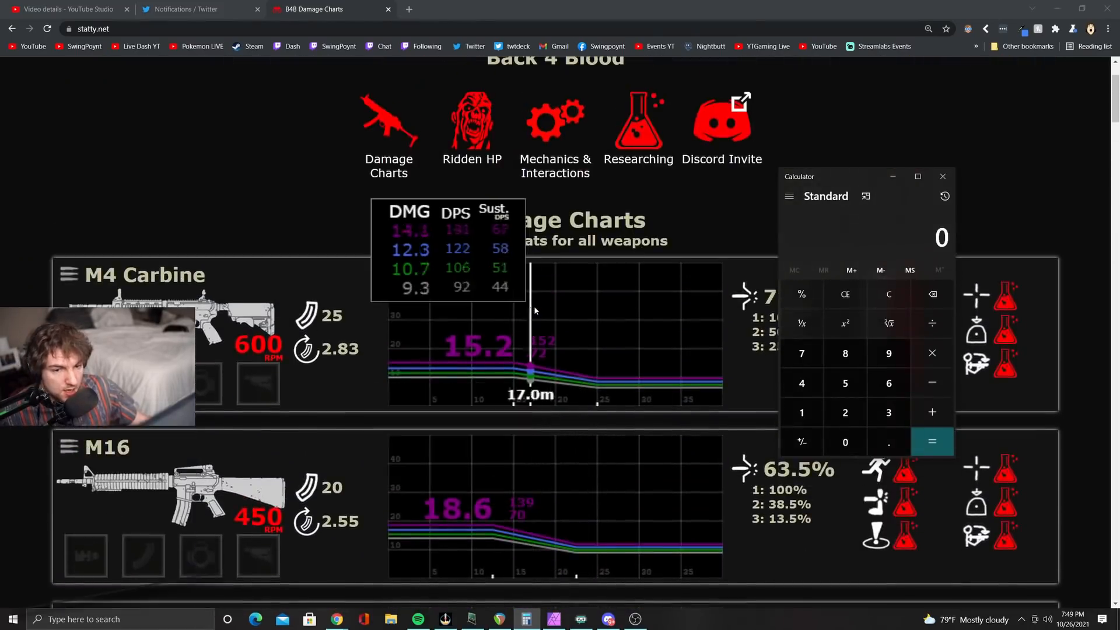
Step: Scroll to the Ranch Rifle chart and compute 29.3 ÷ 22 ≈ 1.332
{"action": "scroll", "scroll_direction": "down", "scroll_amount": 3}
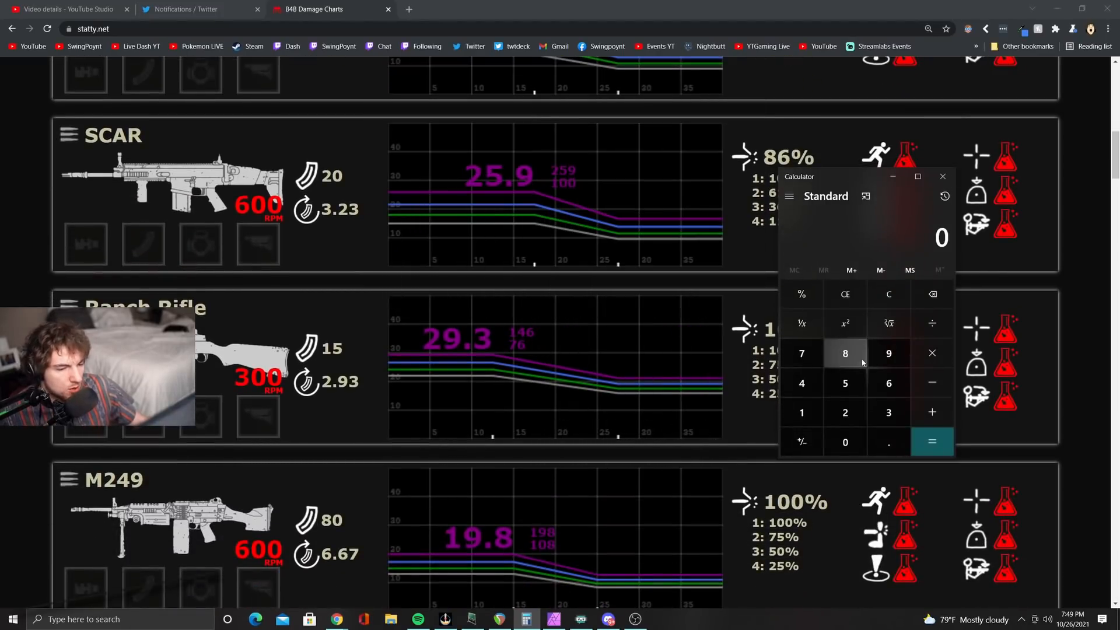
{"action": "mouse_move", "coordinate": [845, 413]}
{"action": "type", "text": "29.3"}
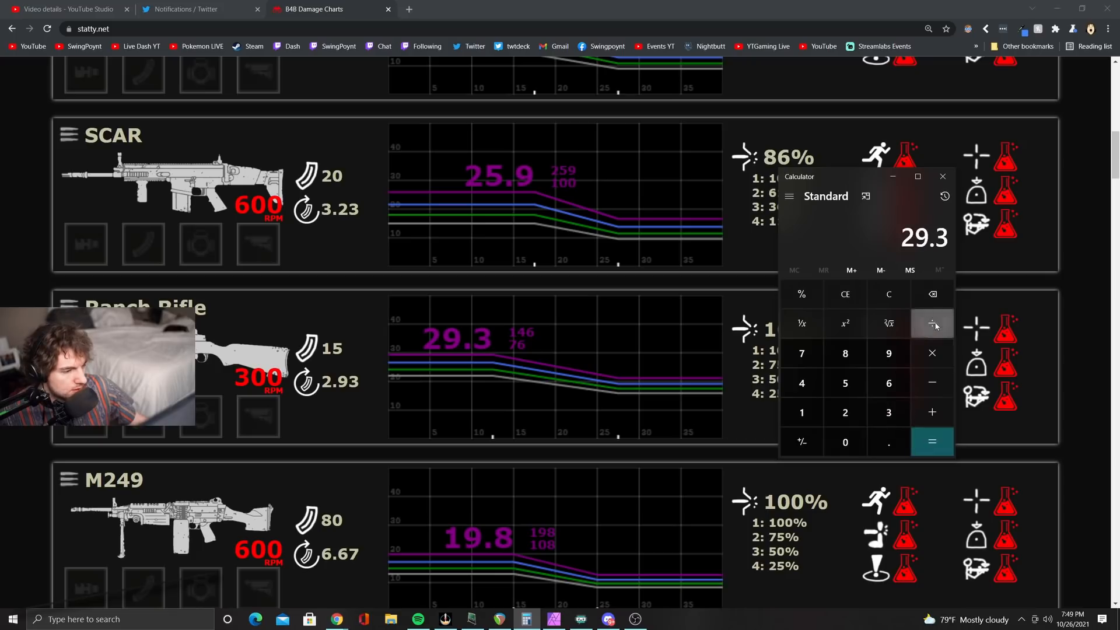
{"action": "left_click", "coordinate": [932, 442]}
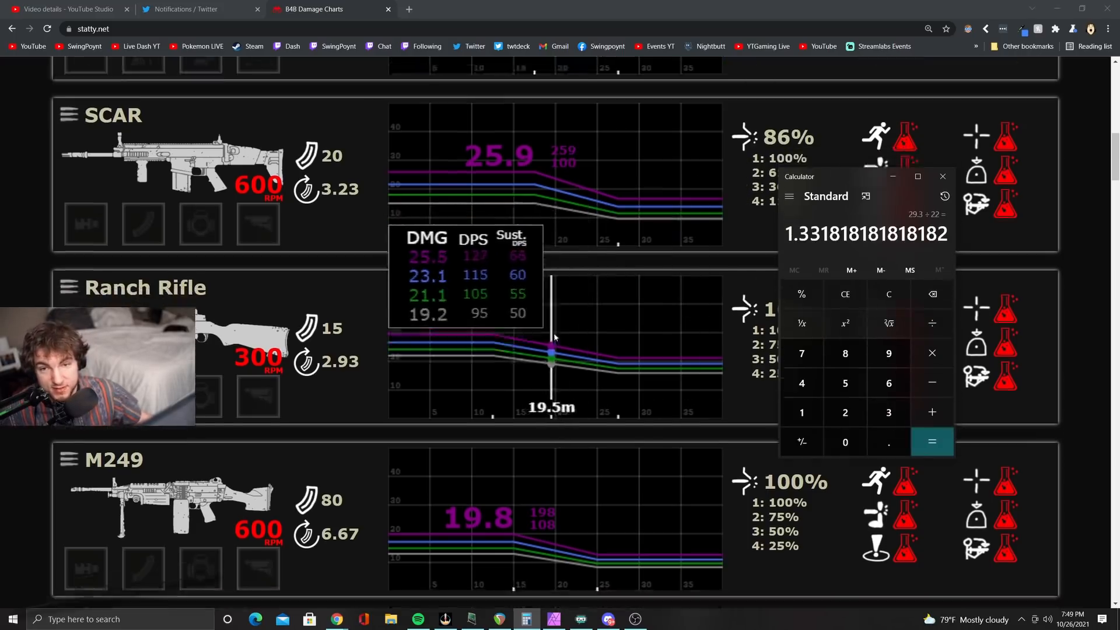
{"action": "scroll", "scroll_direction": "down", "scroll_amount": 3}
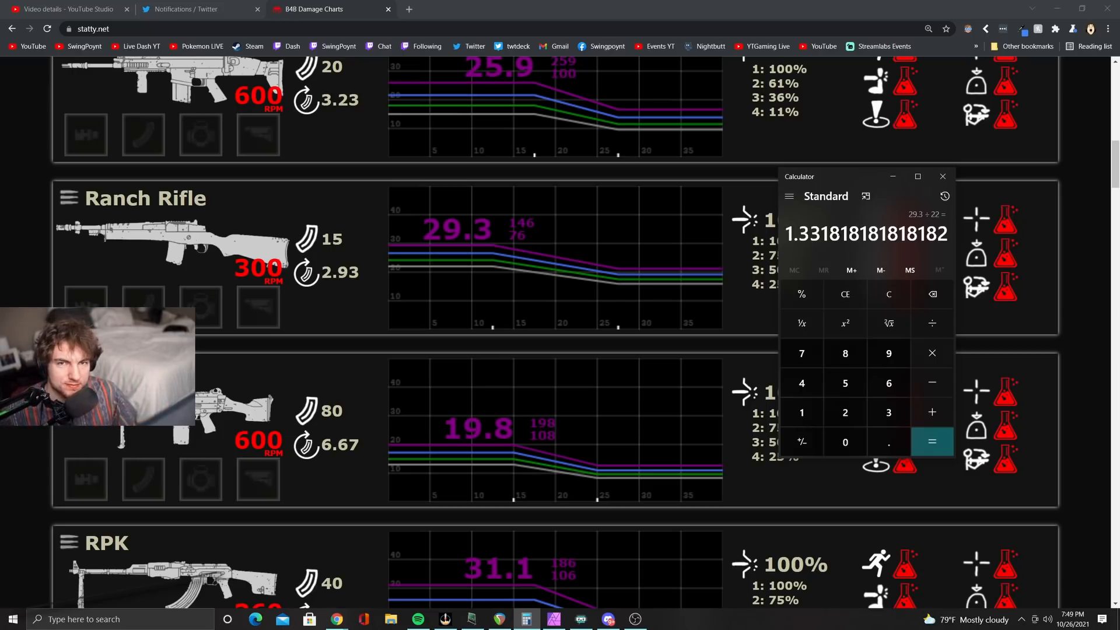
Step: Scroll to the Tac14 chart and compute 225 ÷ 120 = 1.875
{"action": "scroll", "scroll_direction": "down", "scroll_amount": 3}
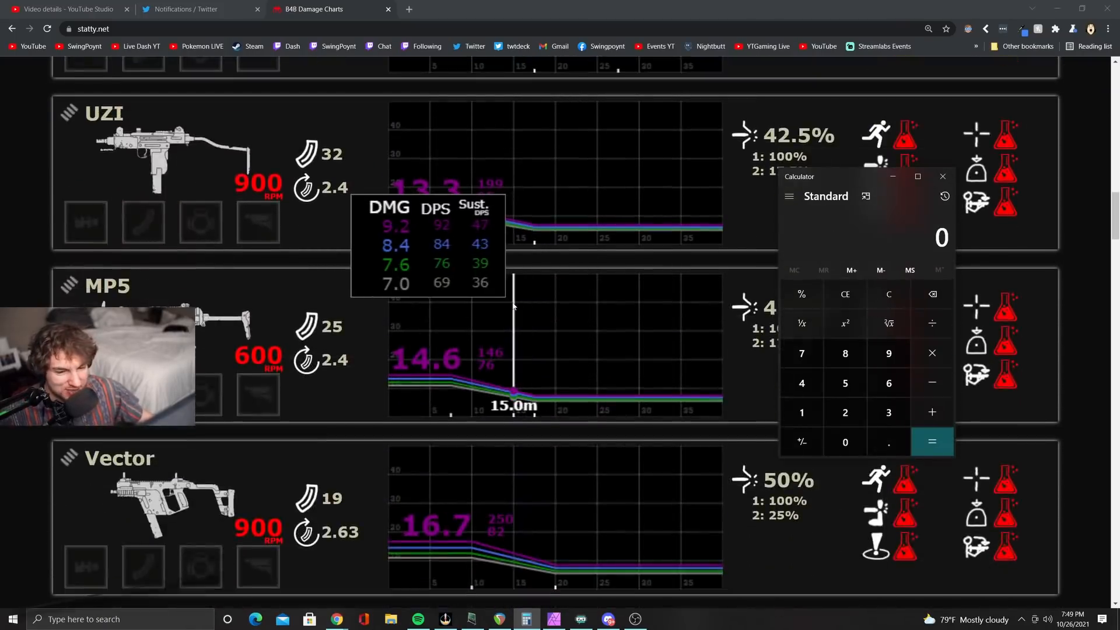
{"action": "scroll", "scroll_direction": "down", "scroll_amount": 3}
{"action": "type", "text": "225"}
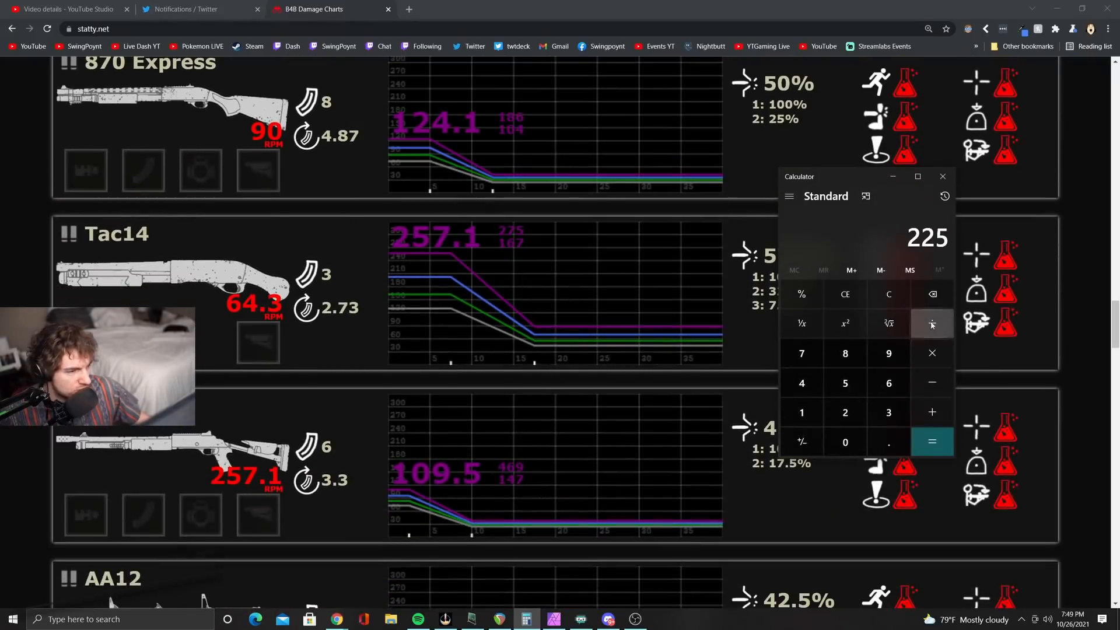
{"action": "left_click", "coordinate": [931, 441]}
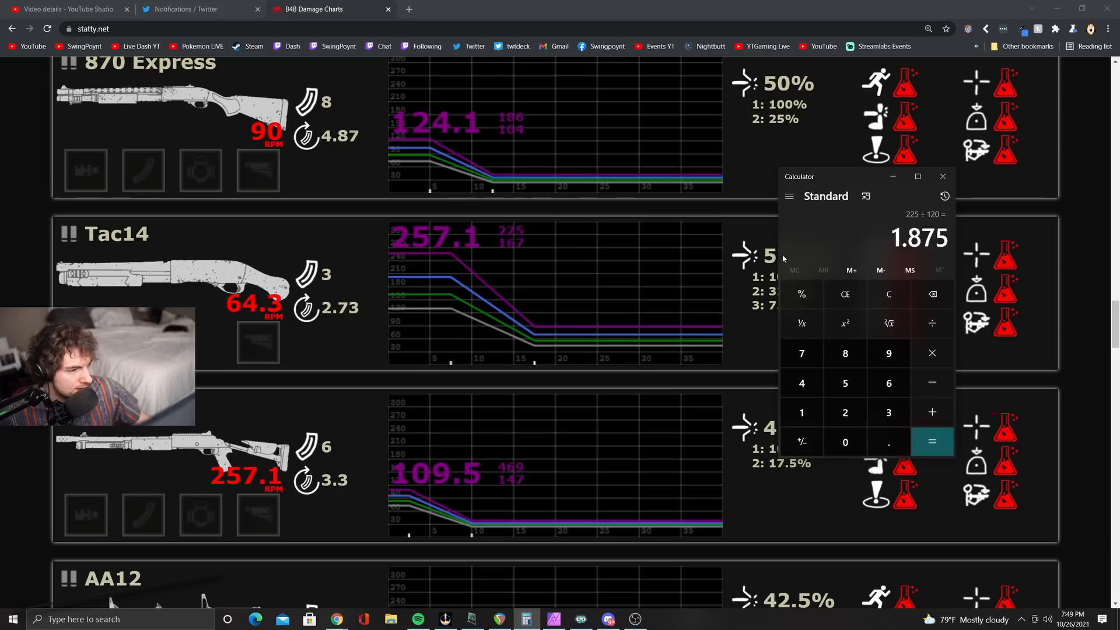
{"action": "mouse_move", "coordinate": [929, 261]}
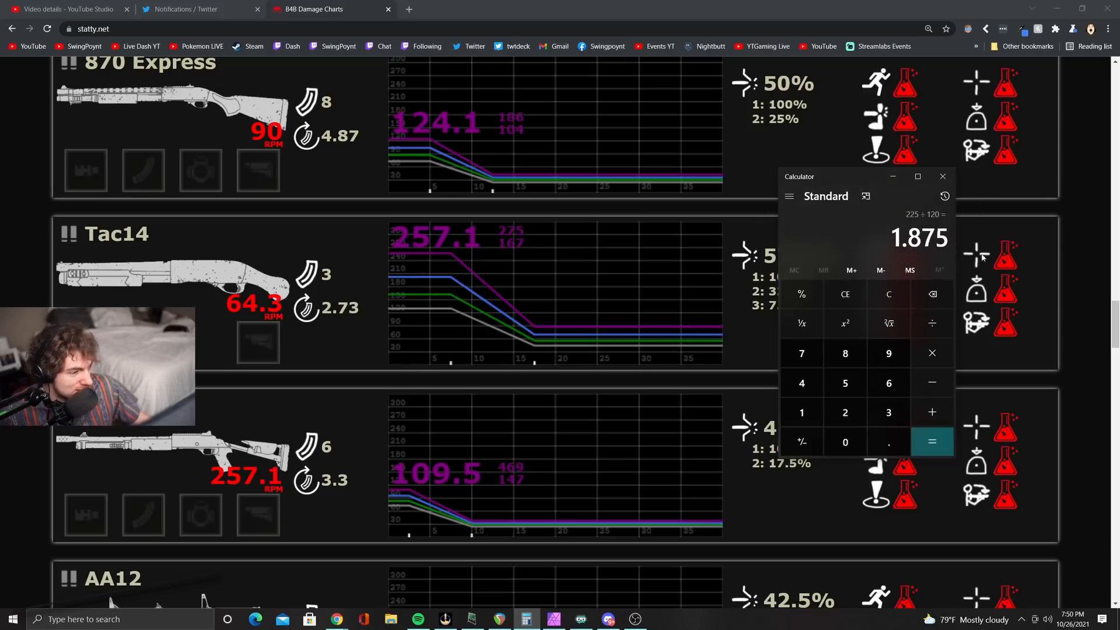
Step: Browse the shotgun, pistol and melee damage charts
{"action": "scroll", "scroll_direction": "down", "scroll_amount": 3}
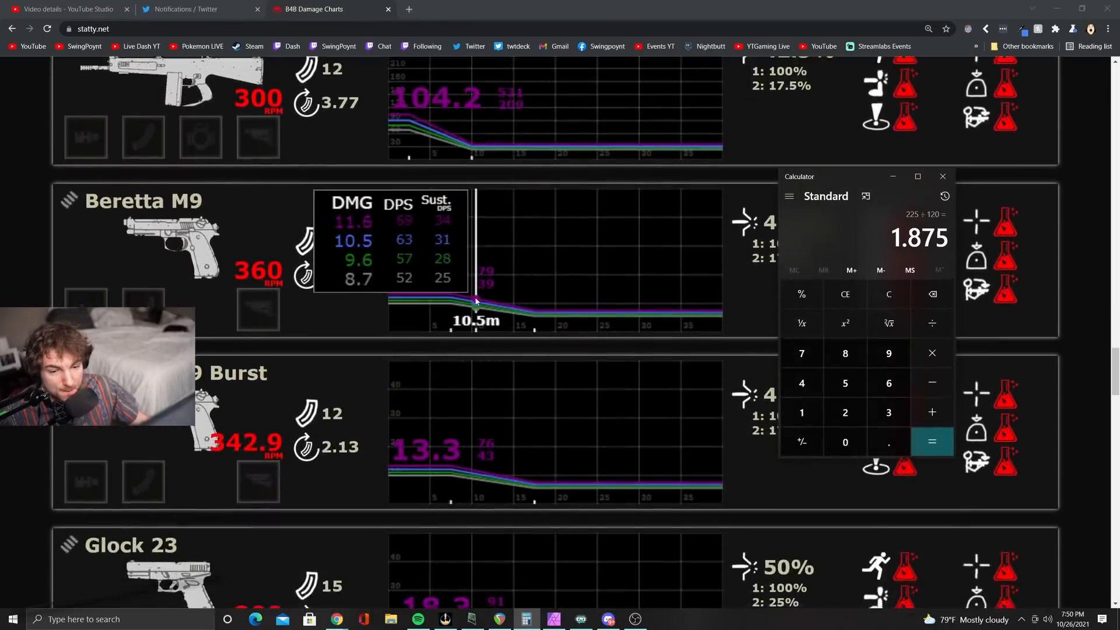
{"action": "scroll", "scroll_direction": "down", "scroll_amount": 3}
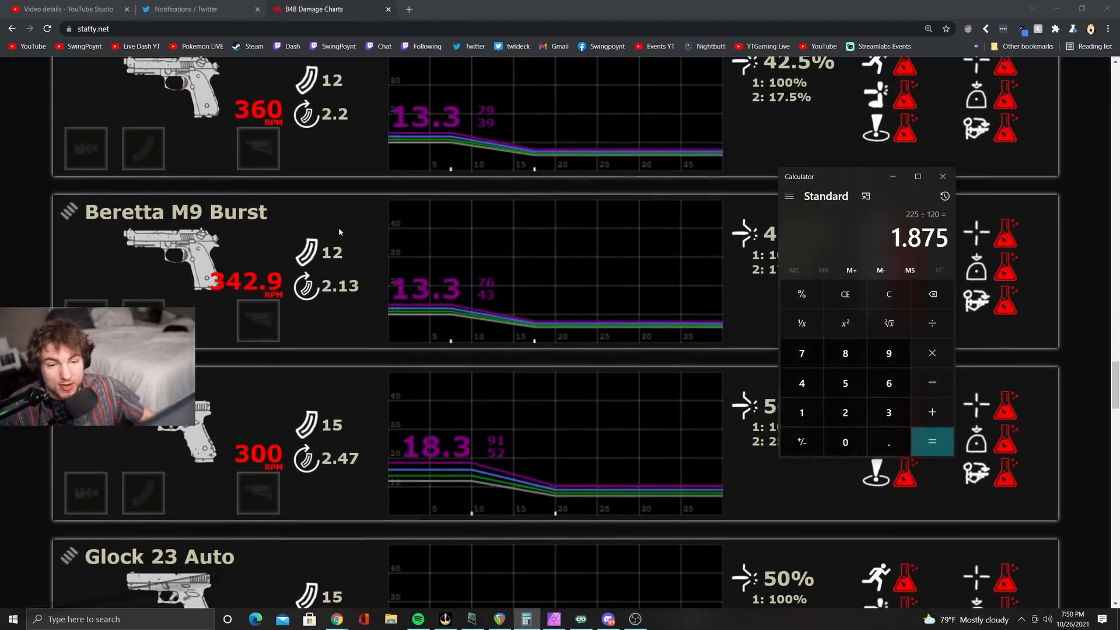
{"action": "scroll", "scroll_direction": "down", "scroll_amount": 3}
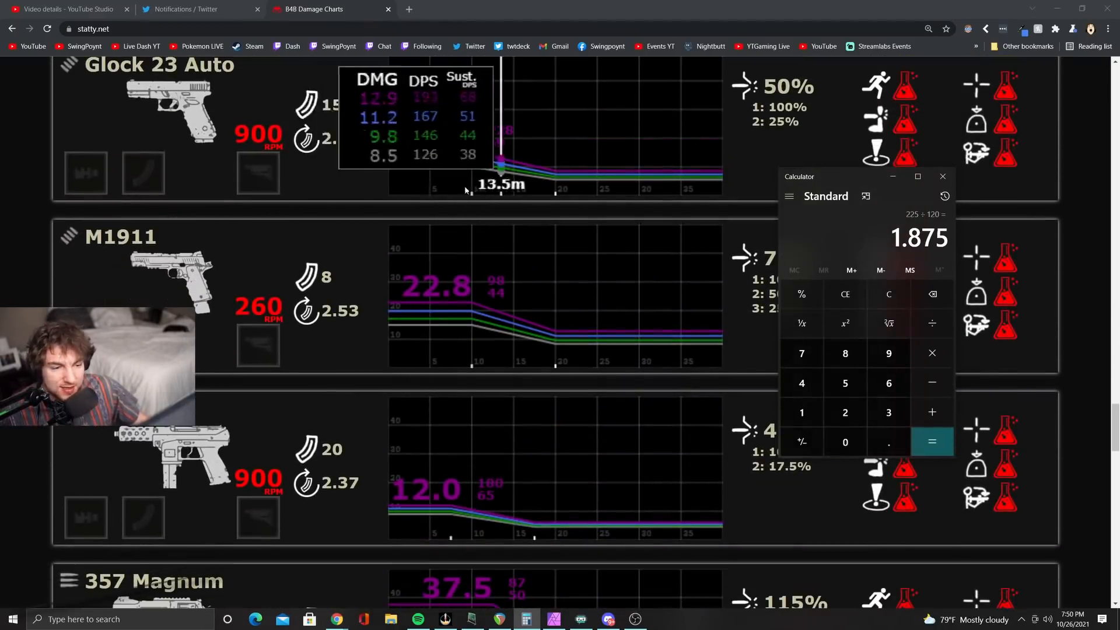
{"action": "scroll", "scroll_direction": "down", "scroll_amount": 3}
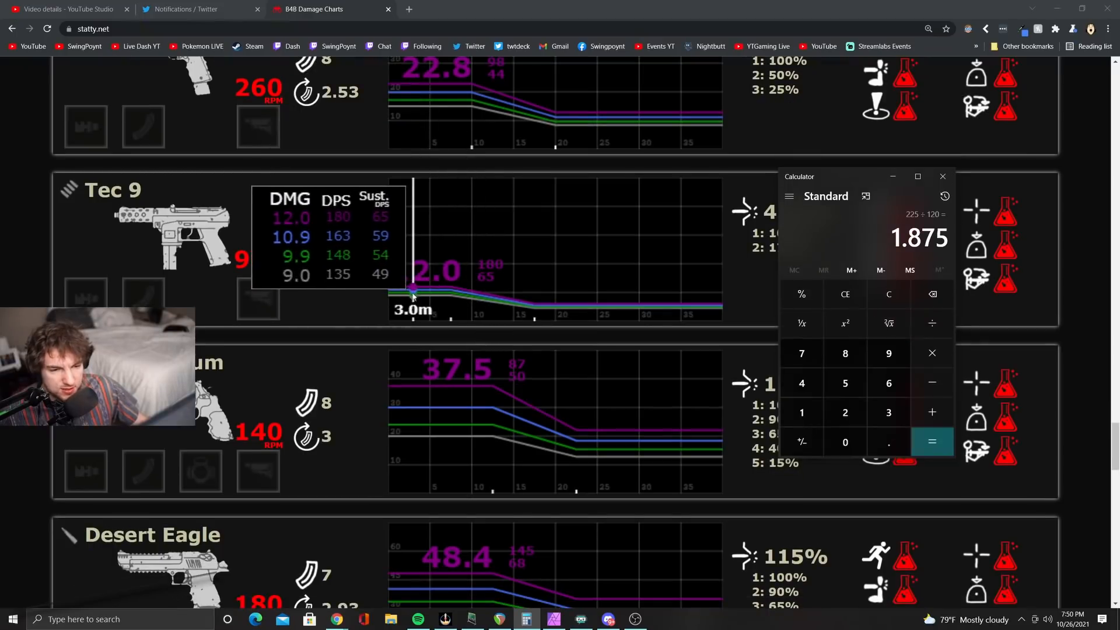
{"action": "mouse_move", "coordinate": [410, 297]}
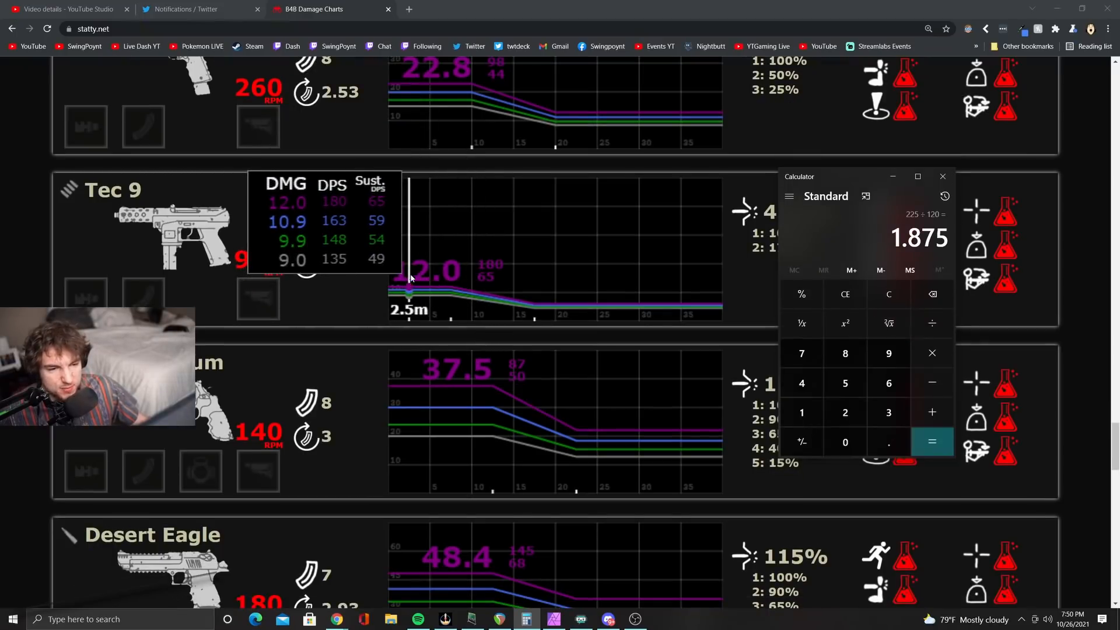
{"action": "mouse_move", "coordinate": [420, 289]}
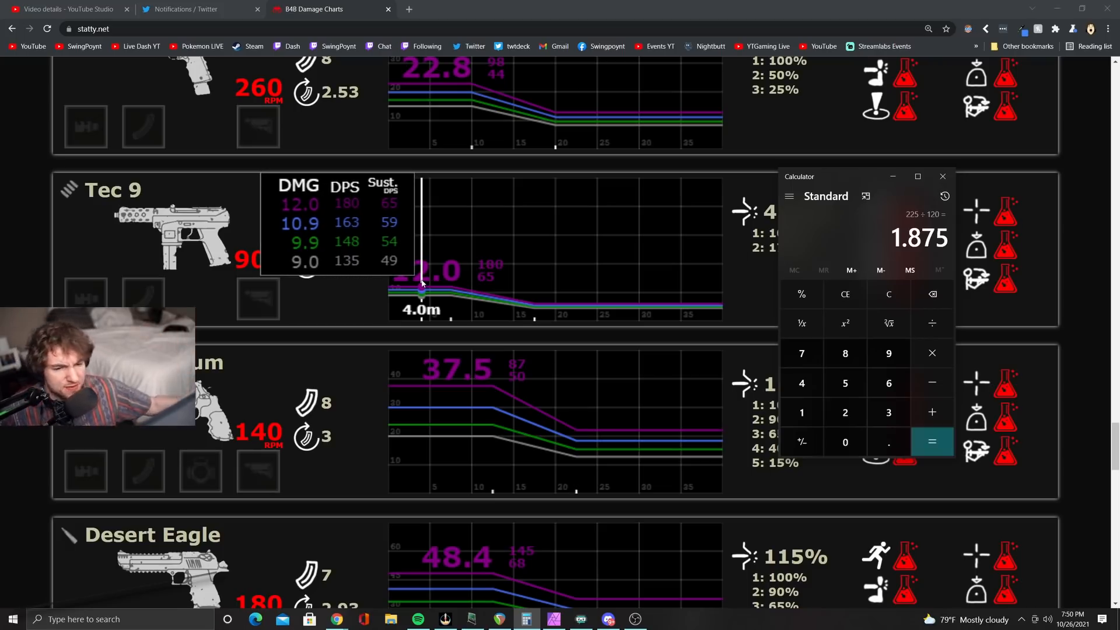
{"action": "scroll", "scroll_direction": "down", "scroll_amount": 3}
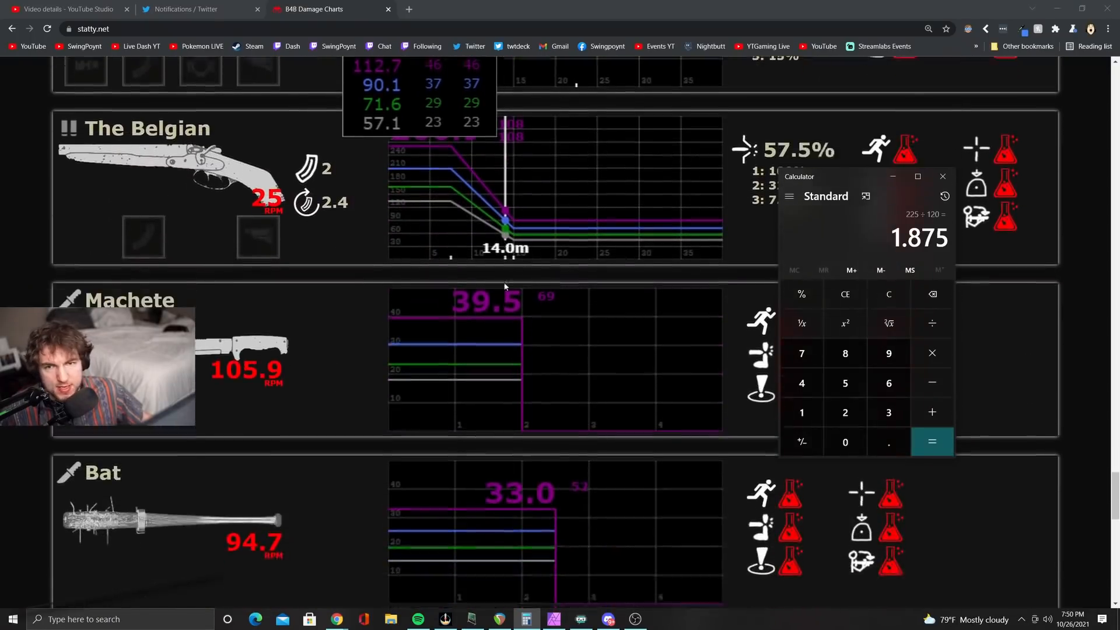
{"action": "scroll", "scroll_direction": "down", "scroll_amount": 3}
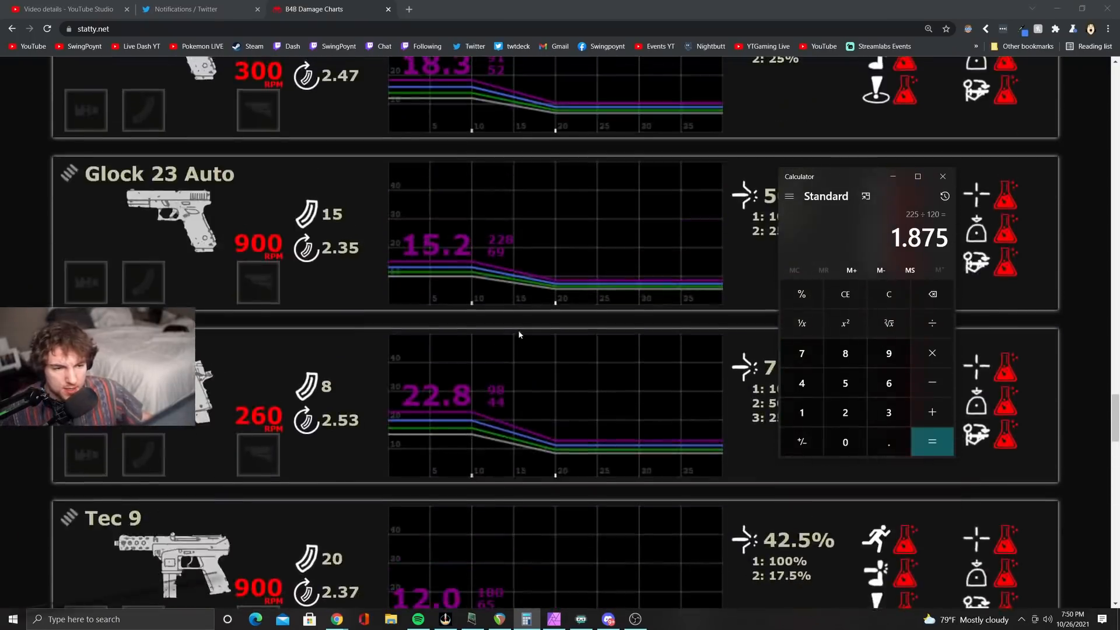
{"action": "scroll", "scroll_direction": "down", "scroll_amount": 3}
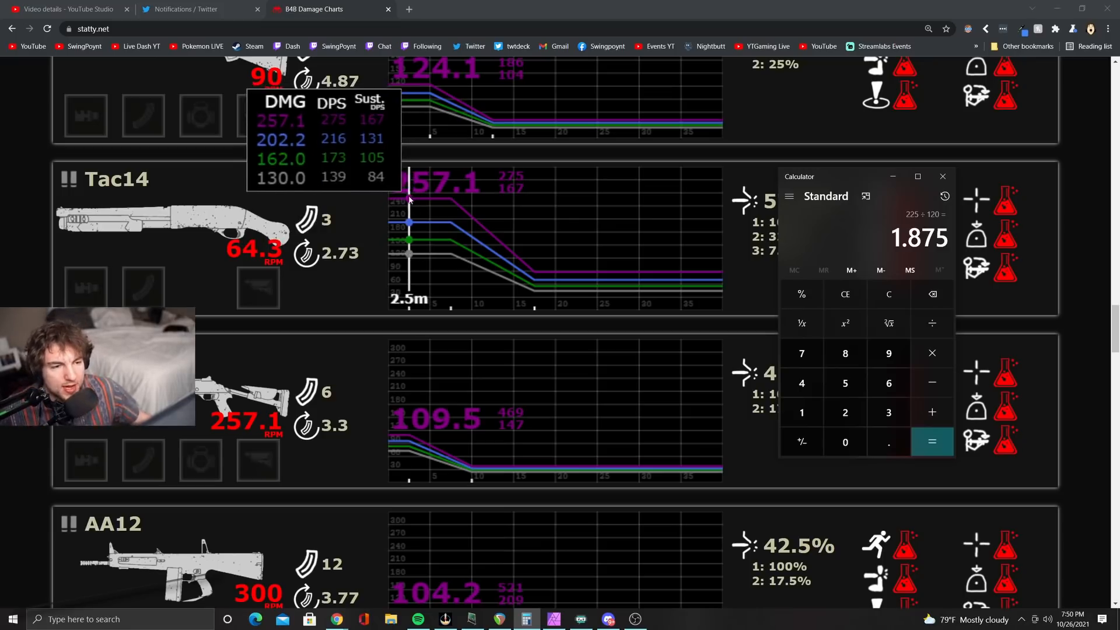
{"action": "scroll", "scroll_direction": "down", "scroll_amount": 3}
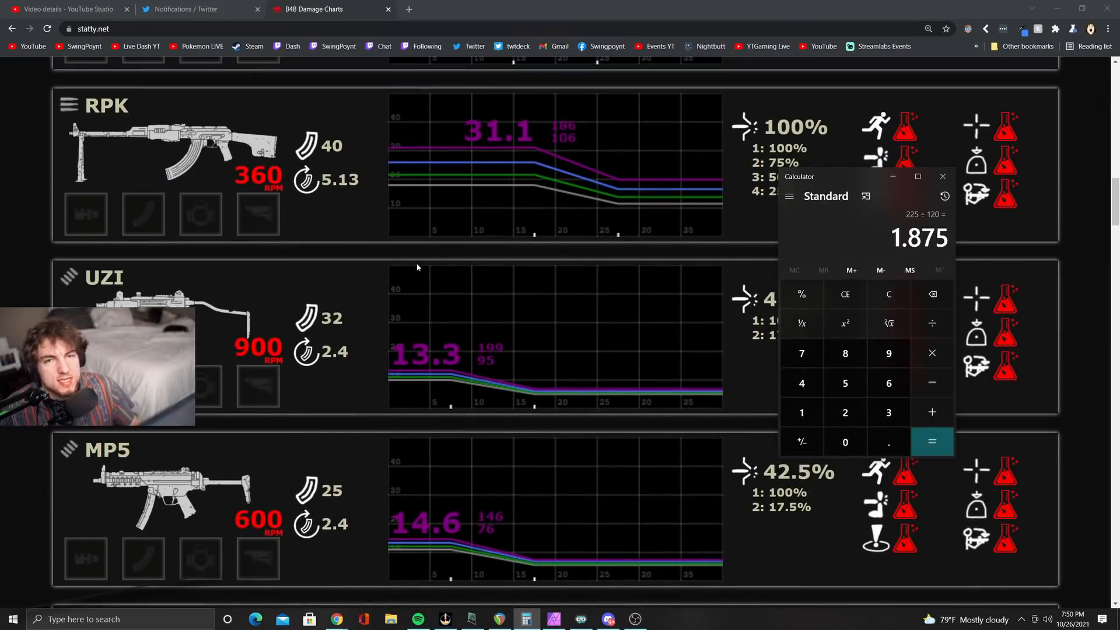
Step: Scroll to the AK47 chart and read its damage falloff from 24.2 to 15.5 at 28 m
{"action": "scroll", "scroll_direction": "down", "scroll_amount": 3}
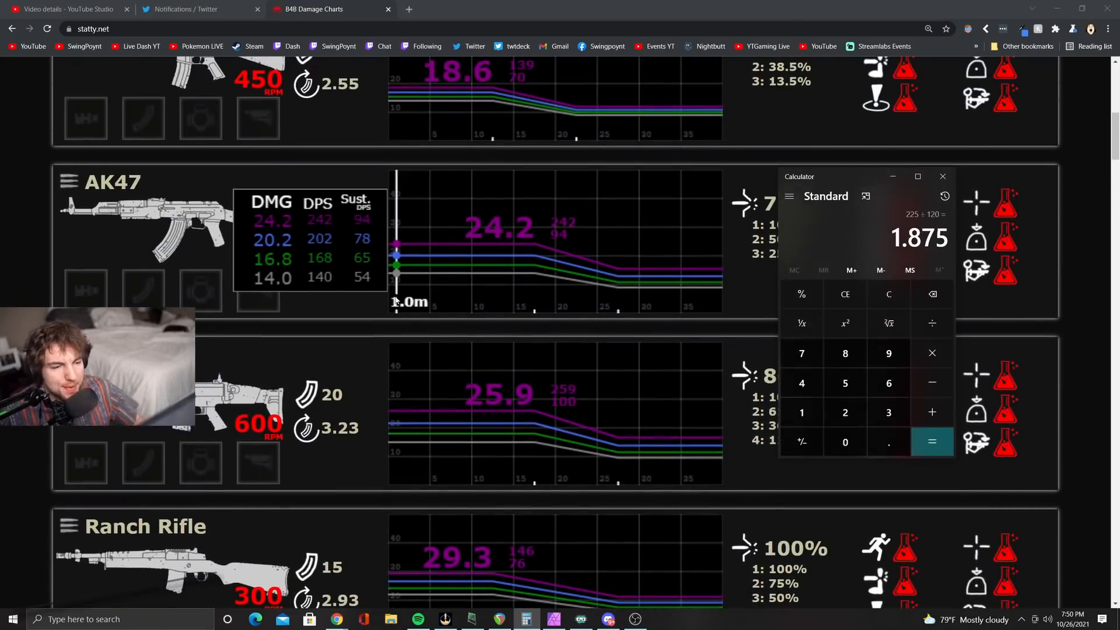
{"action": "scroll", "scroll_direction": "down", "scroll_amount": 3}
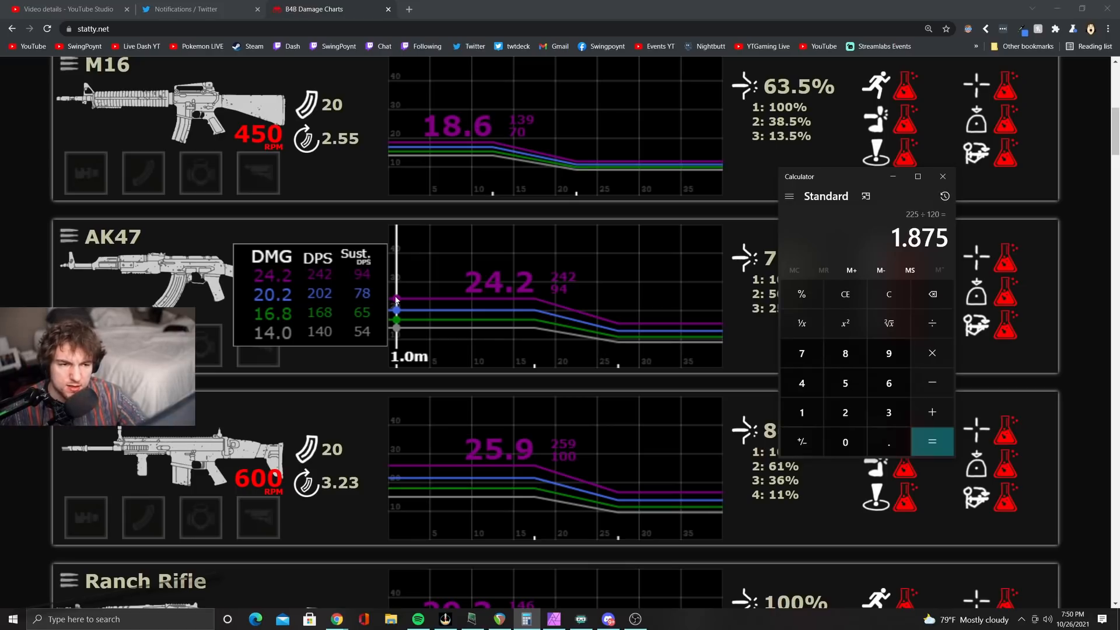
{"action": "scroll", "scroll_direction": "down", "scroll_amount": 3}
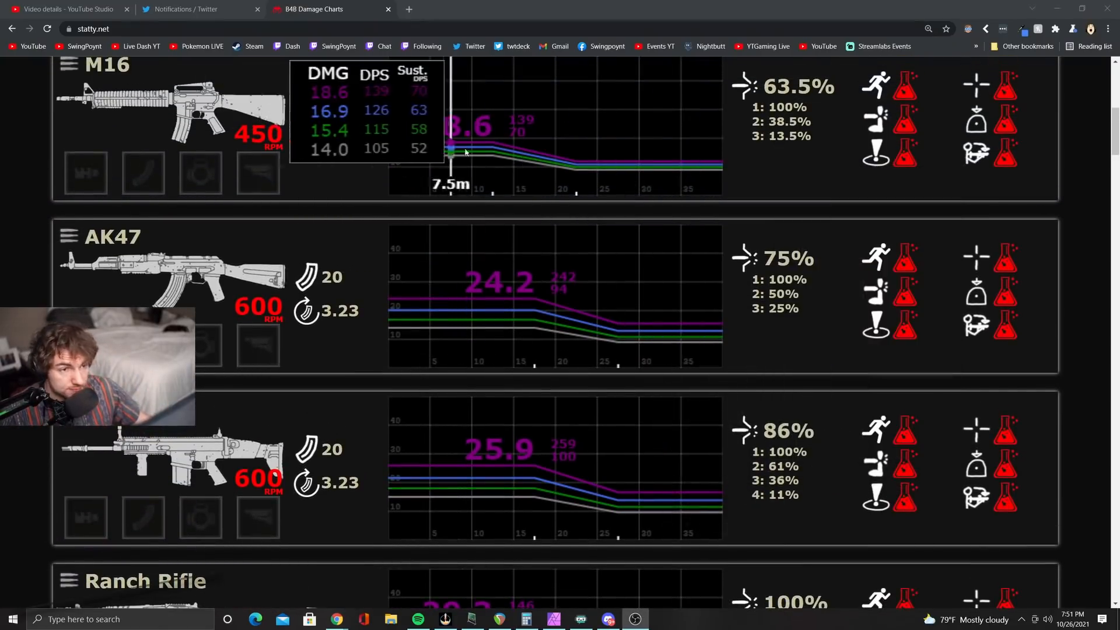
{"action": "scroll", "scroll_direction": "down", "scroll_amount": 3}
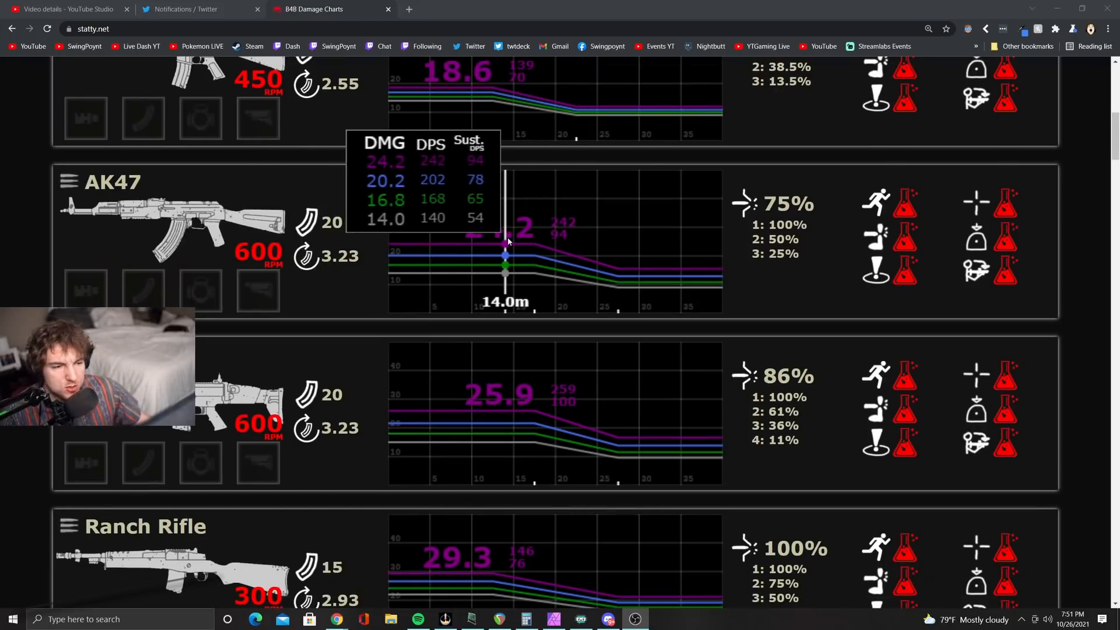
{"action": "mouse_move", "coordinate": [277, 270]}
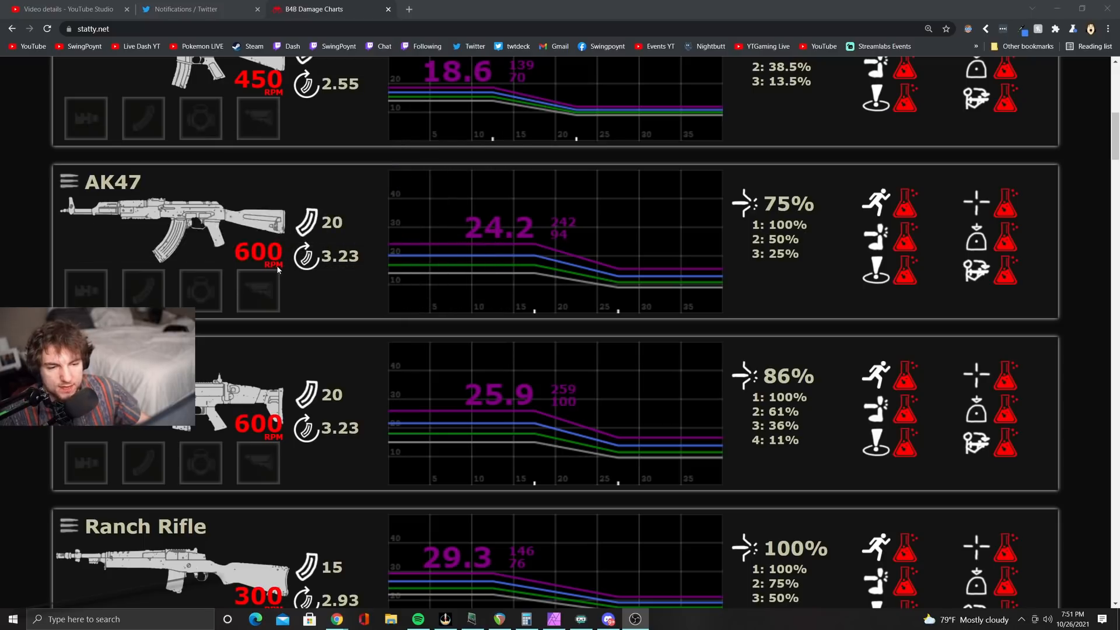
{"action": "mouse_move", "coordinate": [325, 227]}
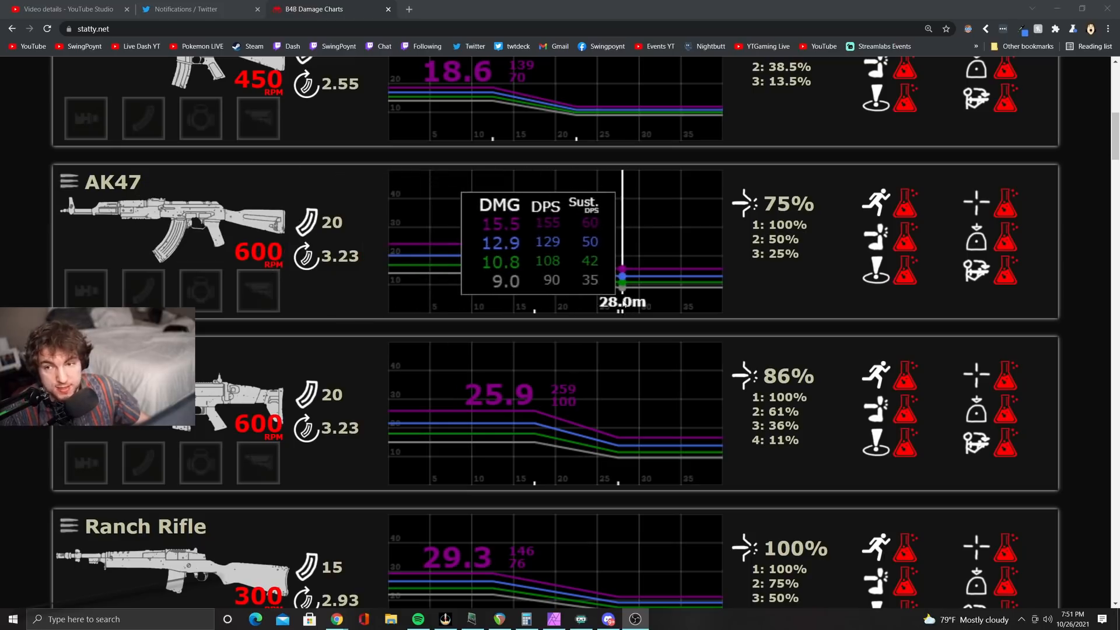
Step: Compare the Vector, UMP45 and M1A falloff charts, reading the M1A at 16 m (56.7, 49.4, 42.9, 37.3)
{"action": "scroll", "scroll_direction": "down", "scroll_amount": 3}
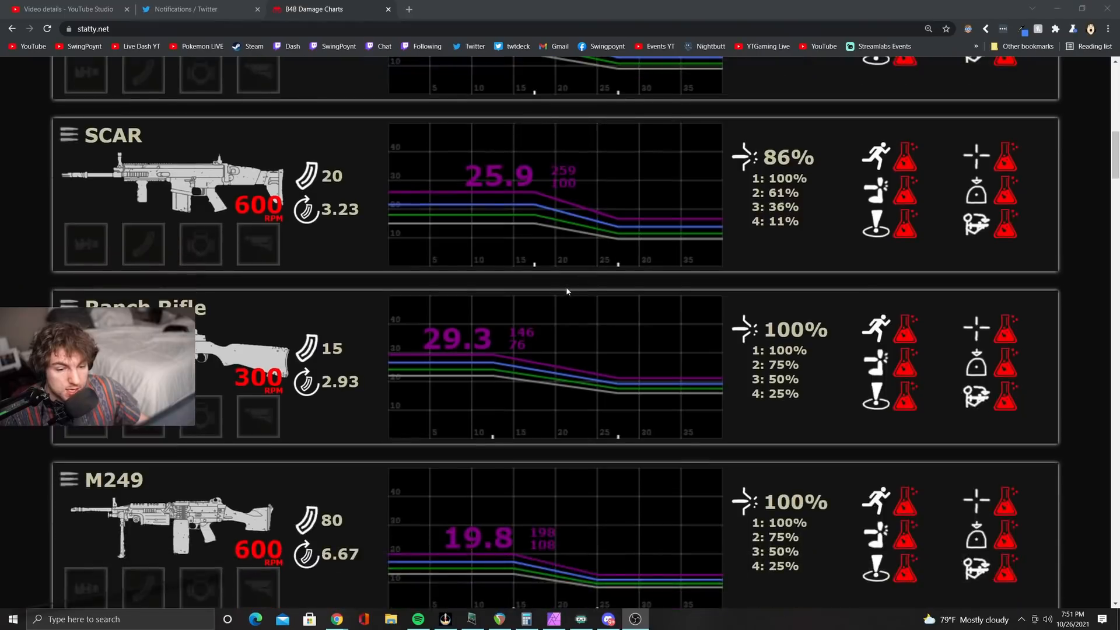
{"action": "scroll", "scroll_direction": "down", "scroll_amount": 3}
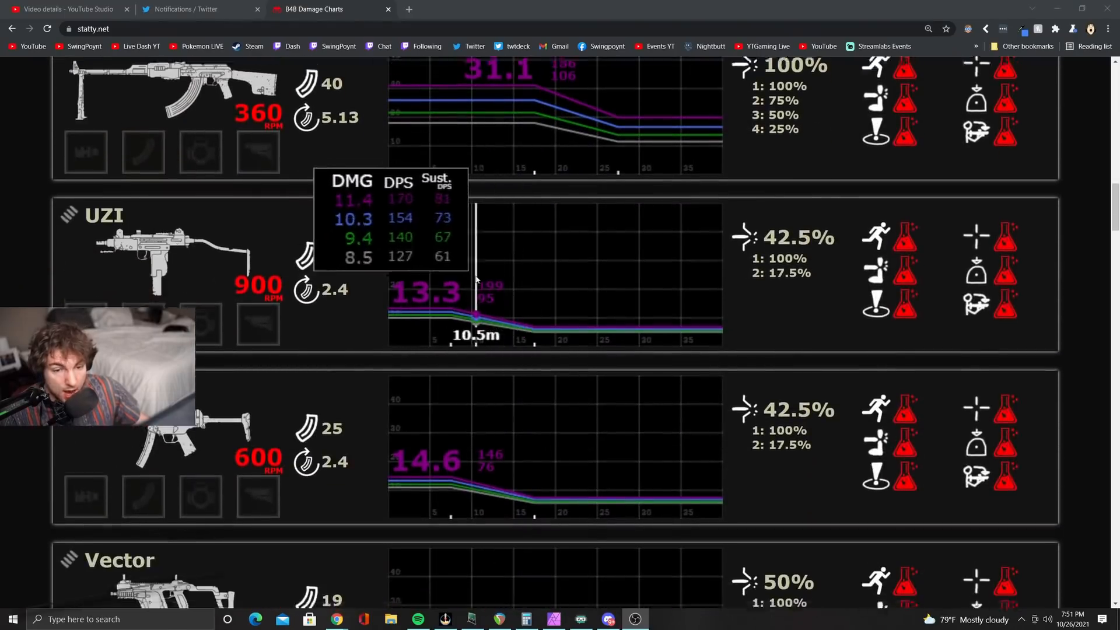
{"action": "scroll", "scroll_direction": "down", "scroll_amount": 3}
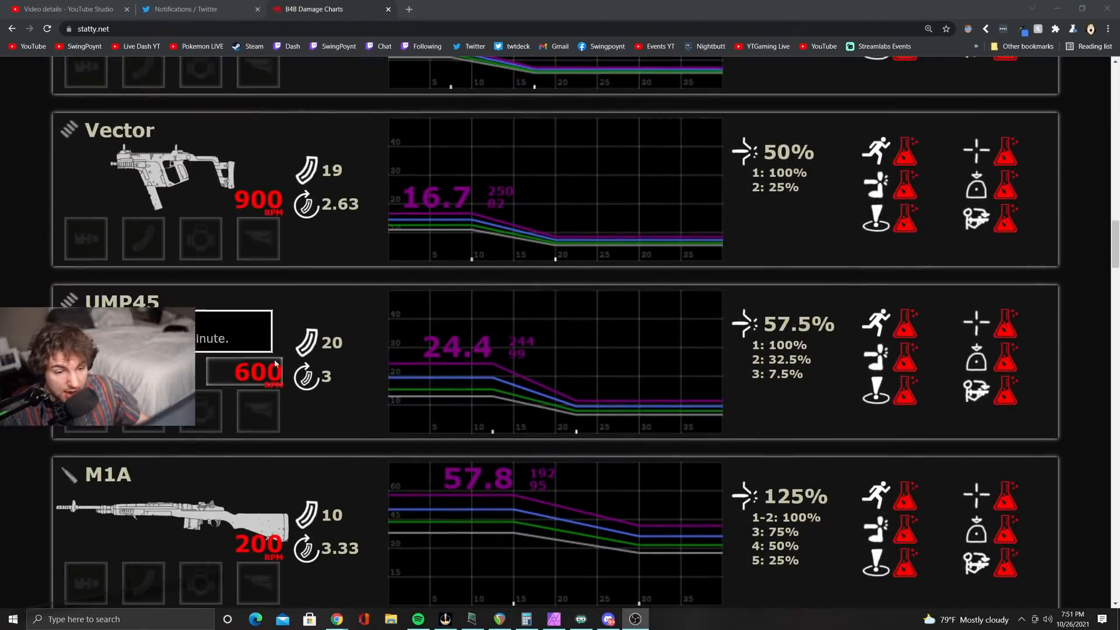
{"action": "mouse_move", "coordinate": [307, 343]}
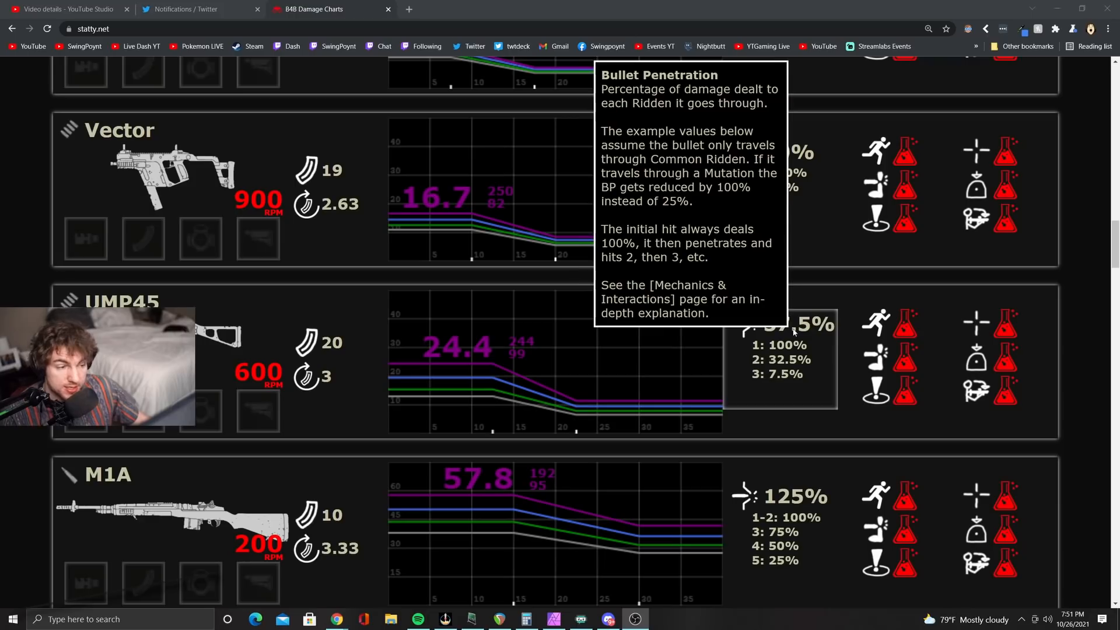
{"action": "scroll", "scroll_direction": "down", "scroll_amount": 3}
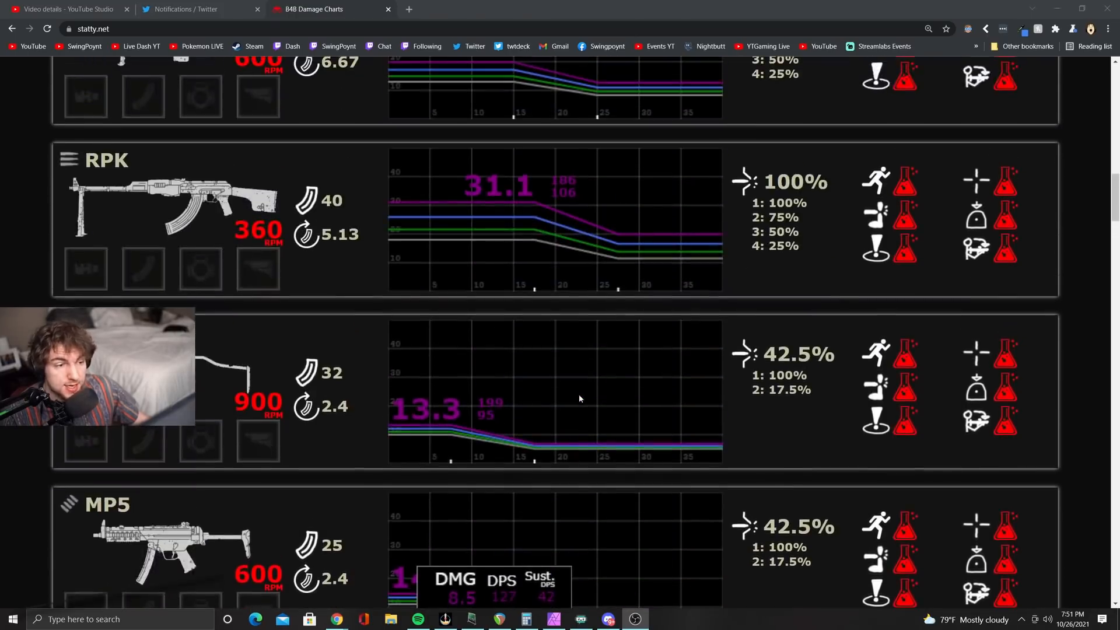
{"action": "scroll", "scroll_direction": "down", "scroll_amount": 3}
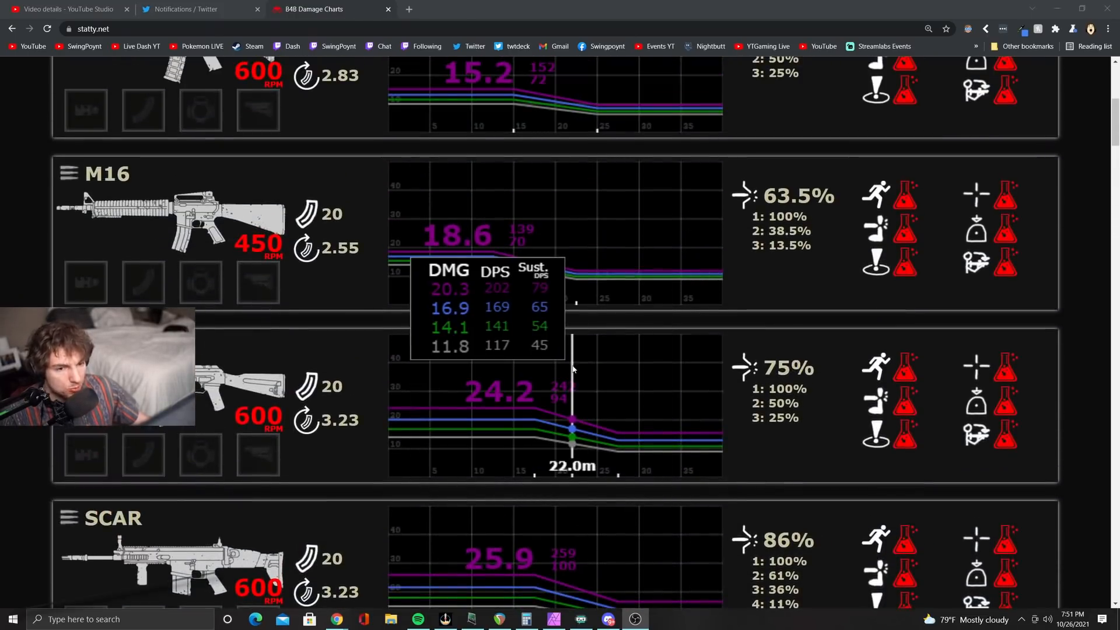
{"action": "scroll", "scroll_direction": "down", "scroll_amount": 3}
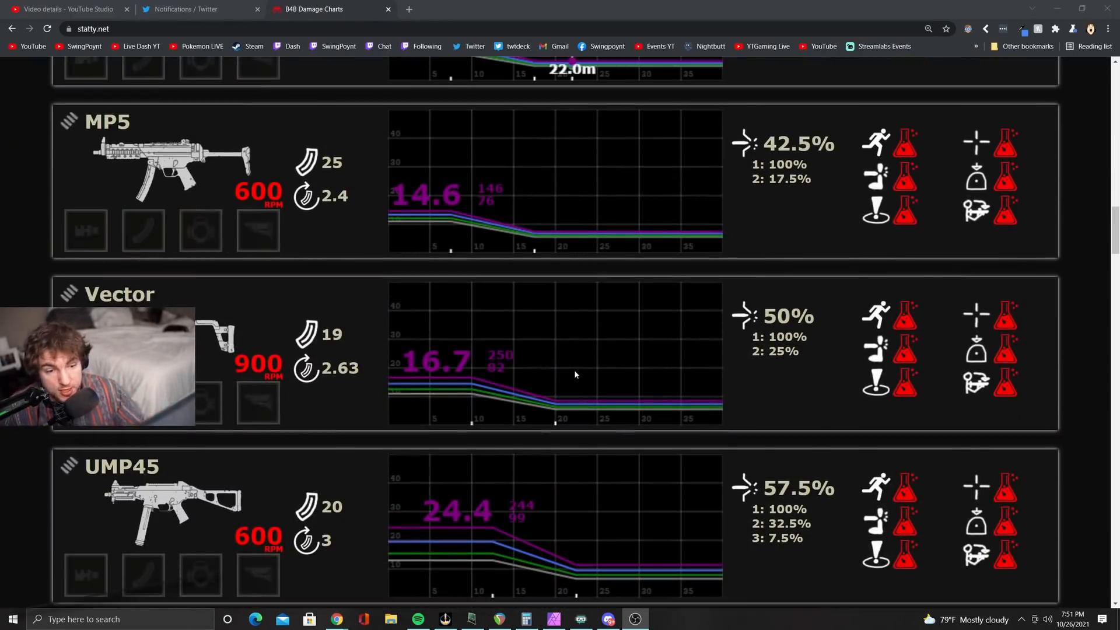
{"action": "scroll", "scroll_direction": "down", "scroll_amount": 3}
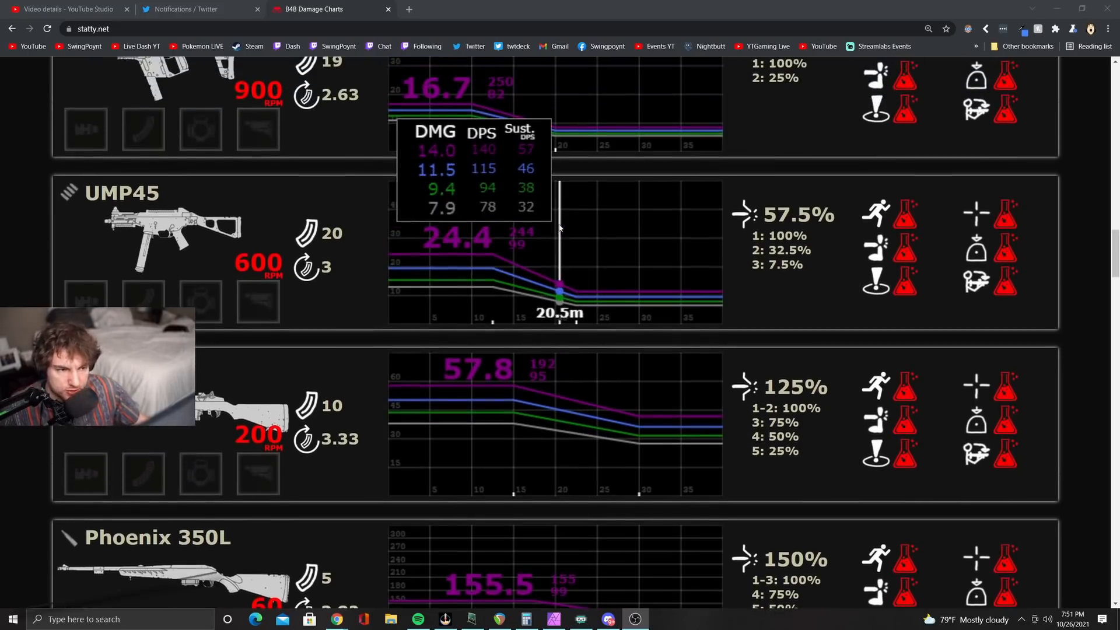
{"action": "scroll", "scroll_direction": "down", "scroll_amount": 3}
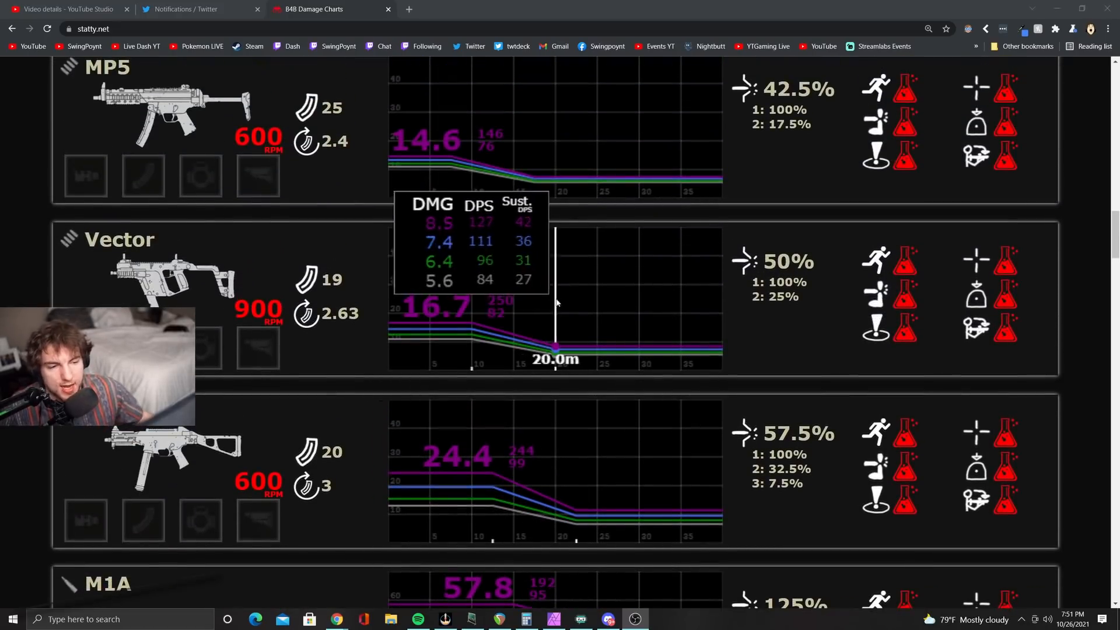
{"action": "scroll", "scroll_direction": "down", "scroll_amount": 3}
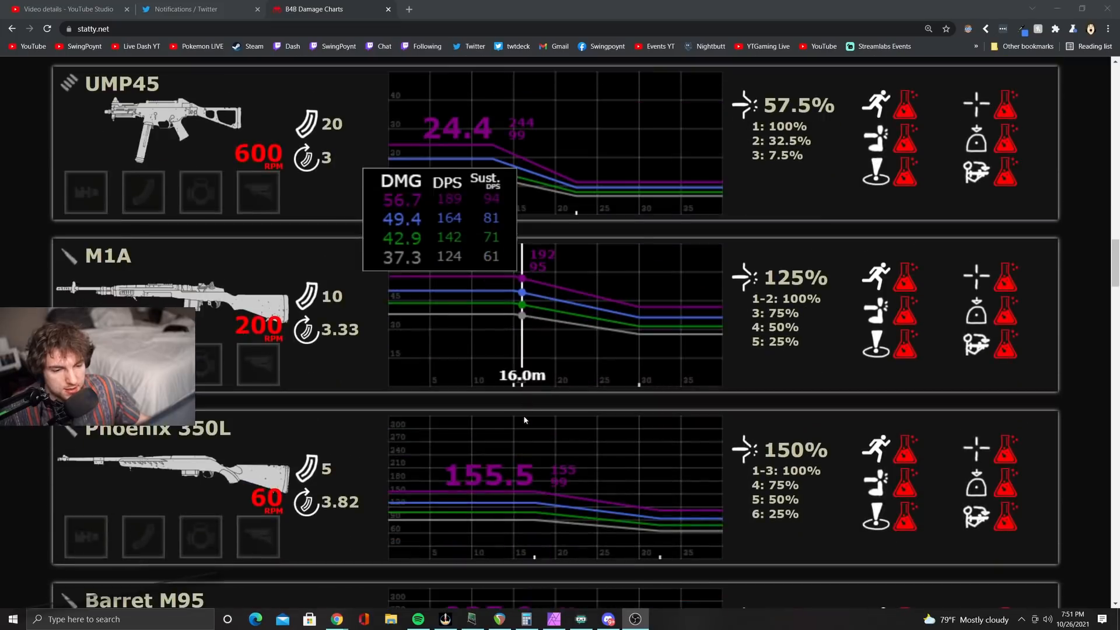
Step: Skim the Barret M95, shotgun and pistol charts down to the Hatchet, Fire Axe and Bash
{"action": "scroll", "scroll_direction": "down", "scroll_amount": 3}
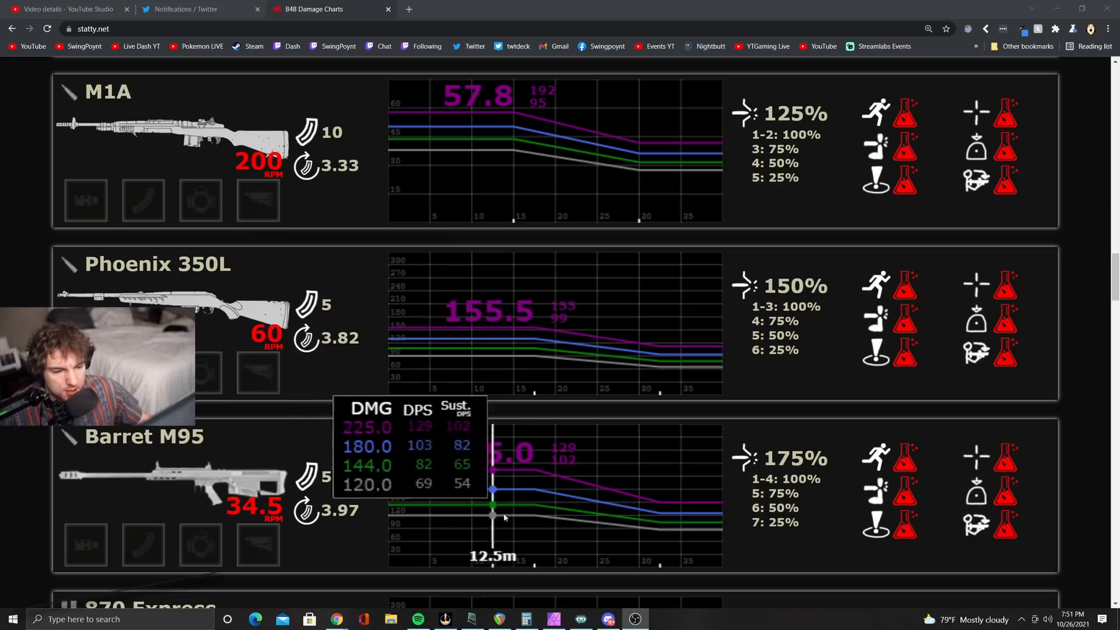
{"action": "scroll", "scroll_direction": "down", "scroll_amount": 3}
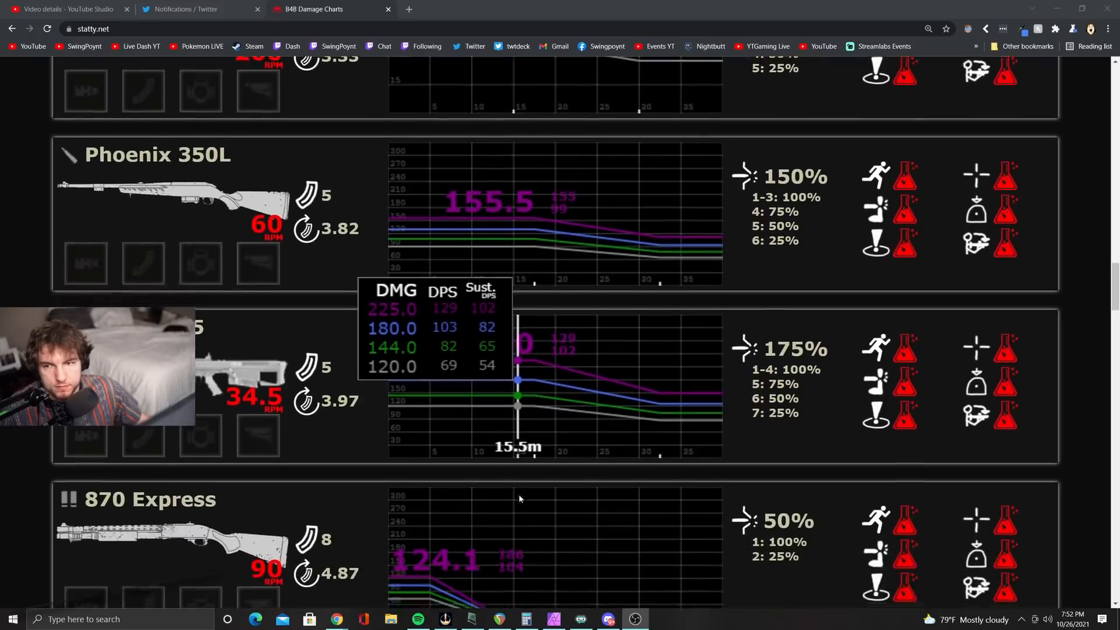
{"action": "scroll", "scroll_direction": "down", "scroll_amount": 3}
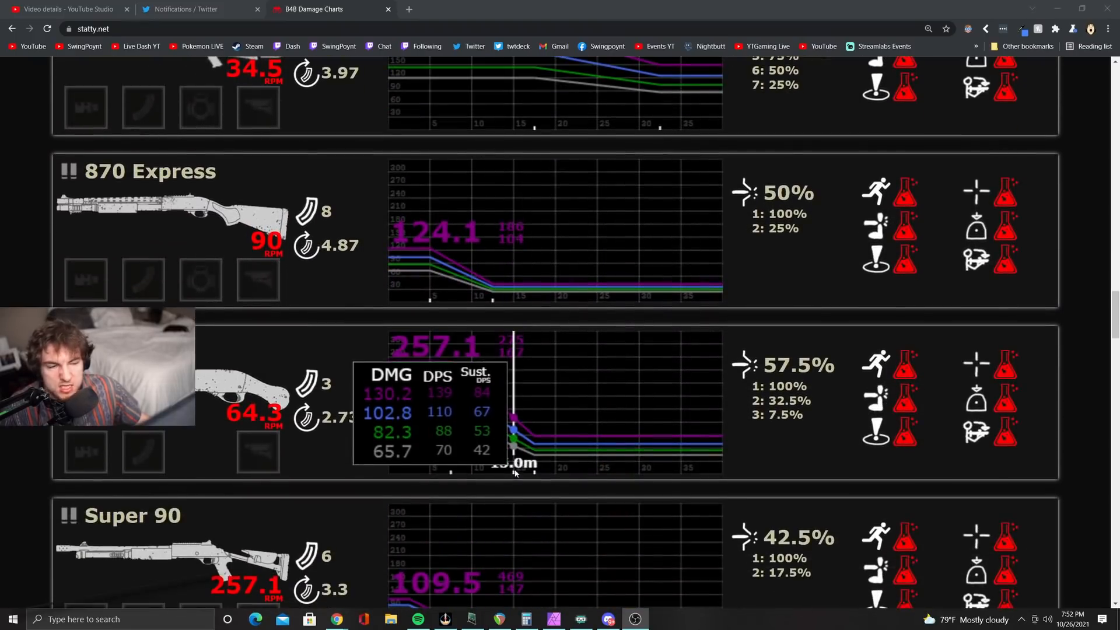
{"action": "scroll", "scroll_direction": "down", "scroll_amount": 3}
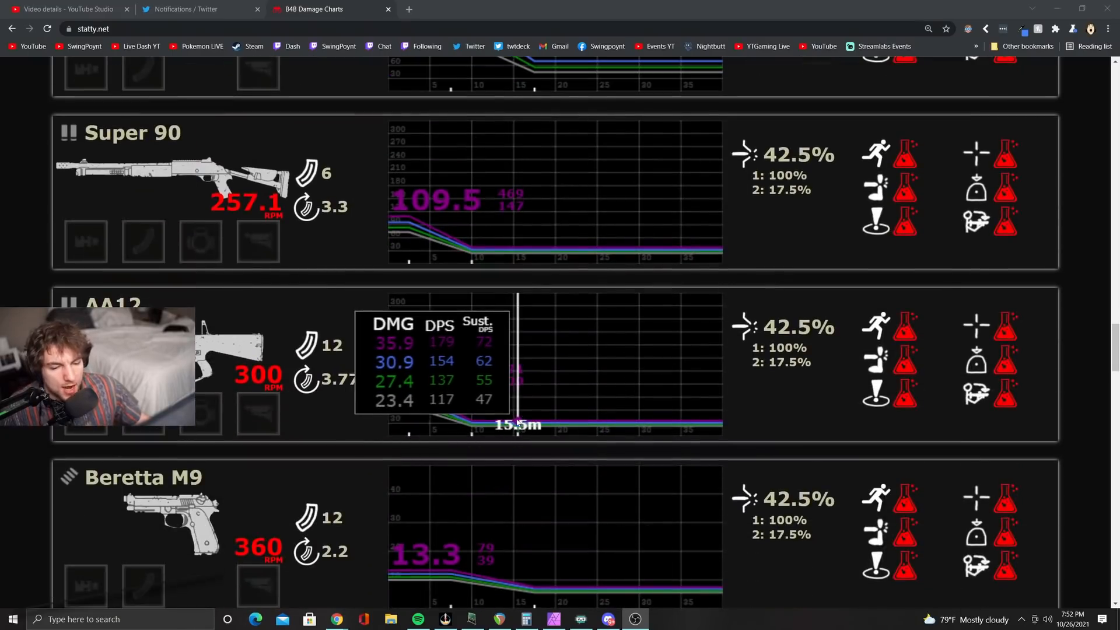
{"action": "scroll", "scroll_direction": "down", "scroll_amount": 3}
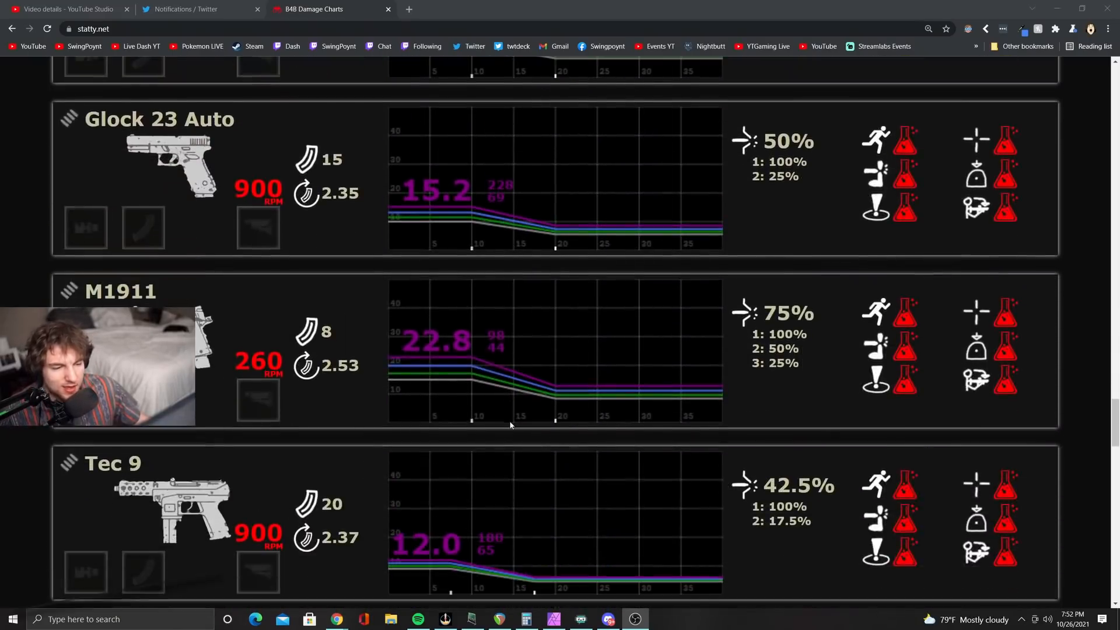
{"action": "scroll", "scroll_direction": "down", "scroll_amount": 3}
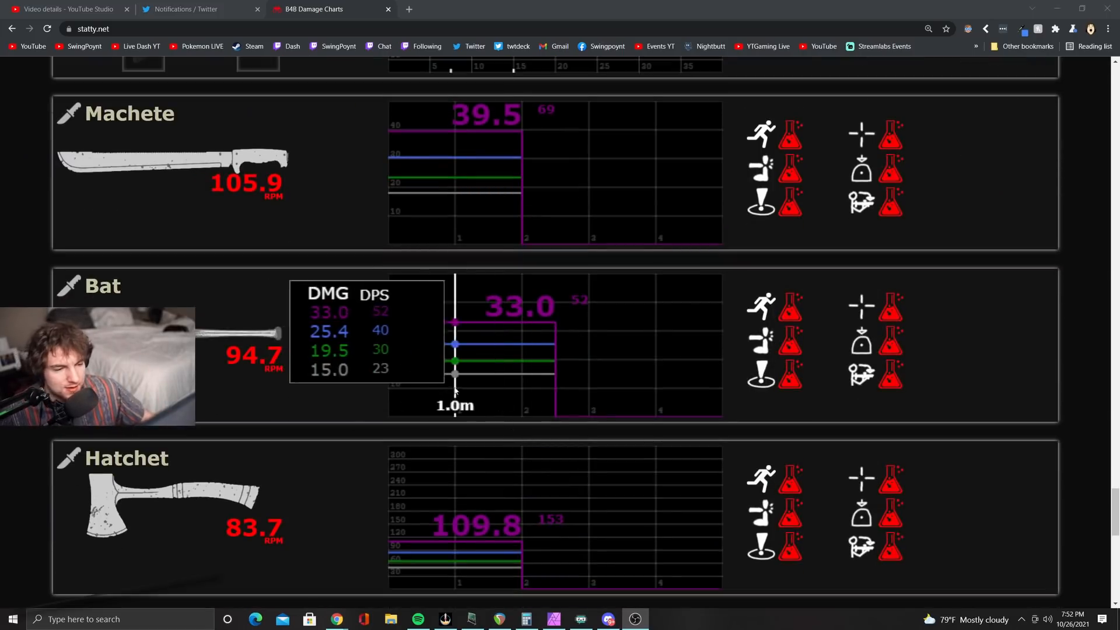
{"action": "scroll", "scroll_direction": "up", "scroll_amount": 3}
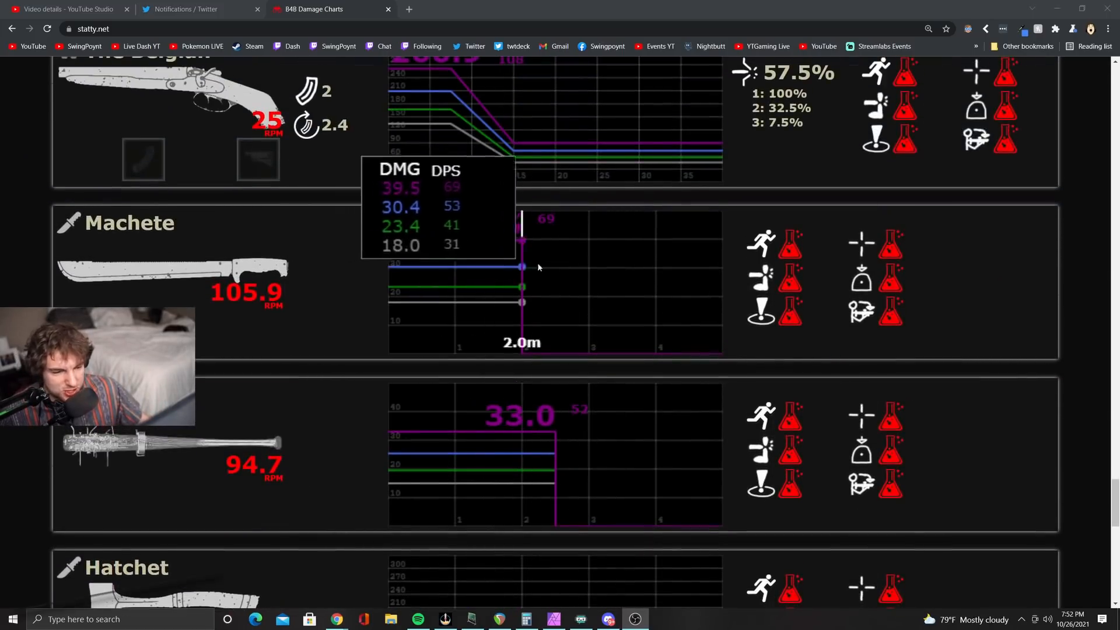
{"action": "scroll", "scroll_direction": "down", "scroll_amount": 3}
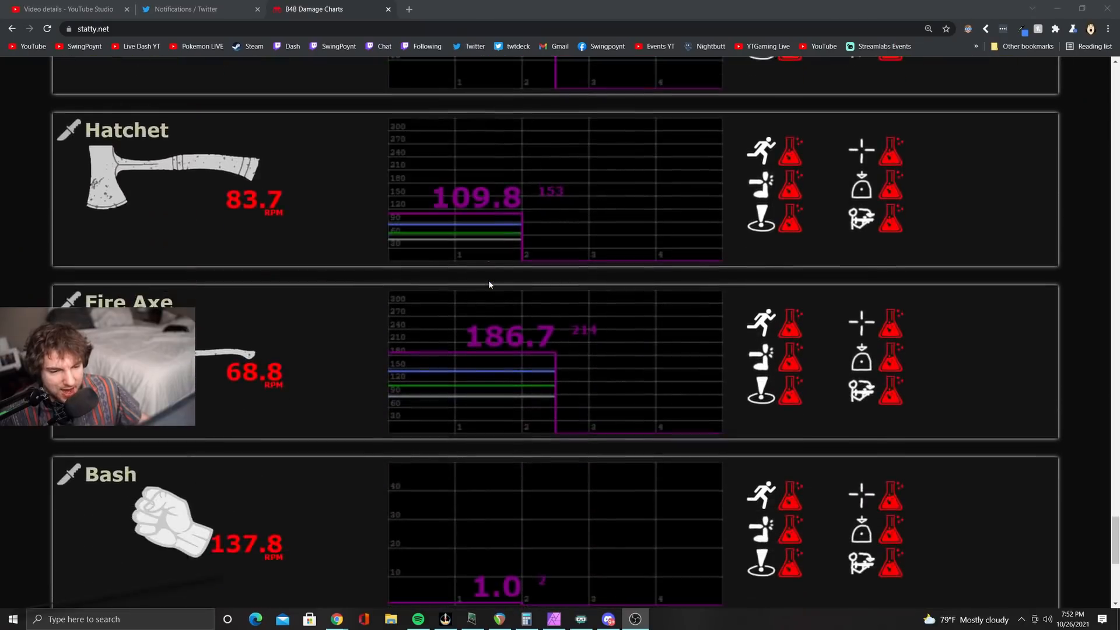
Step: Divide the Fire Axe's 186.7 damage by 85 in Calculator, giving about 2.1965
{"action": "scroll", "scroll_direction": "down", "scroll_amount": 3}
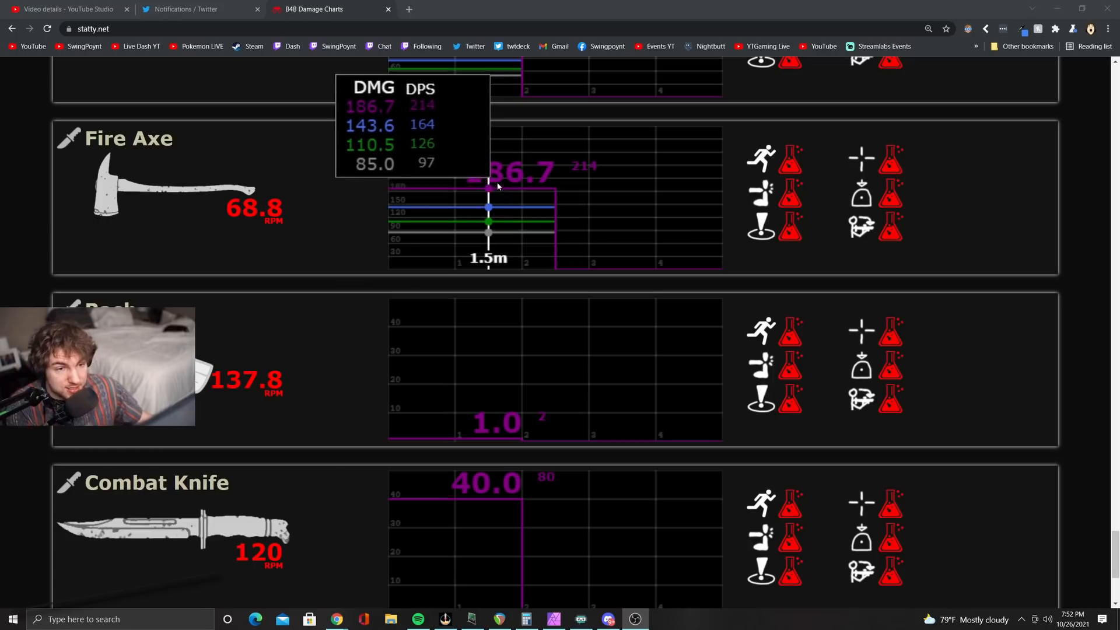
{"action": "mouse_move", "coordinate": [609, 616]}
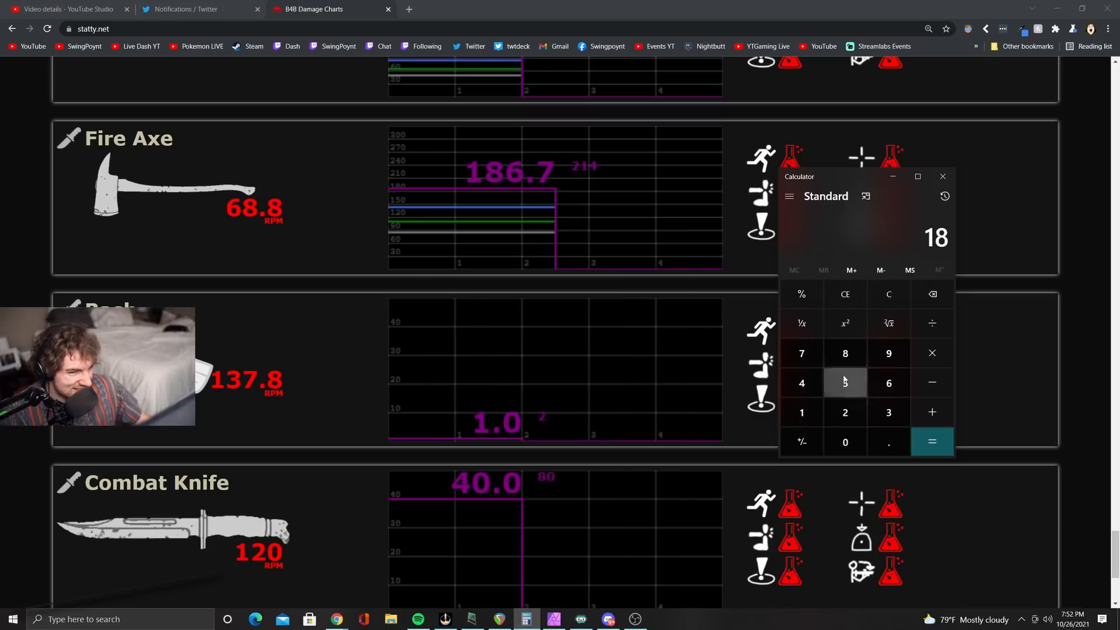
{"action": "left_click", "coordinate": [932, 441]}
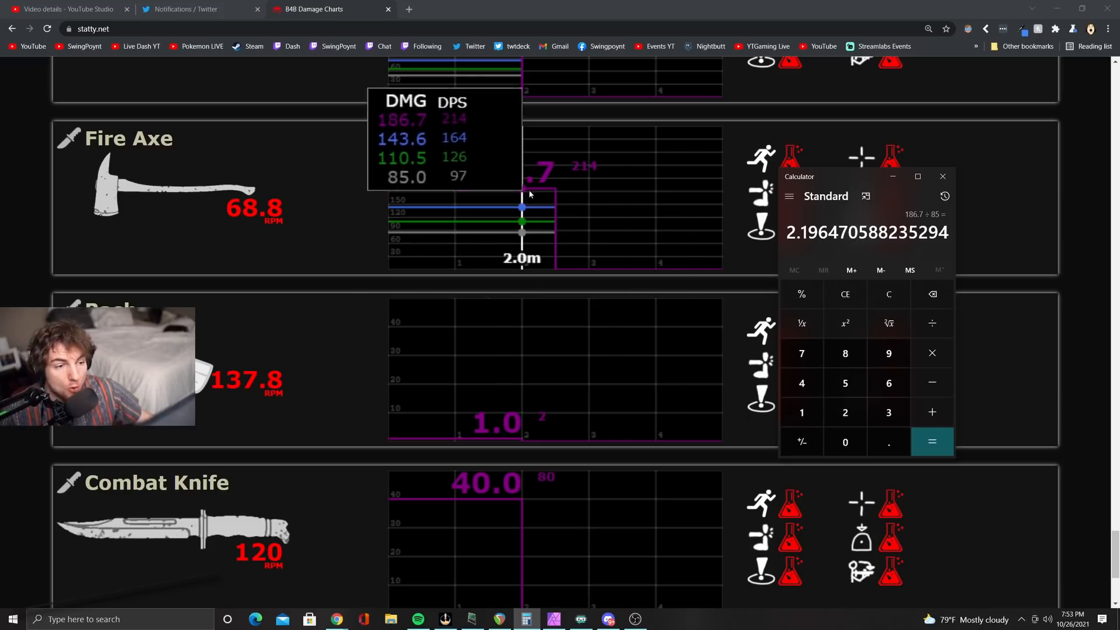
{"action": "mouse_move", "coordinate": [714, 268]}
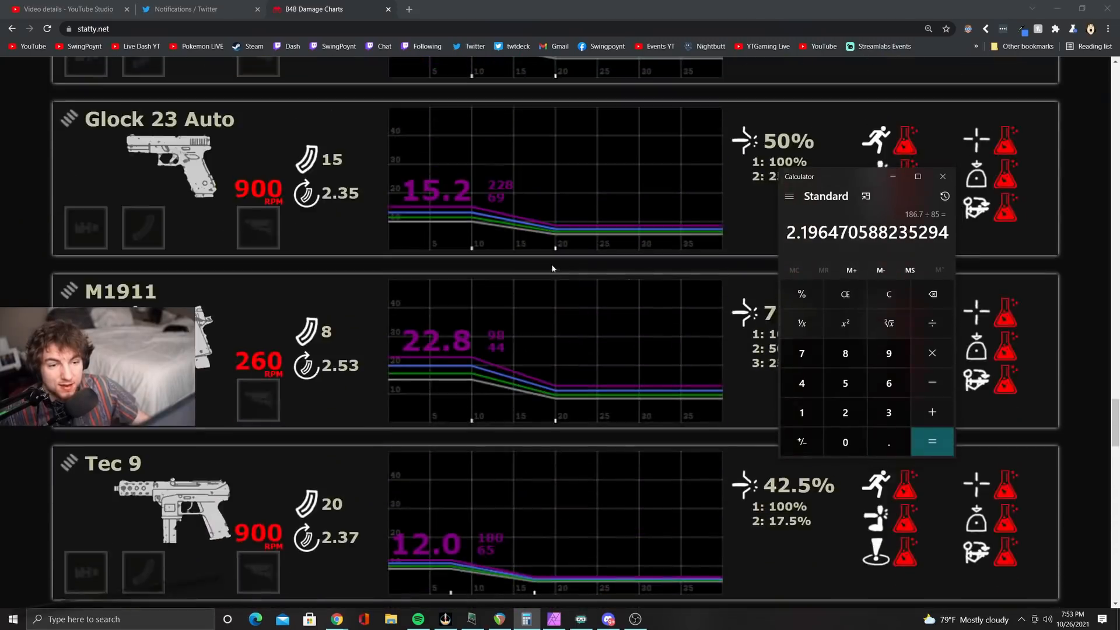
Step: Scroll back past the rifle and LMG charts to the top of the Back 4 Blood page
{"action": "scroll", "scroll_direction": "down", "scroll_amount": 3}
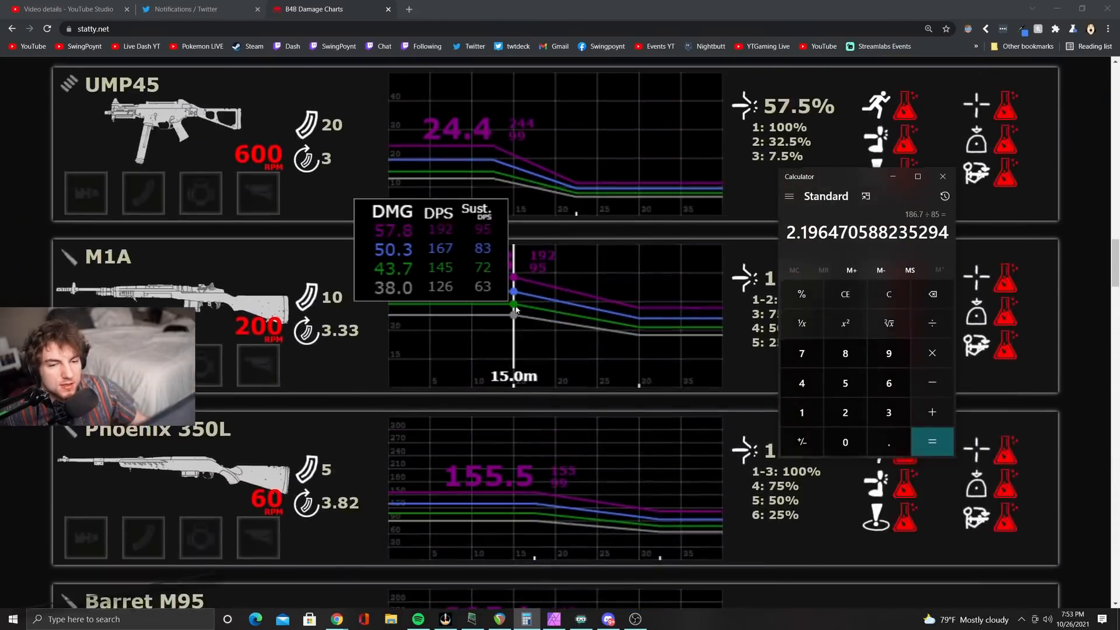
{"action": "scroll", "scroll_direction": "down", "scroll_amount": 3}
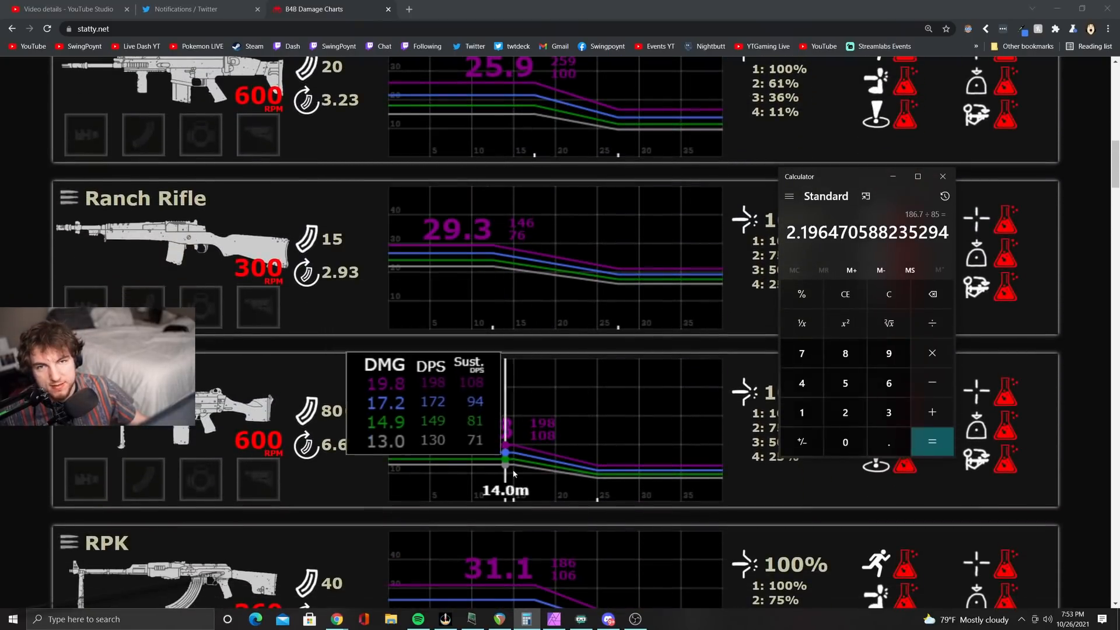
{"action": "scroll", "scroll_direction": "down", "scroll_amount": 3}
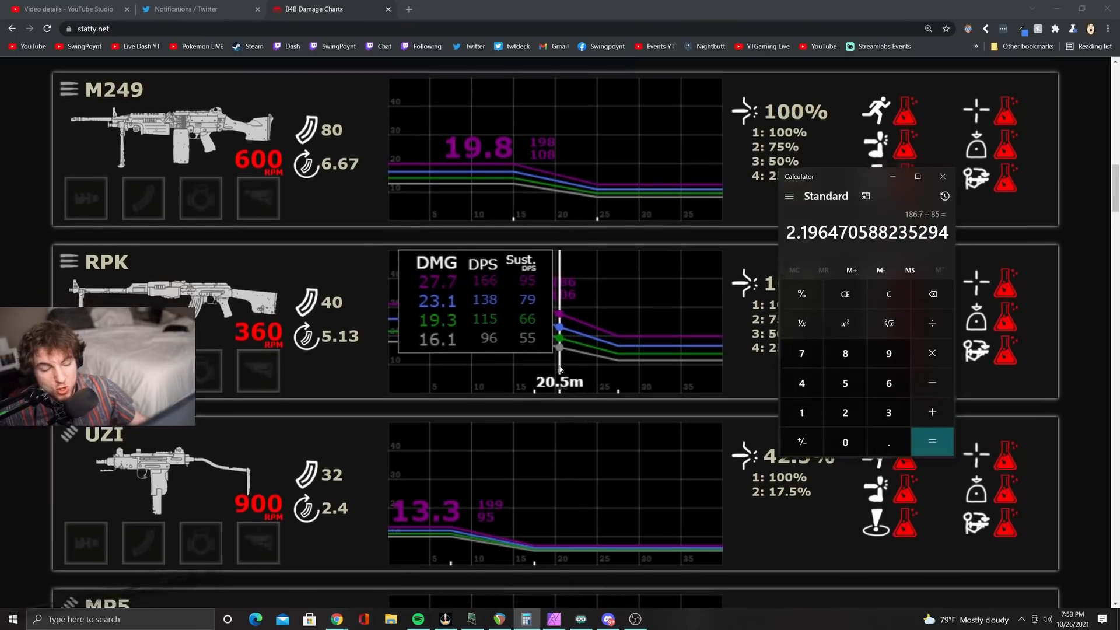
{"action": "scroll", "scroll_direction": "down", "scroll_amount": 3}
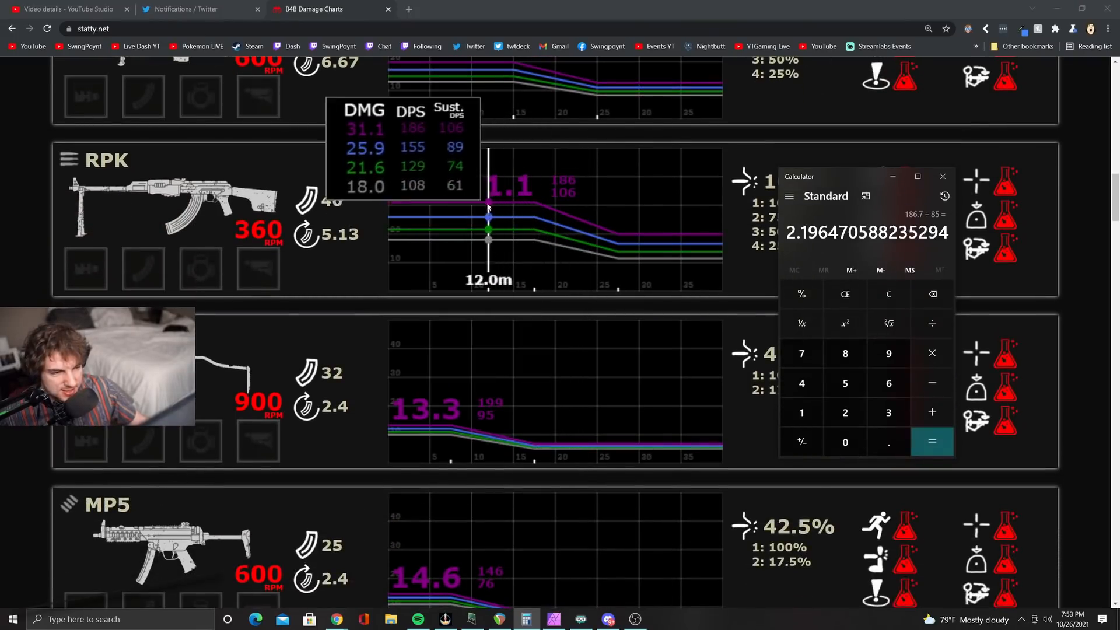
{"action": "scroll", "scroll_direction": "down", "scroll_amount": 3}
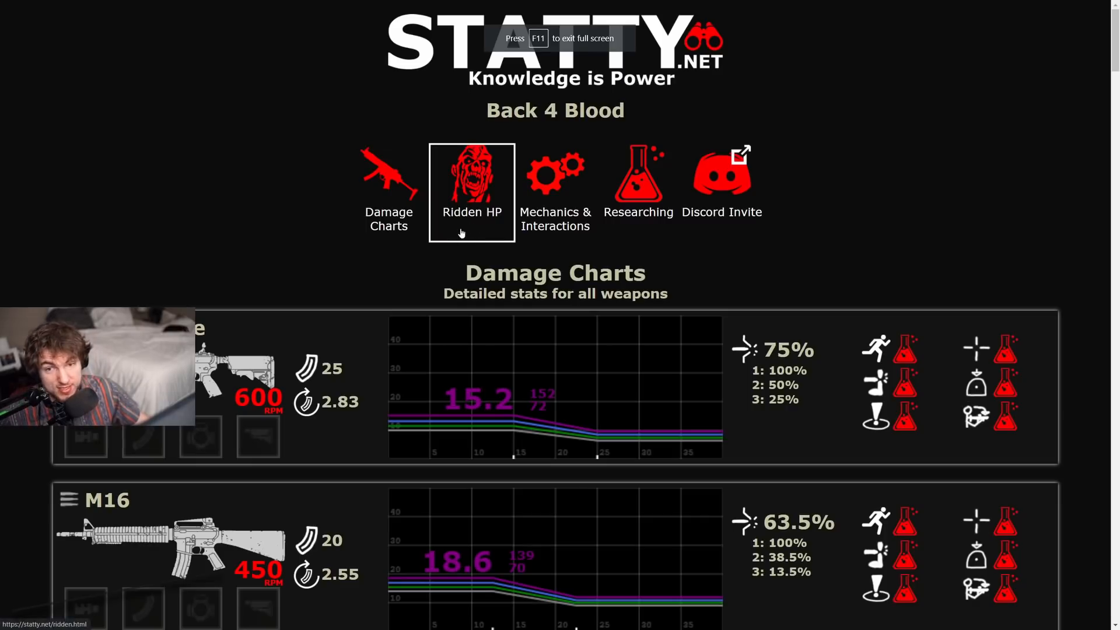
{"action": "scroll", "scroll_direction": "down", "scroll_amount": 3}
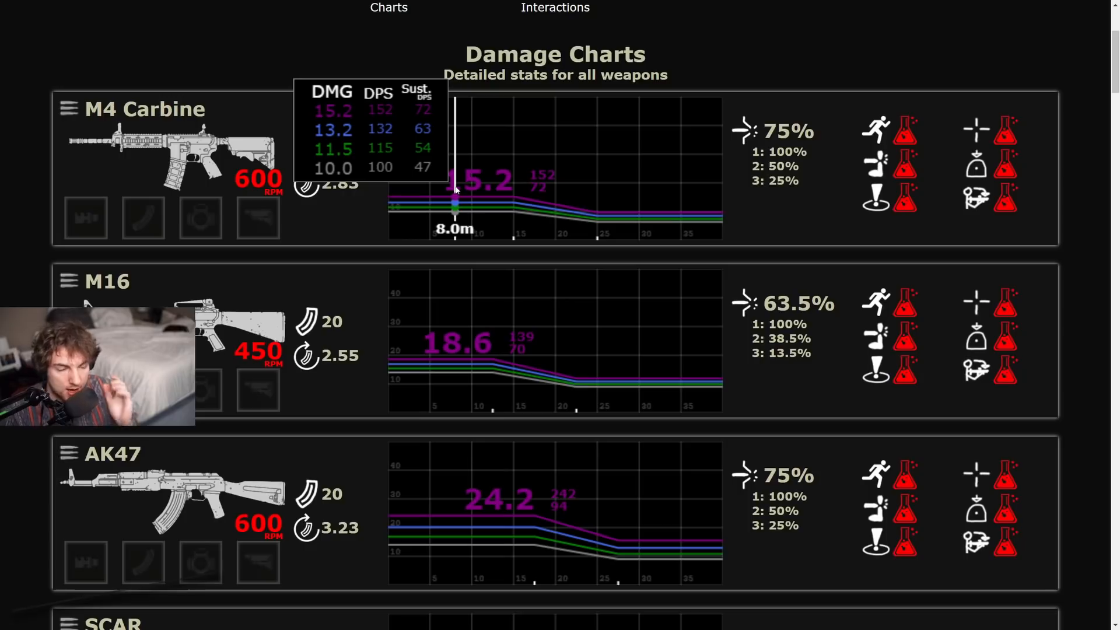
{"action": "mouse_move", "coordinate": [658, 214]}
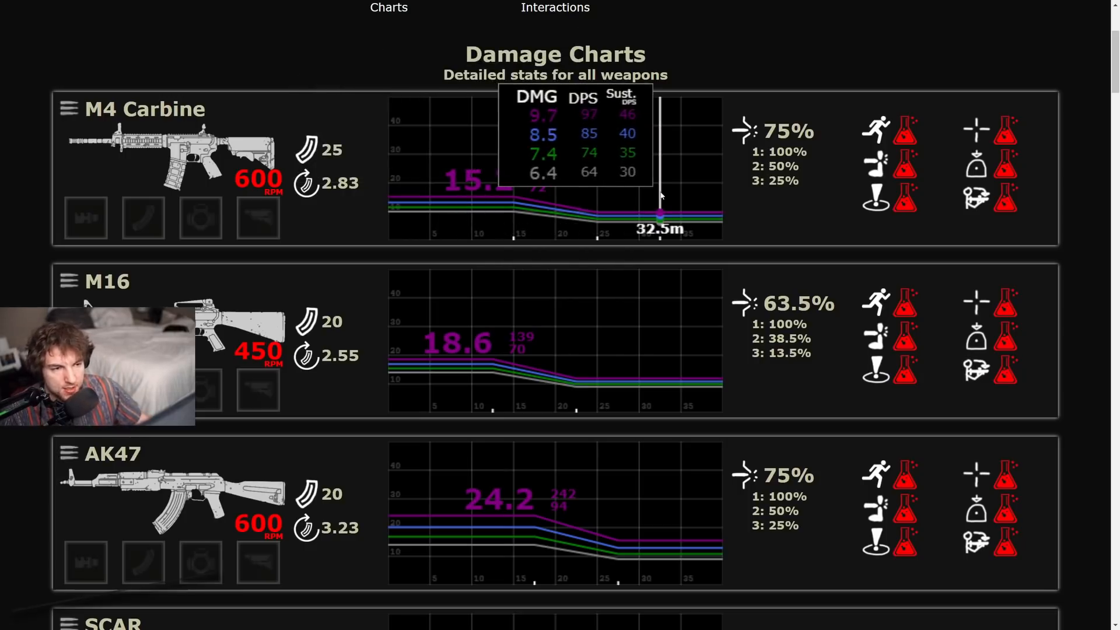
{"action": "scroll", "scroll_direction": "down", "scroll_amount": 3}
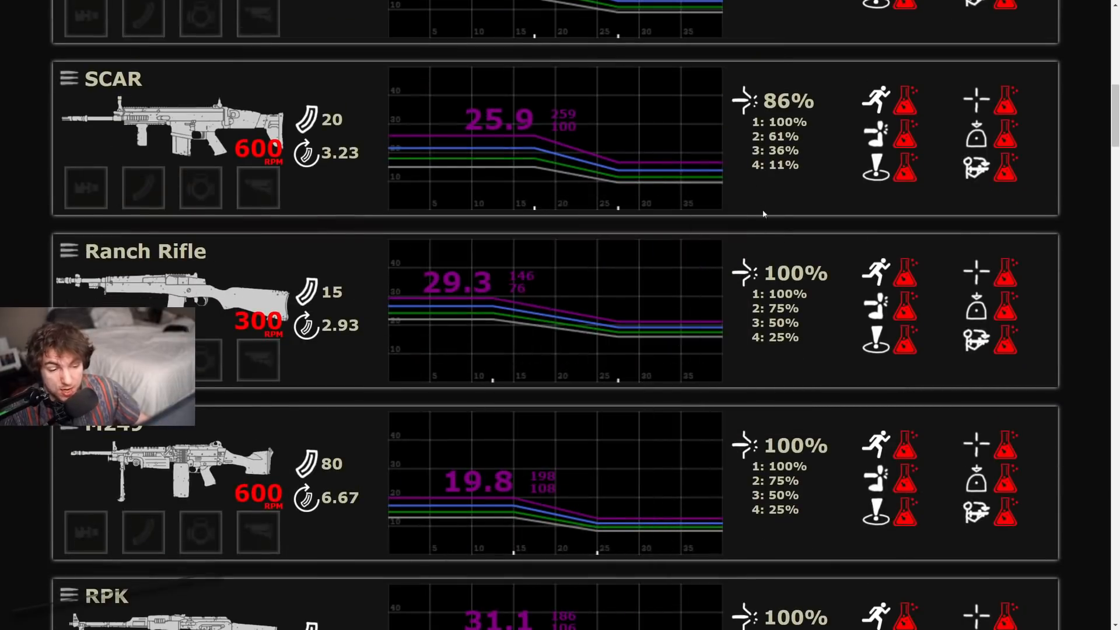
{"action": "scroll", "scroll_direction": "up", "scroll_amount": 3}
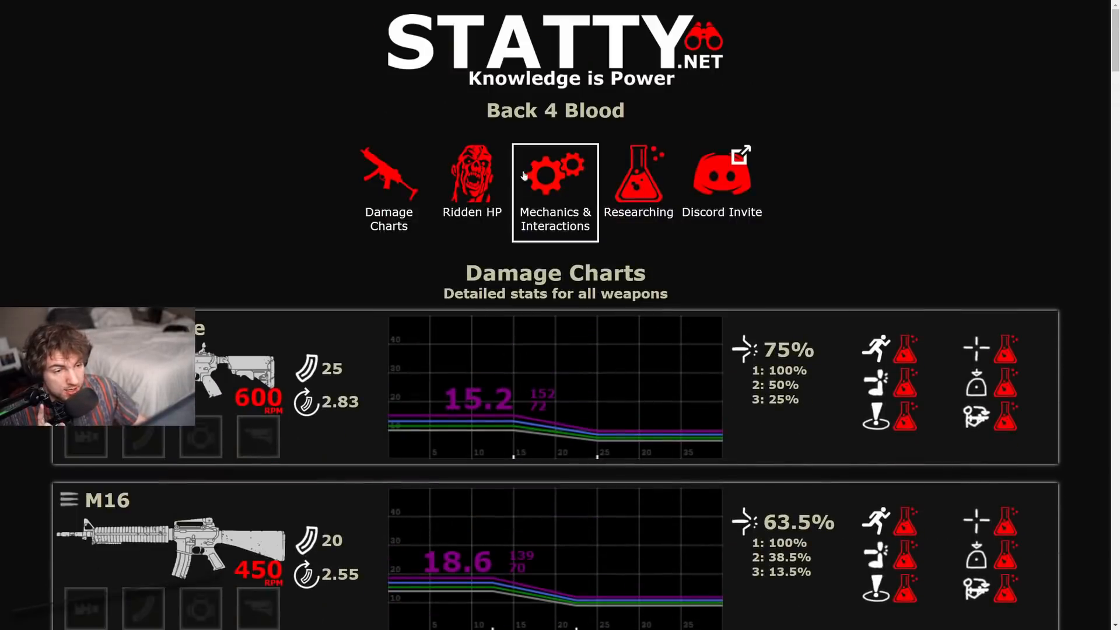
Step: Open Ridden HP, skim the Veteran table, then show Nightmare values (Hocker 172.5, Exploder 402.5)
{"action": "left_click", "coordinate": [471, 171]}
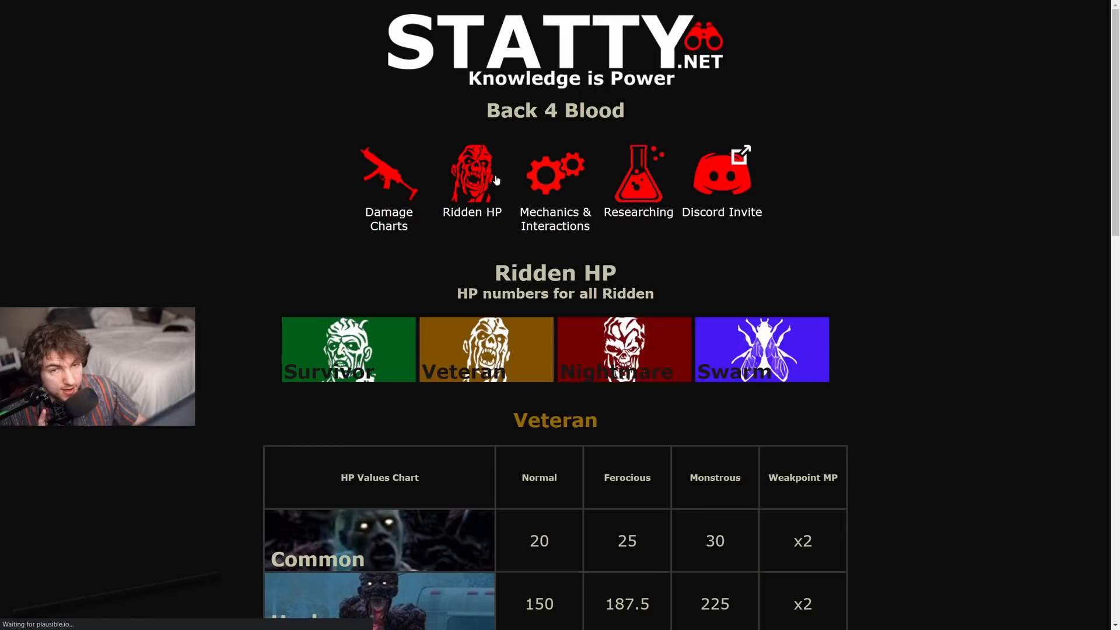
{"action": "scroll", "scroll_direction": "down", "scroll_amount": 3}
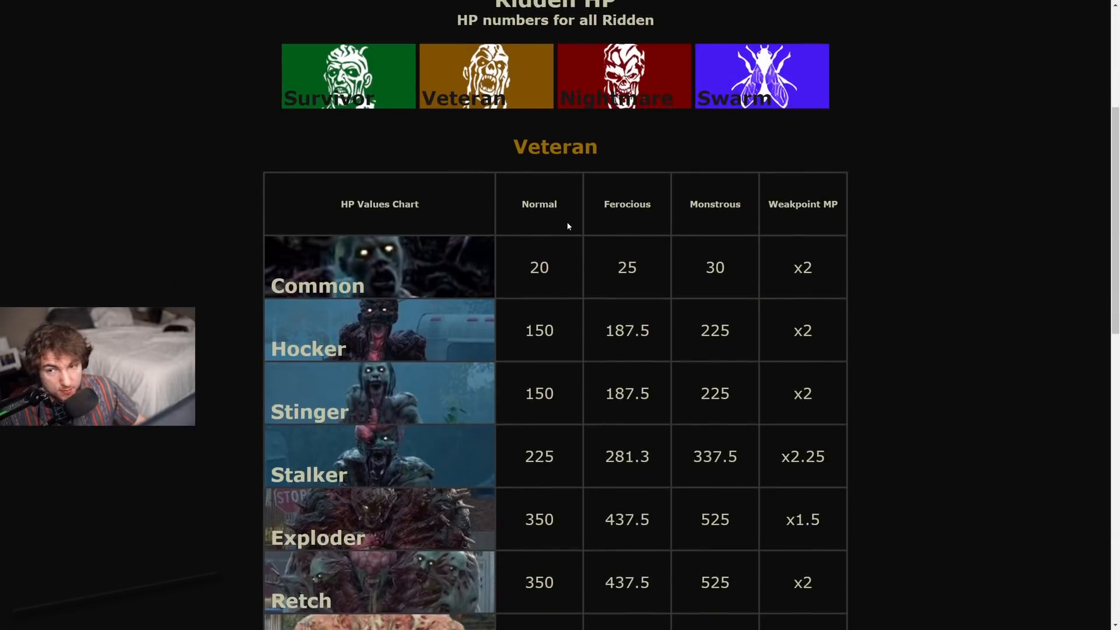
{"action": "scroll", "scroll_direction": "down", "scroll_amount": 3}
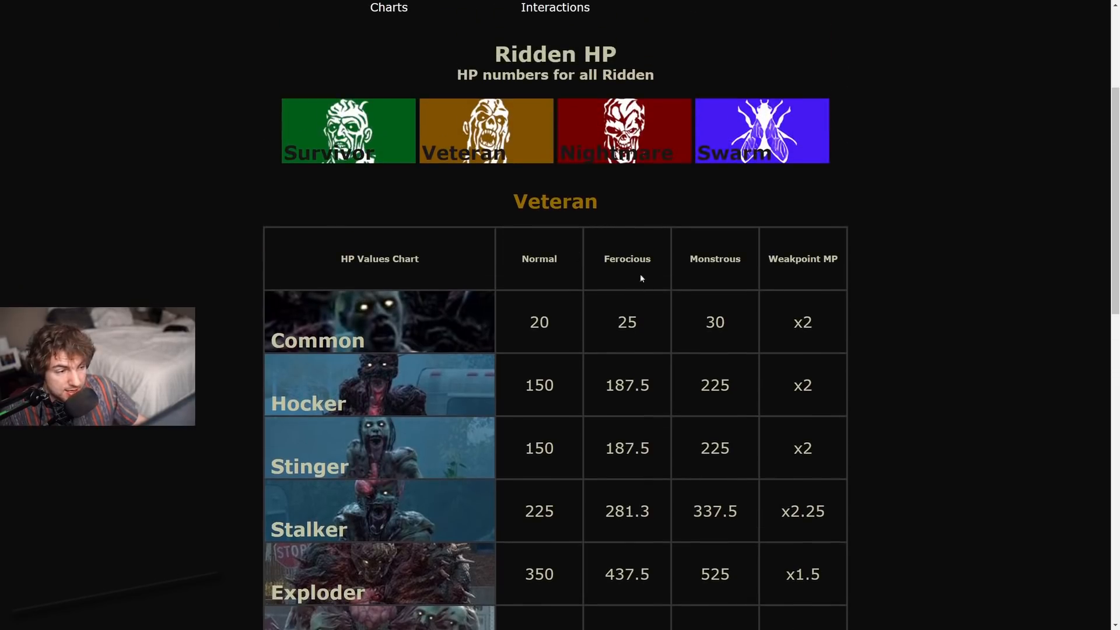
{"action": "left_click", "coordinate": [486, 131]}
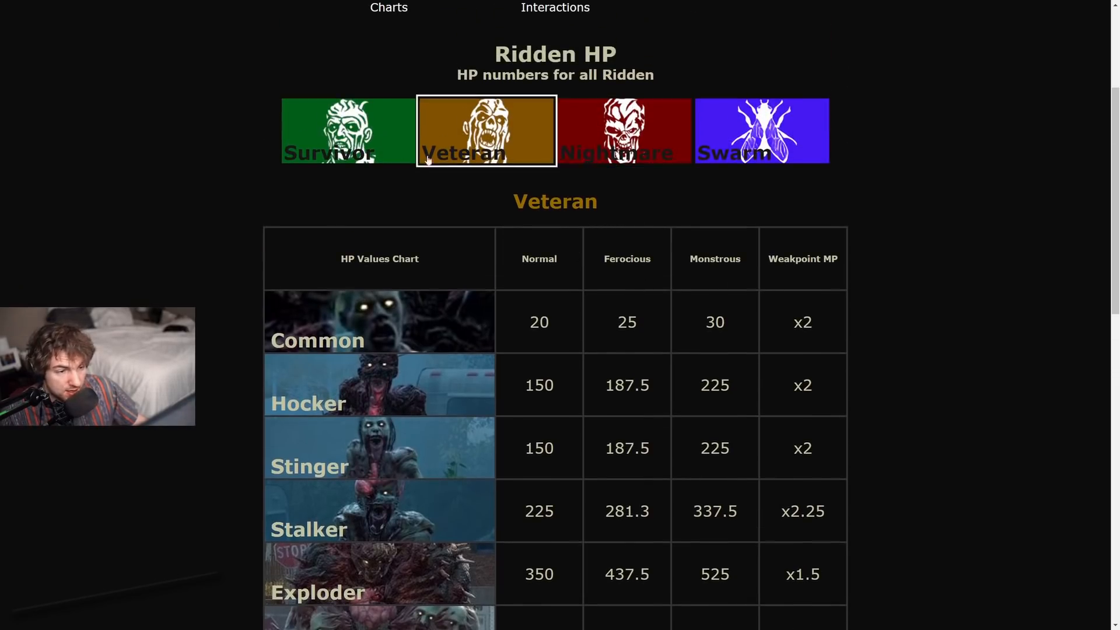
{"action": "left_click", "coordinate": [623, 131]}
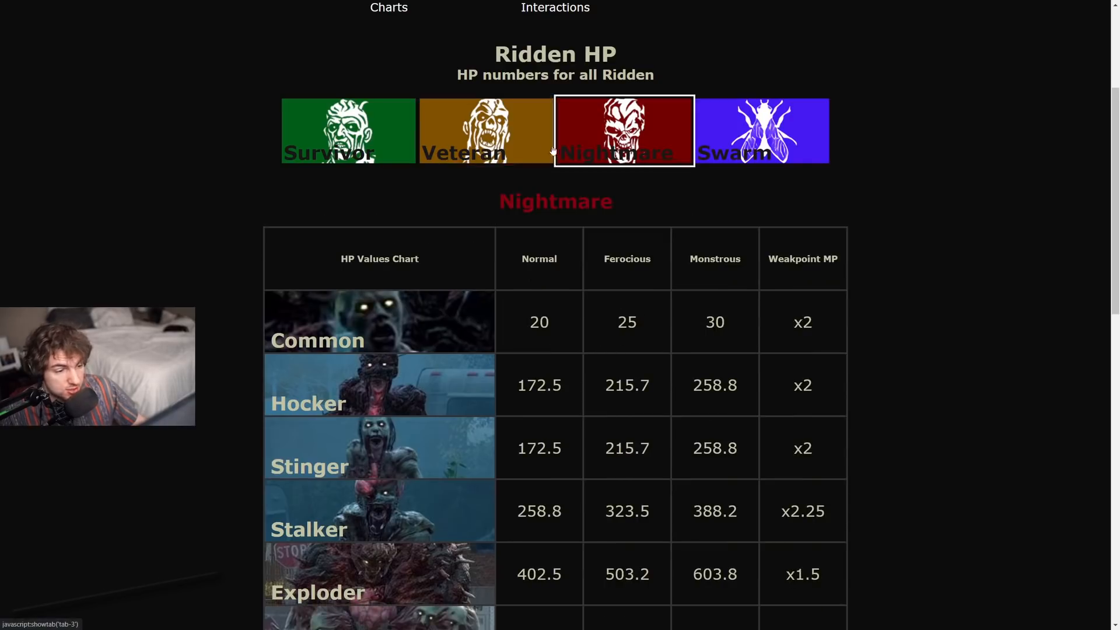
Step: Check Nightmare HP down to Bruiser 1092.5 and Crusher 862.5, then return to Veteran values
{"action": "left_click", "coordinate": [760, 130]}
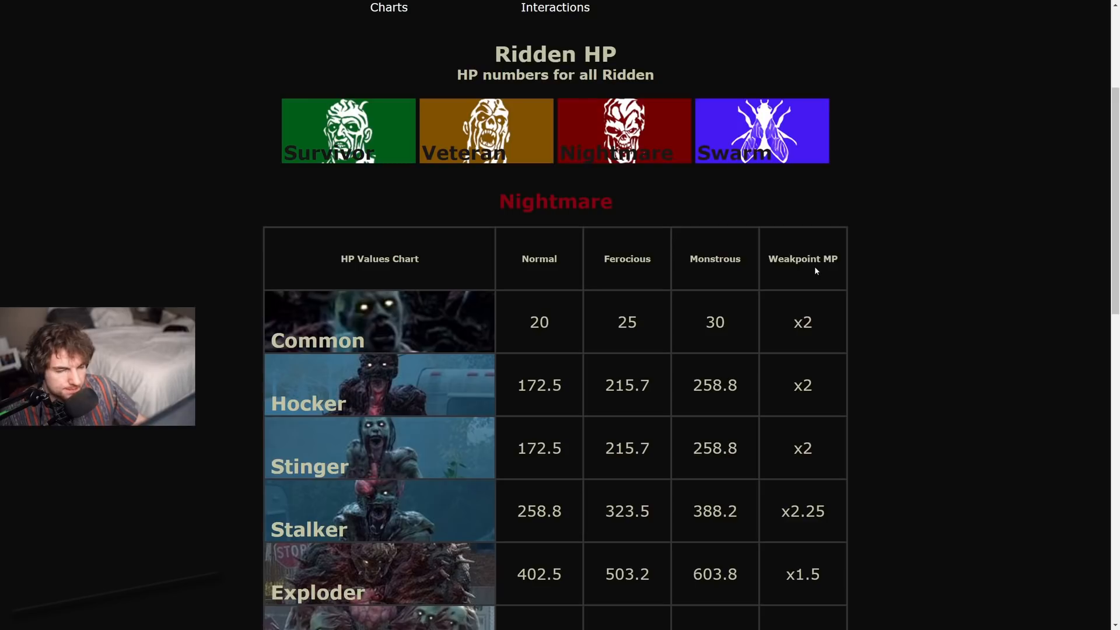
{"action": "mouse_move", "coordinate": [831, 286]}
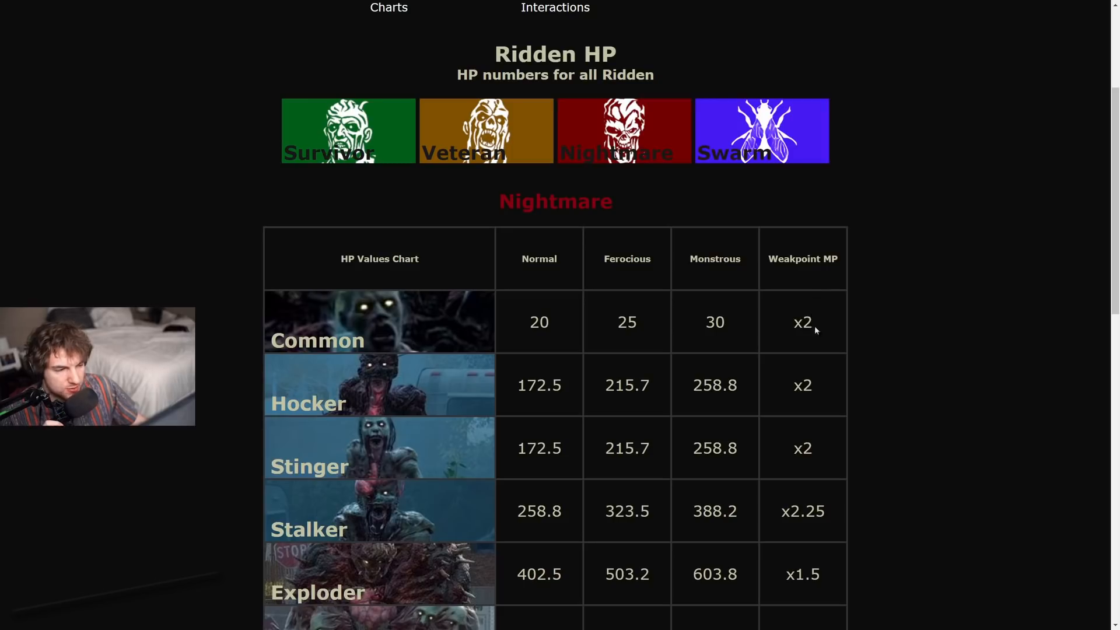
{"action": "mouse_move", "coordinate": [814, 322]}
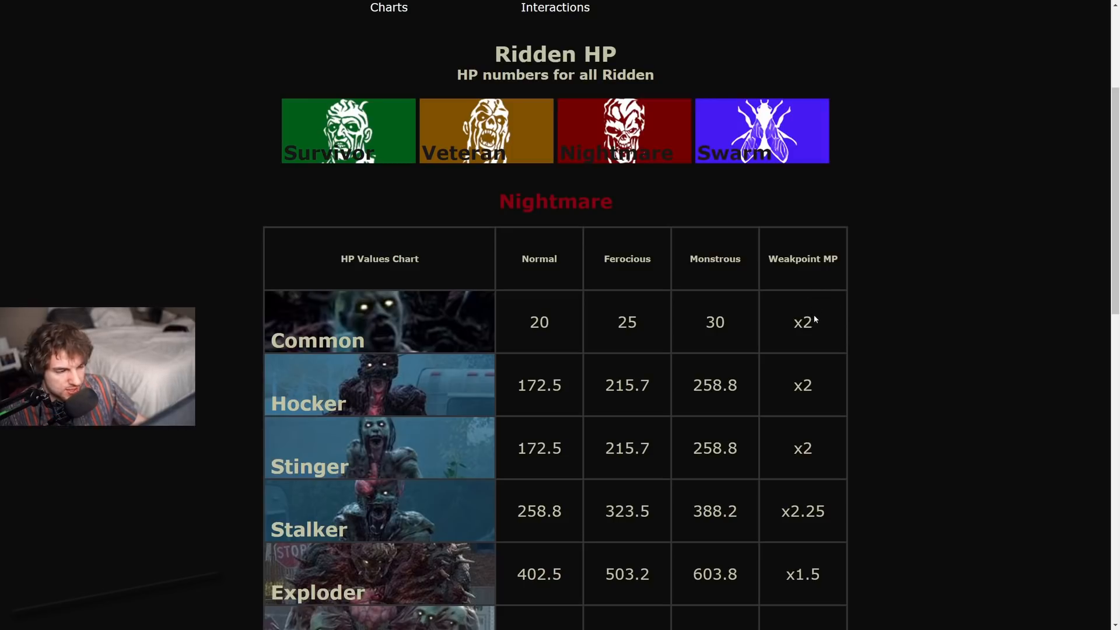
{"action": "mouse_move", "coordinate": [817, 357]}
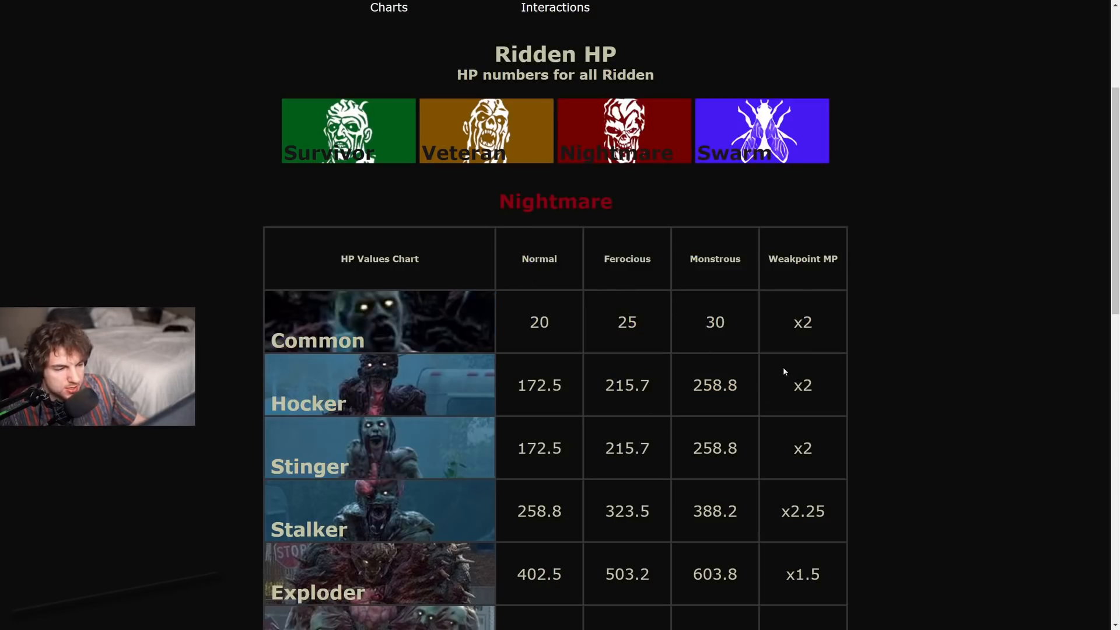
{"action": "mouse_move", "coordinate": [815, 363]}
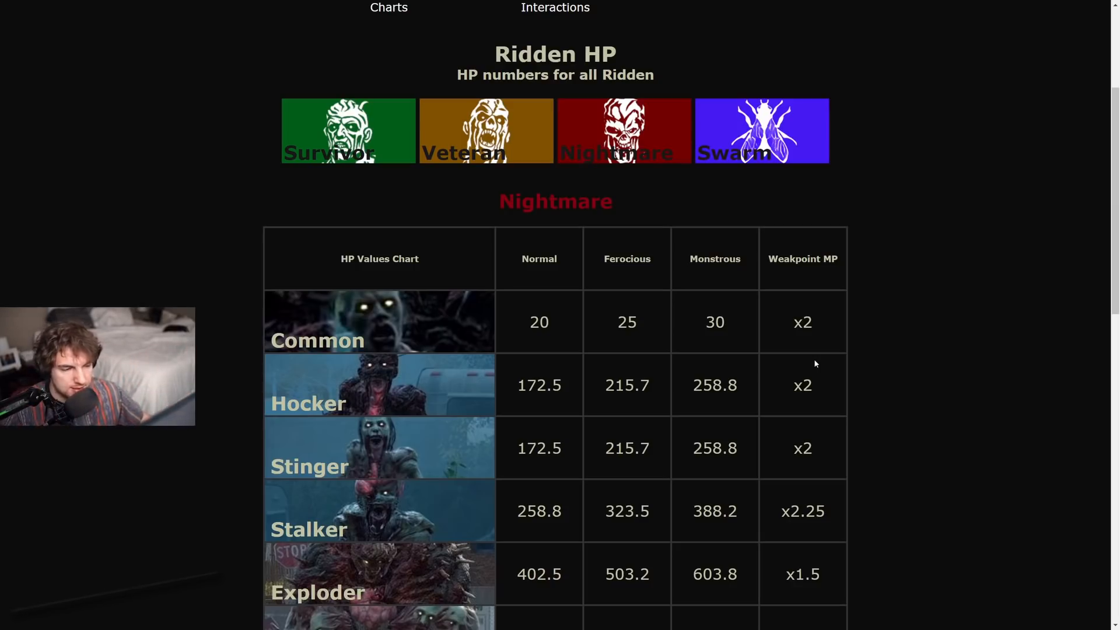
{"action": "scroll", "scroll_direction": "down", "scroll_amount": 3}
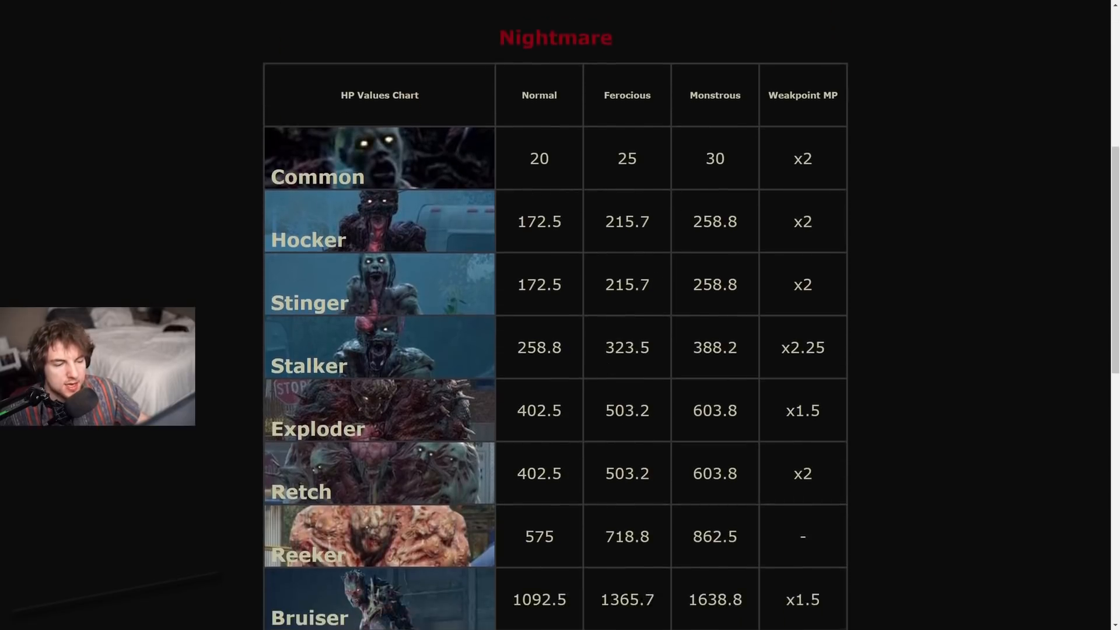
{"action": "scroll", "scroll_direction": "down", "scroll_amount": 3}
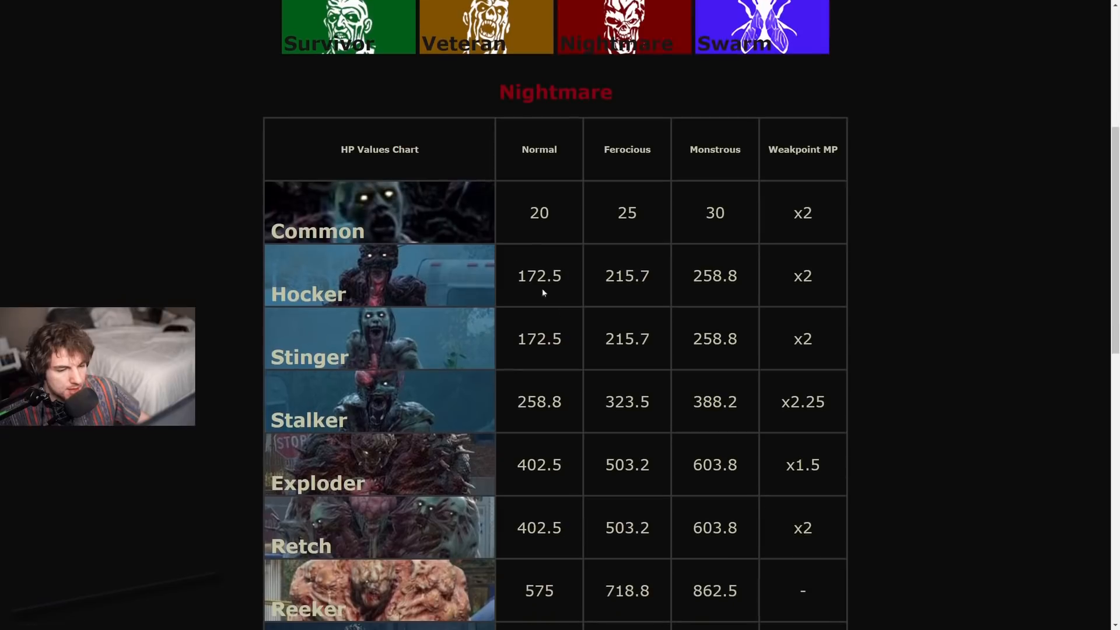
{"action": "mouse_move", "coordinate": [561, 299]}
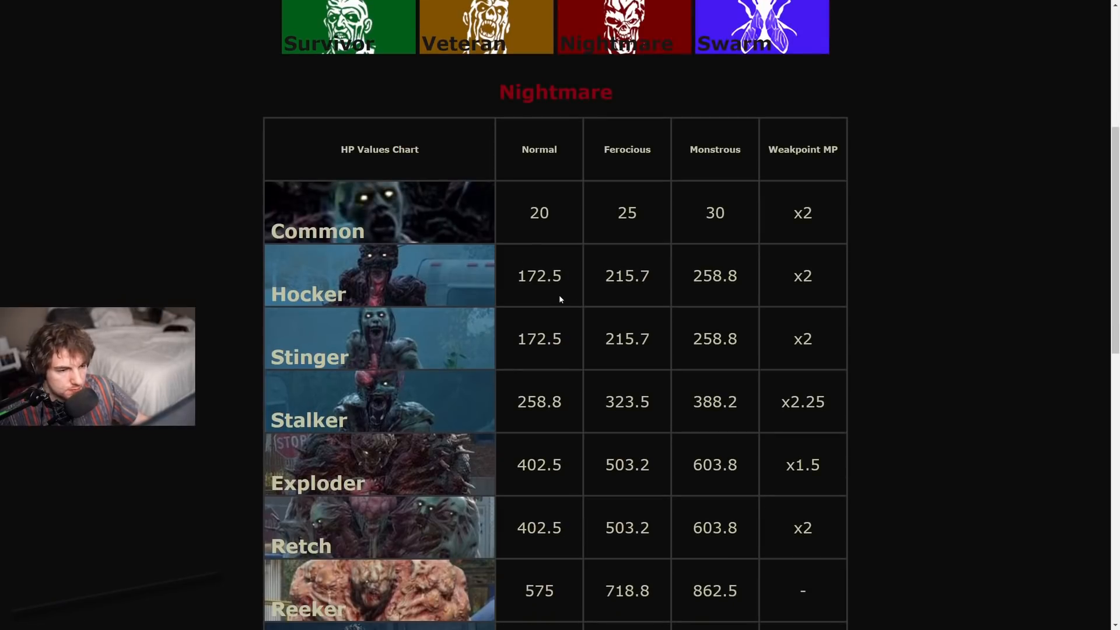
{"action": "mouse_move", "coordinate": [543, 275]}
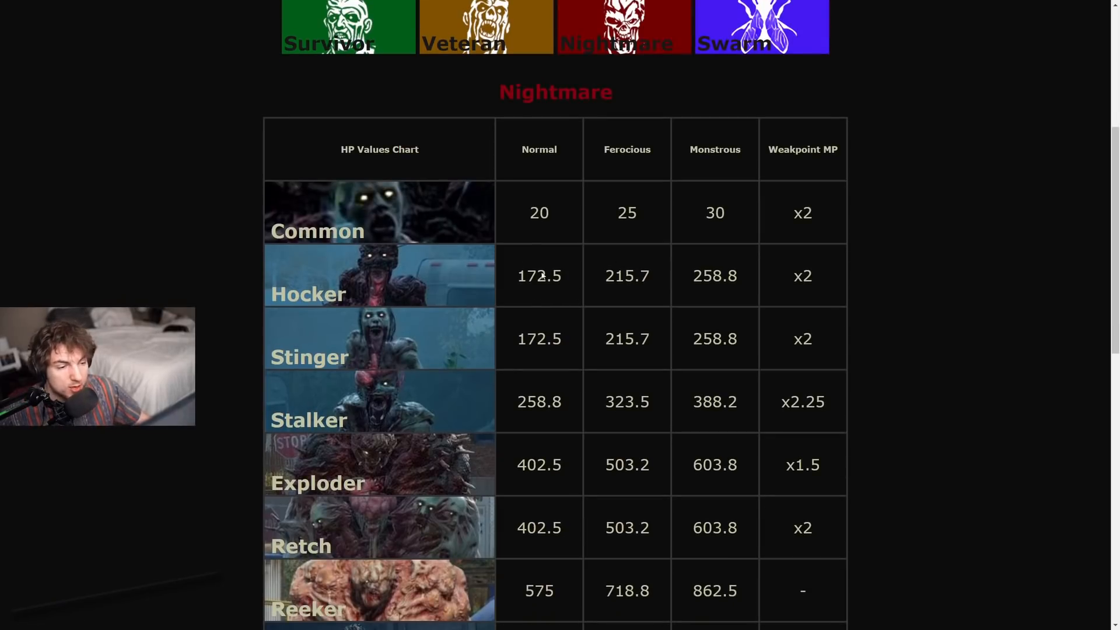
{"action": "scroll", "scroll_direction": "down", "scroll_amount": 3}
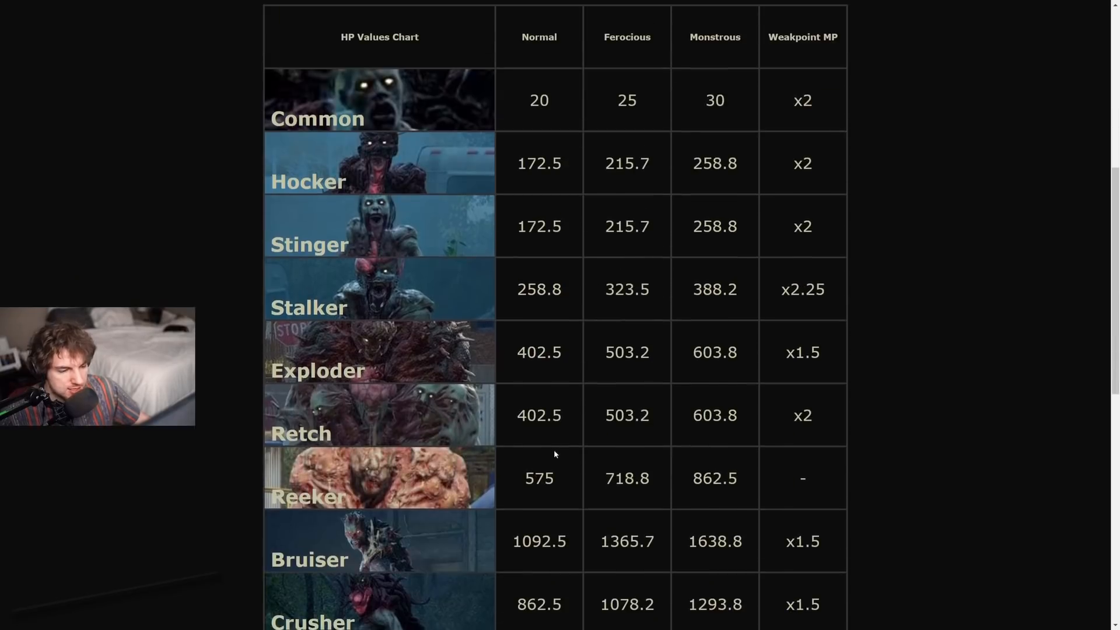
{"action": "scroll", "scroll_direction": "down", "scroll_amount": 3}
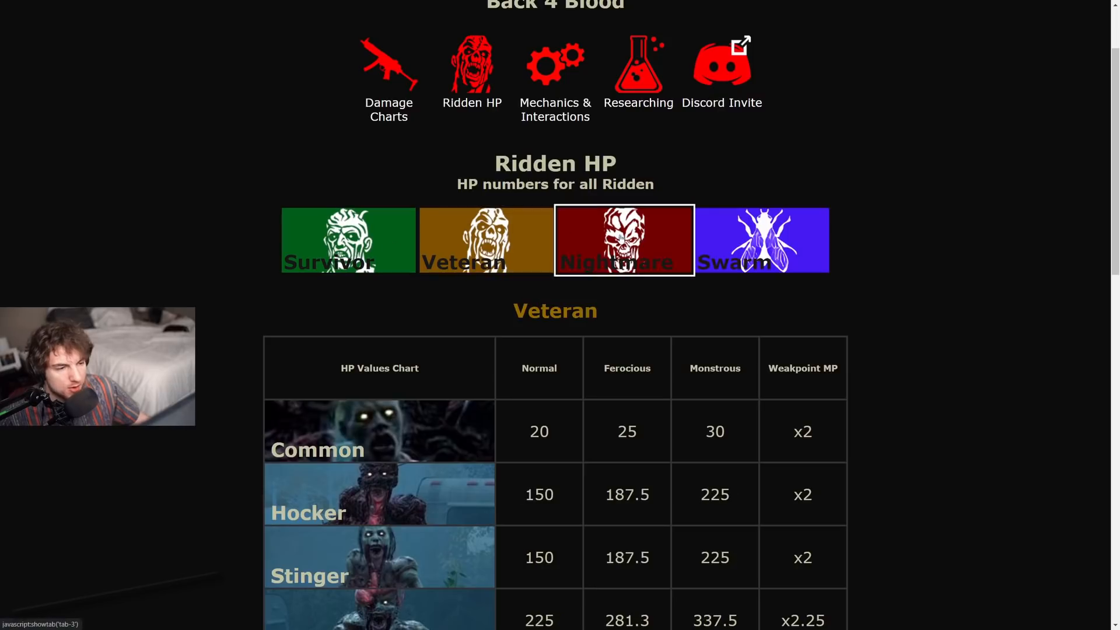
Step: Switch to Nightmare HP, then skim the weapon damage charts before the Bullet Penetration explanation
{"action": "left_click", "coordinate": [623, 239]}
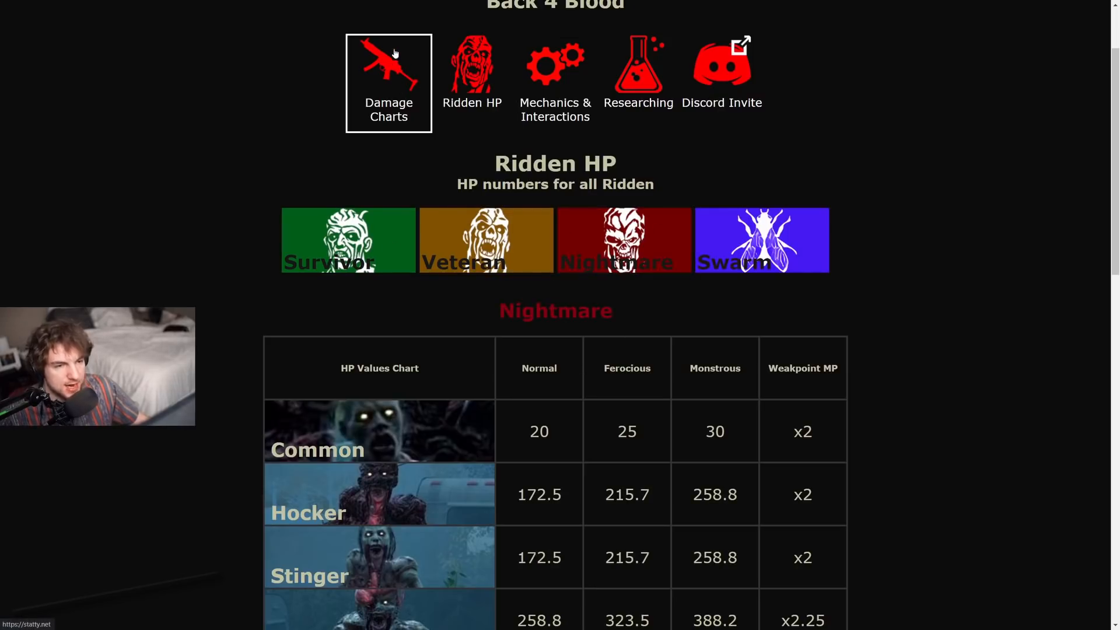
{"action": "left_click", "coordinate": [388, 82]}
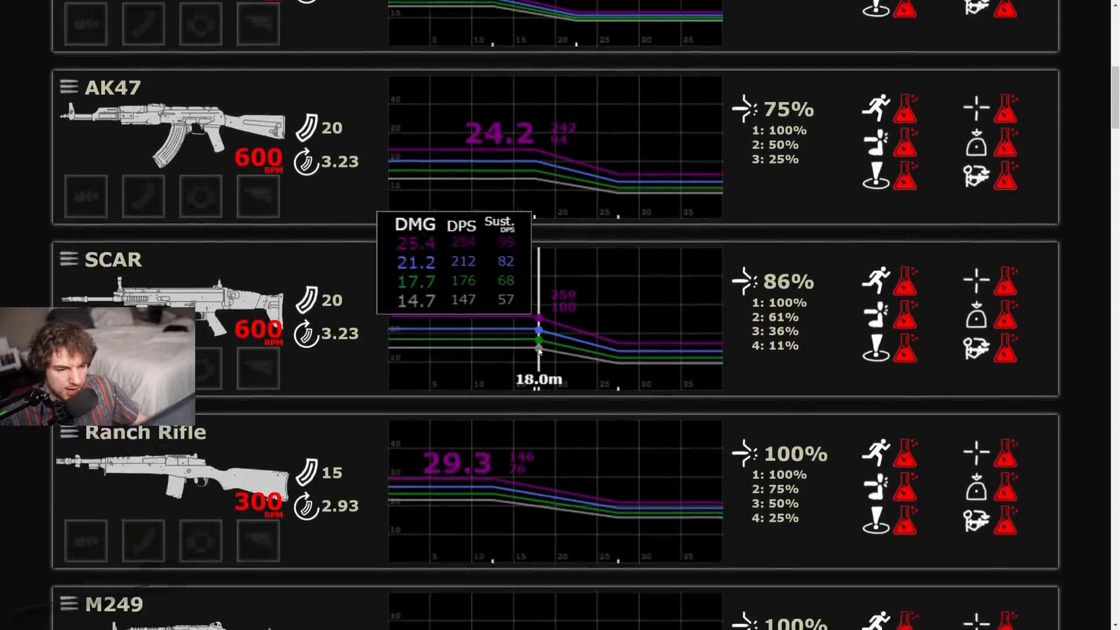
{"action": "scroll", "scroll_direction": "down", "scroll_amount": 3}
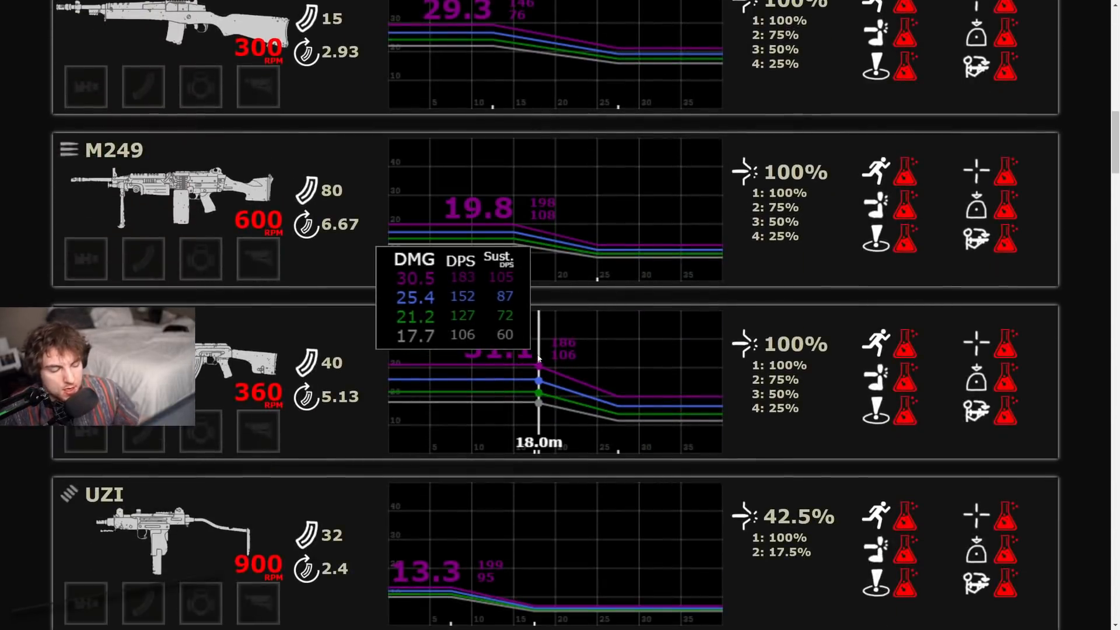
{"action": "scroll", "scroll_direction": "down", "scroll_amount": 3}
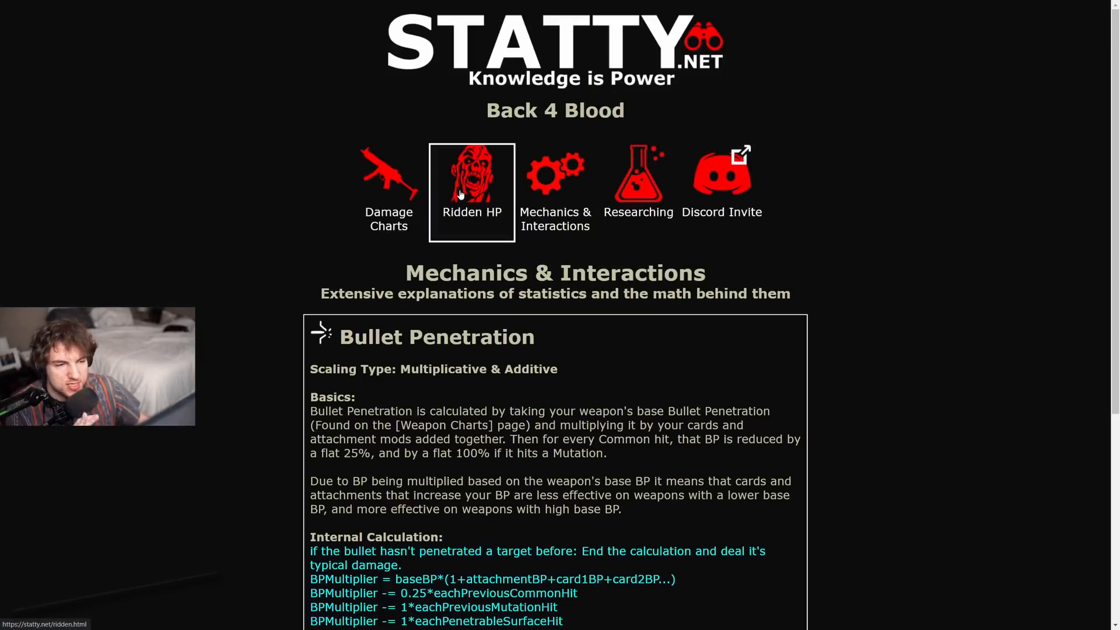
Step: Reopen Ridden HP and review Veteran values down to Hag 8250 and Breaker 16000
{"action": "left_click", "coordinate": [472, 174]}
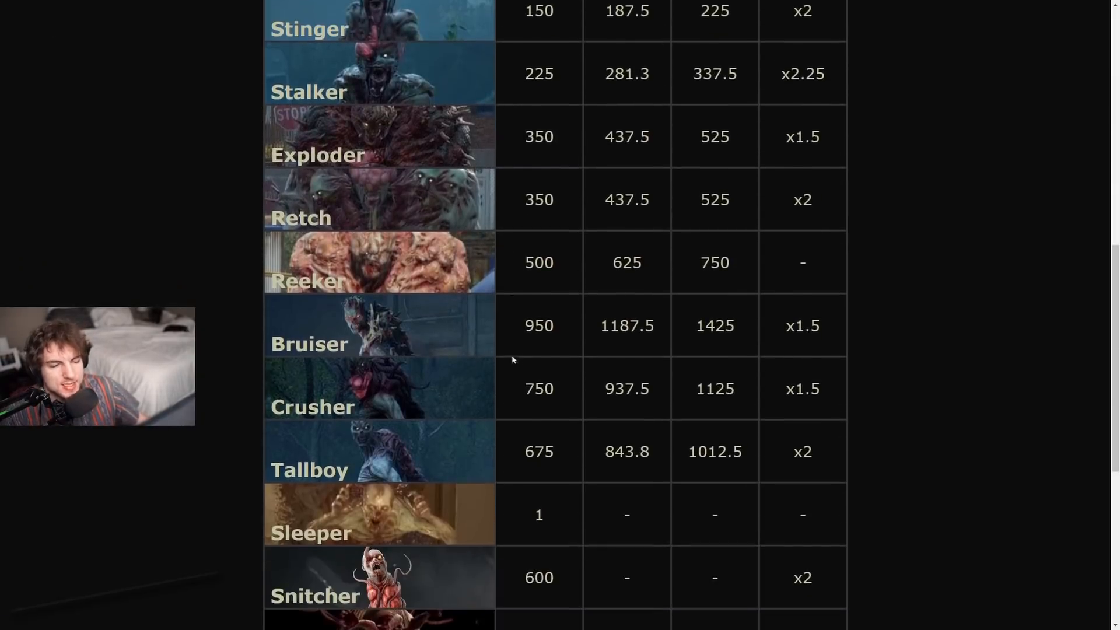
{"action": "scroll", "scroll_direction": "down", "scroll_amount": 3}
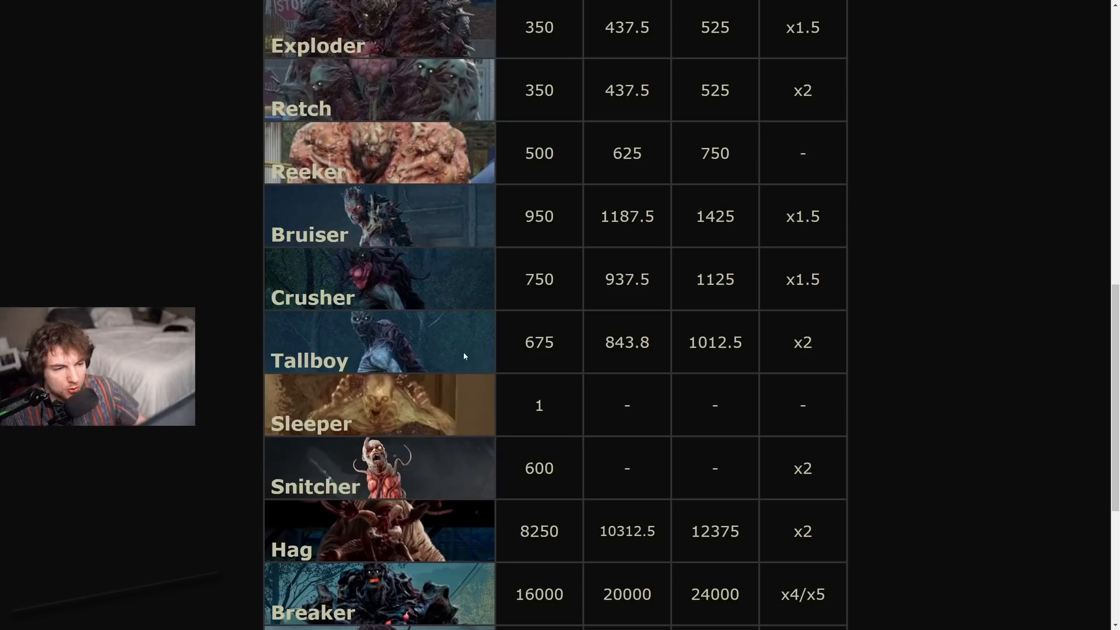
{"action": "mouse_move", "coordinate": [572, 203]}
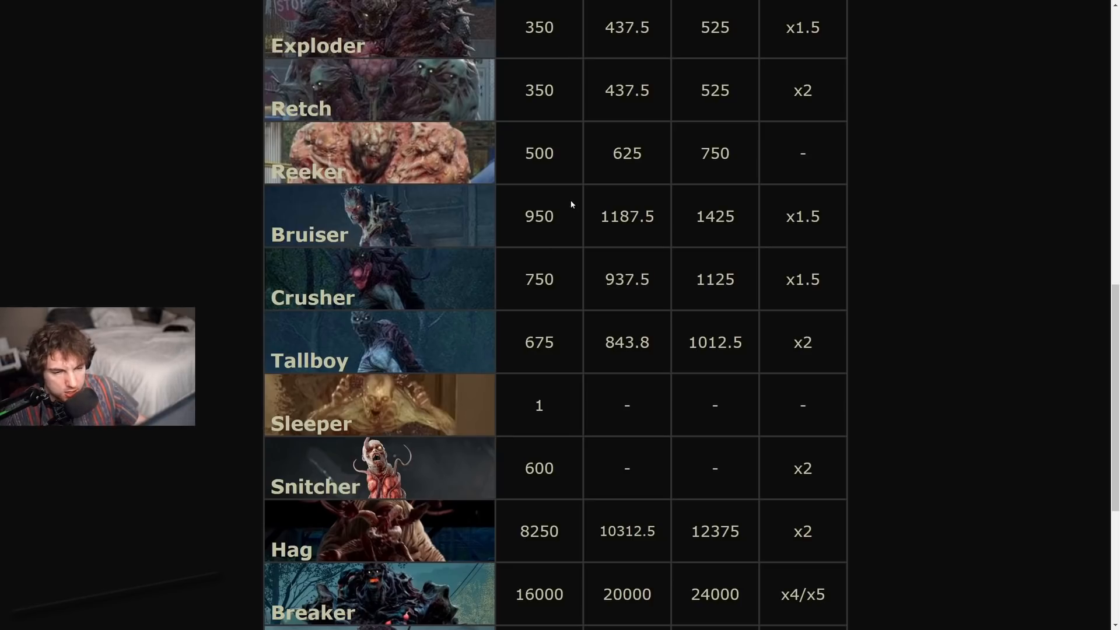
{"action": "mouse_move", "coordinate": [548, 242]}
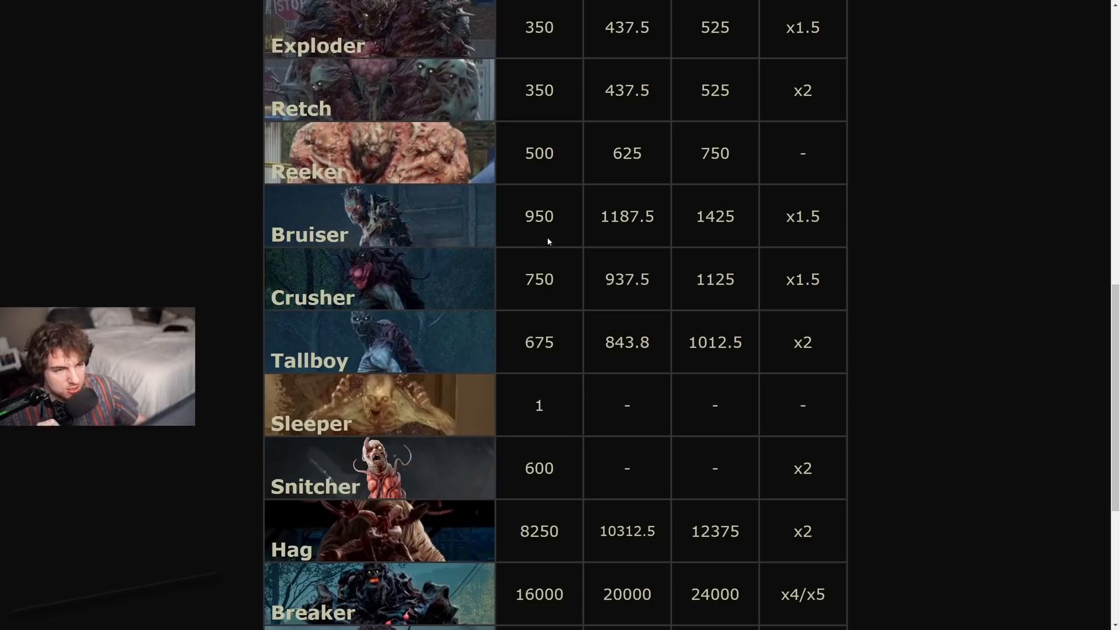
{"action": "scroll", "scroll_direction": "up", "scroll_amount": 3}
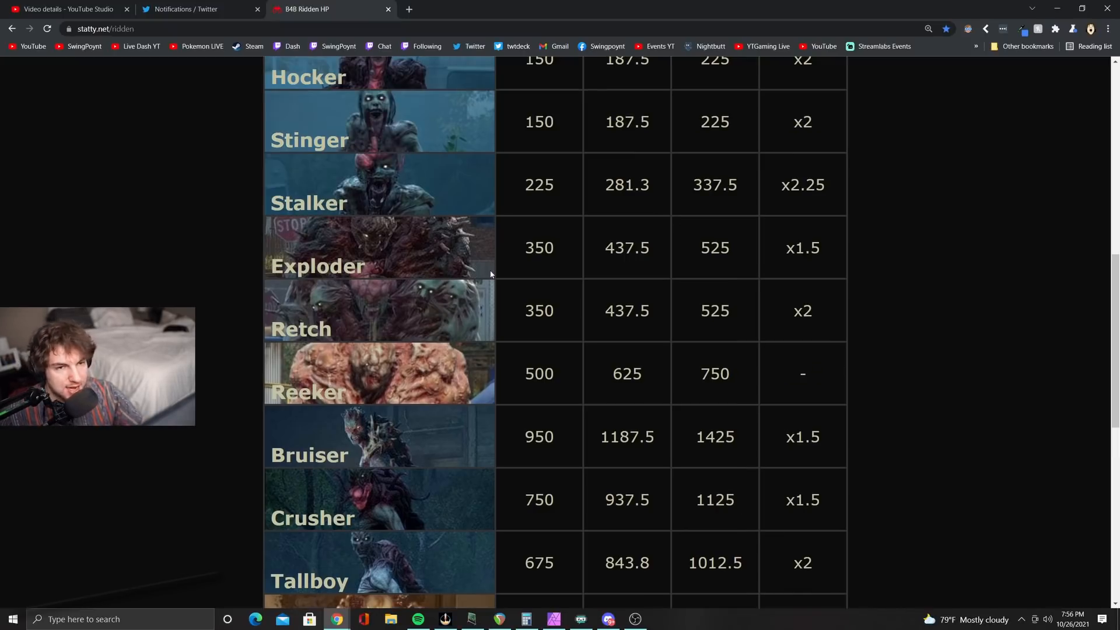
{"action": "scroll", "scroll_direction": "up", "scroll_amount": 3}
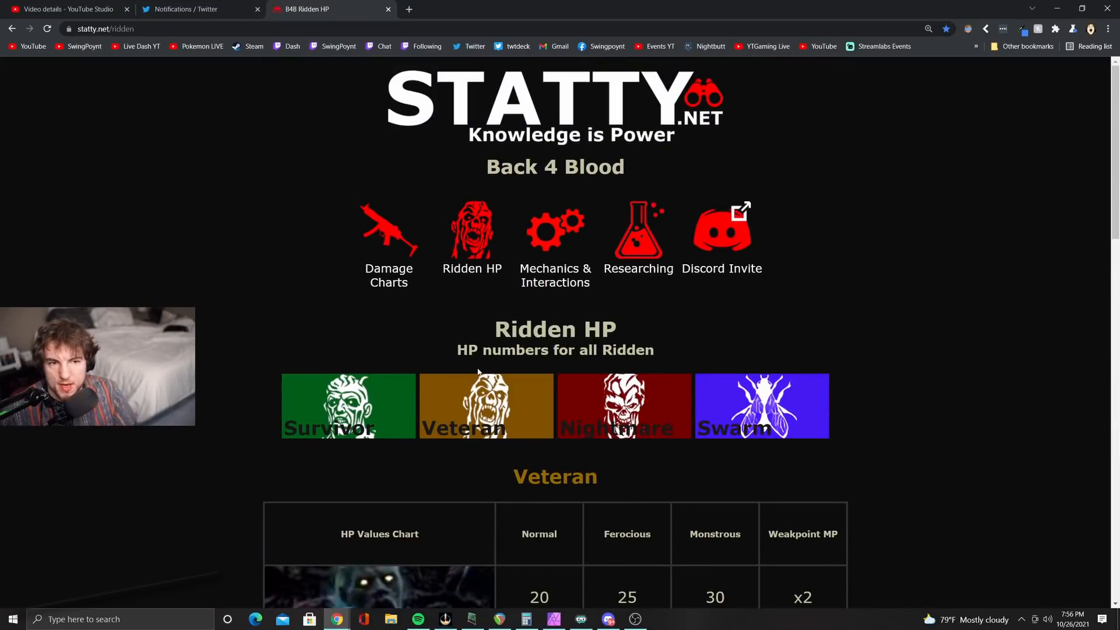